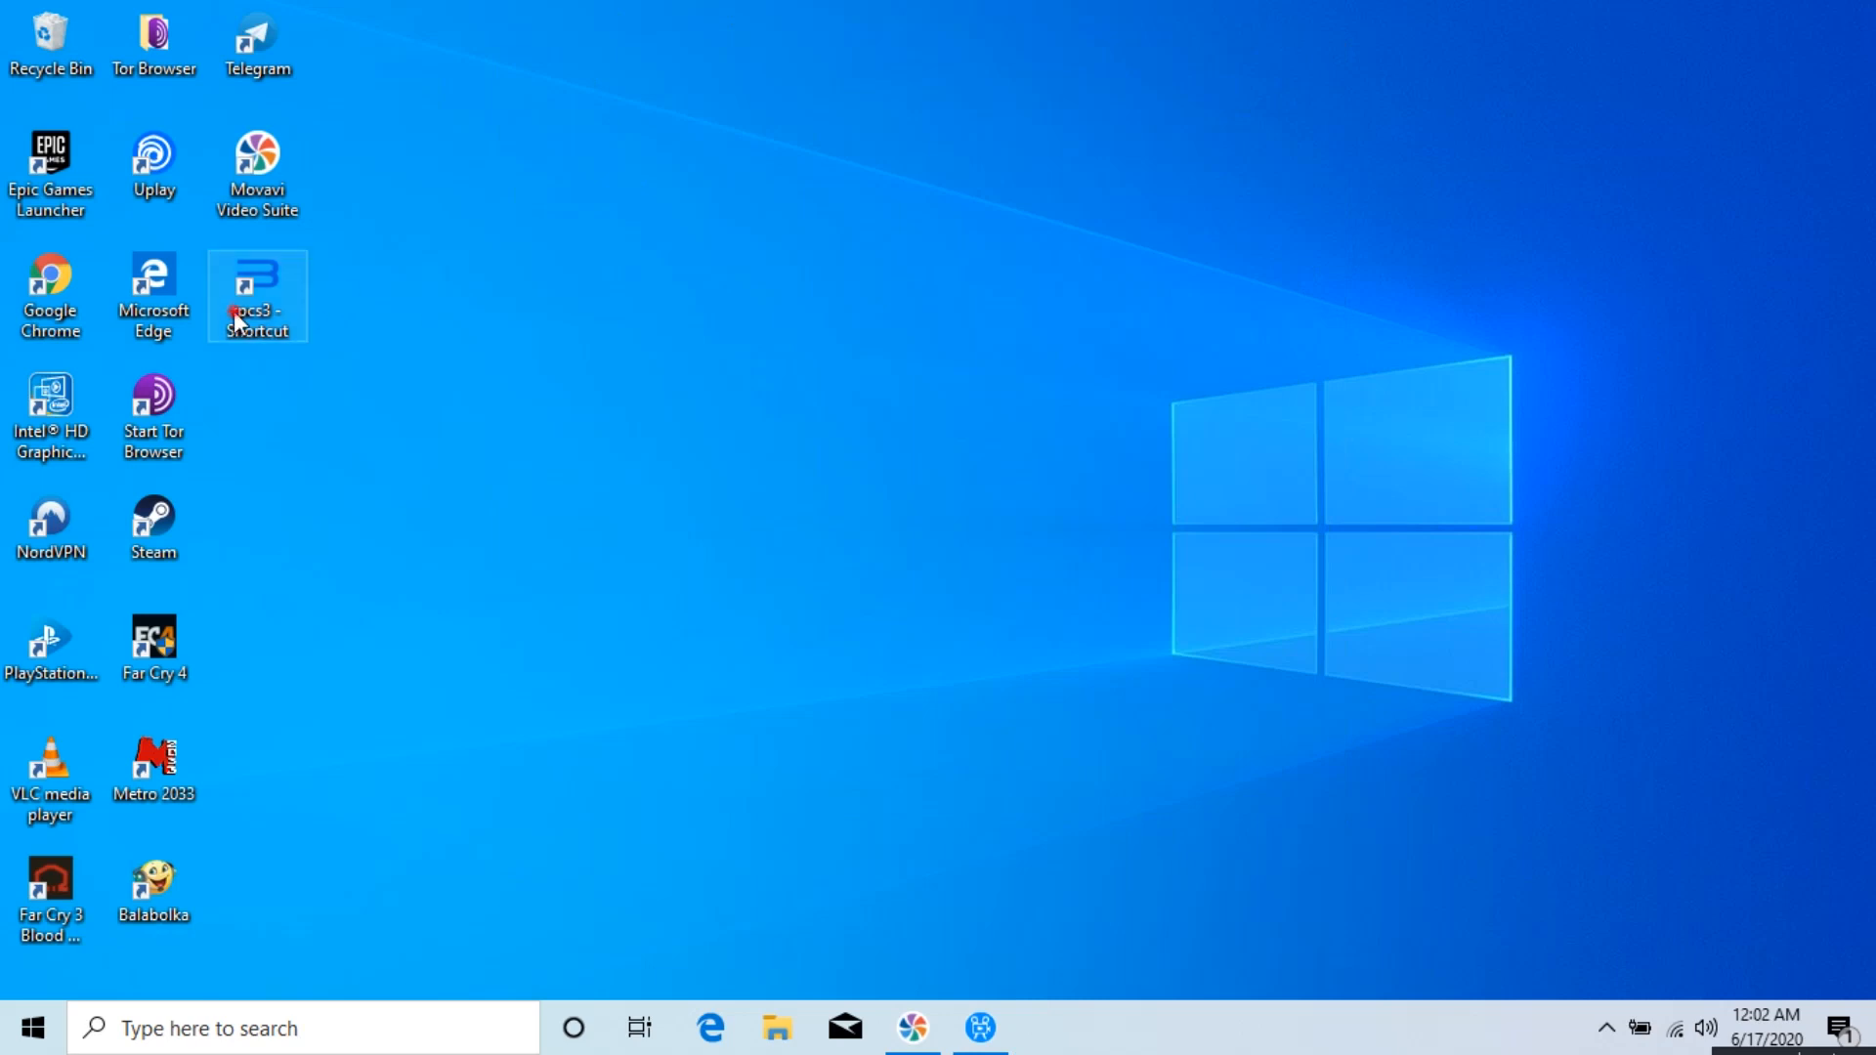
Launch RPCS3 from its desktop shortcut and dismiss the missing vulkan-1.dll error.
{"action": "left_click_drag", "start_coordinate": [256, 293], "coordinate": [877, 293]}
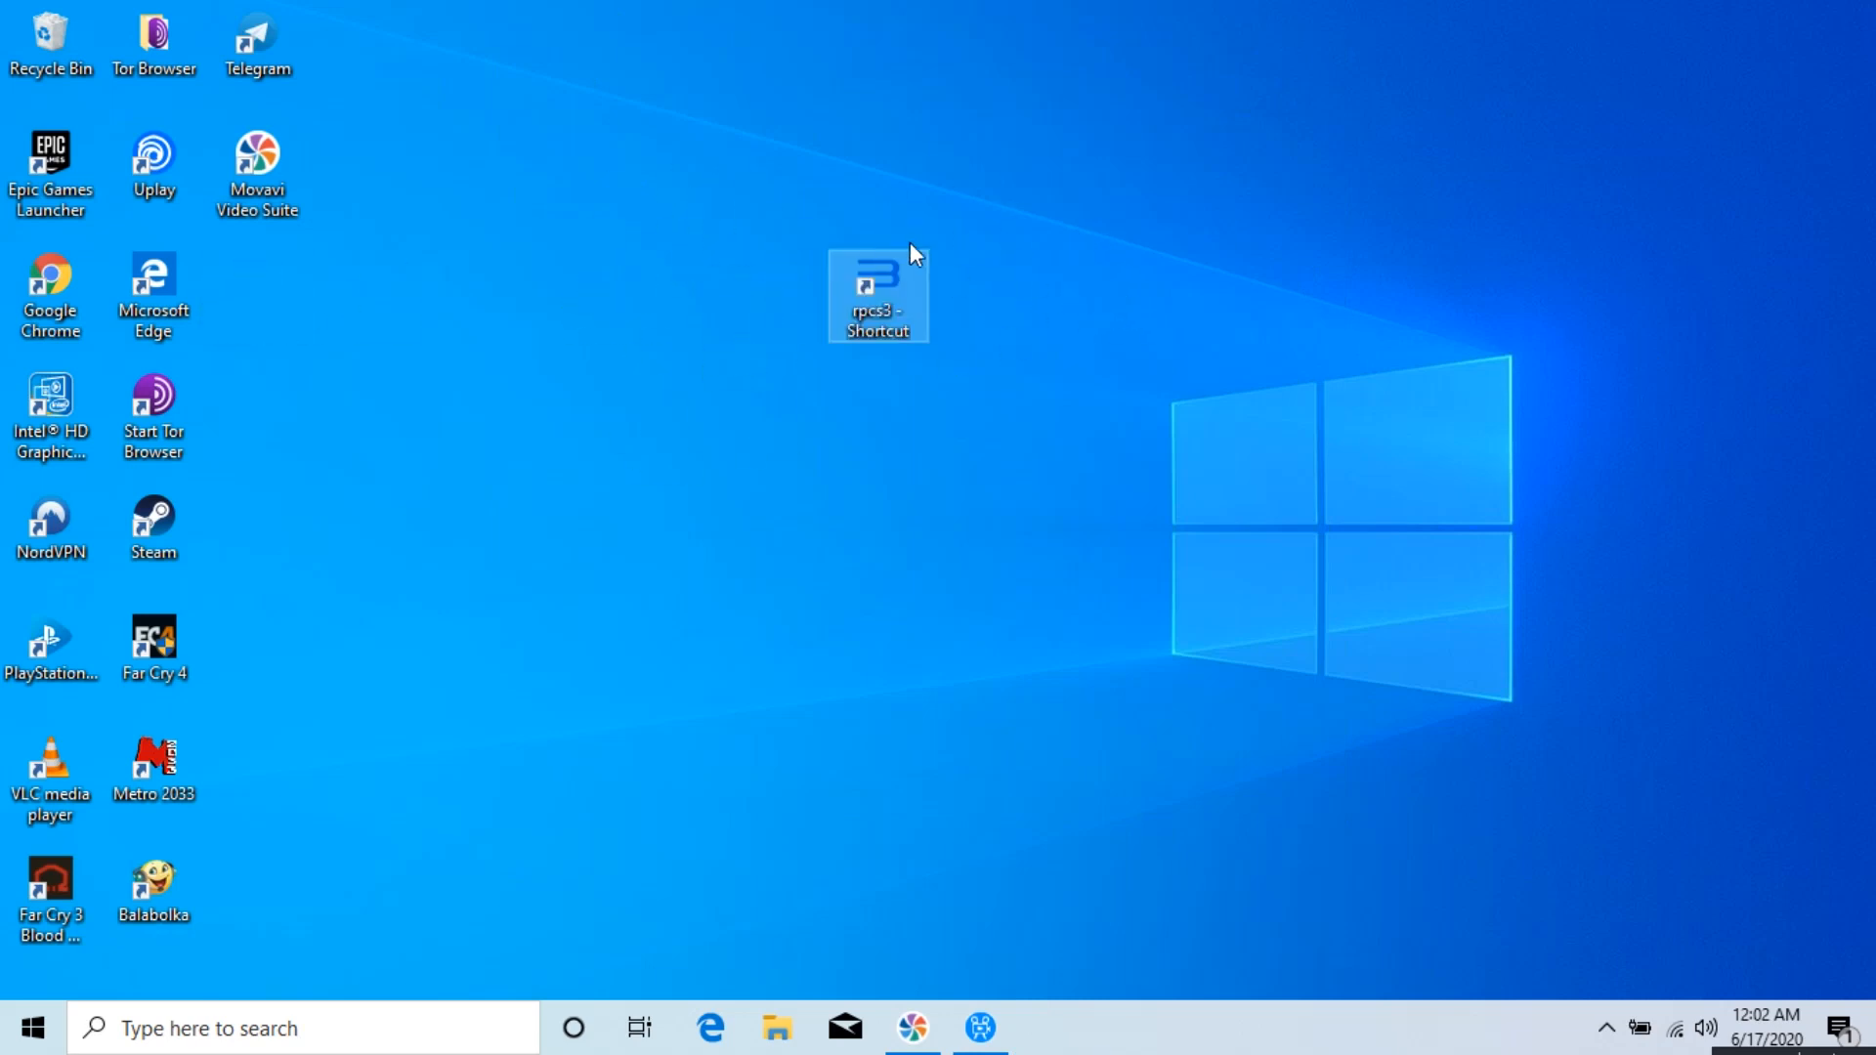
{"action": "left_click_drag", "start_coordinate": [878, 291], "coordinate": [256, 296]}
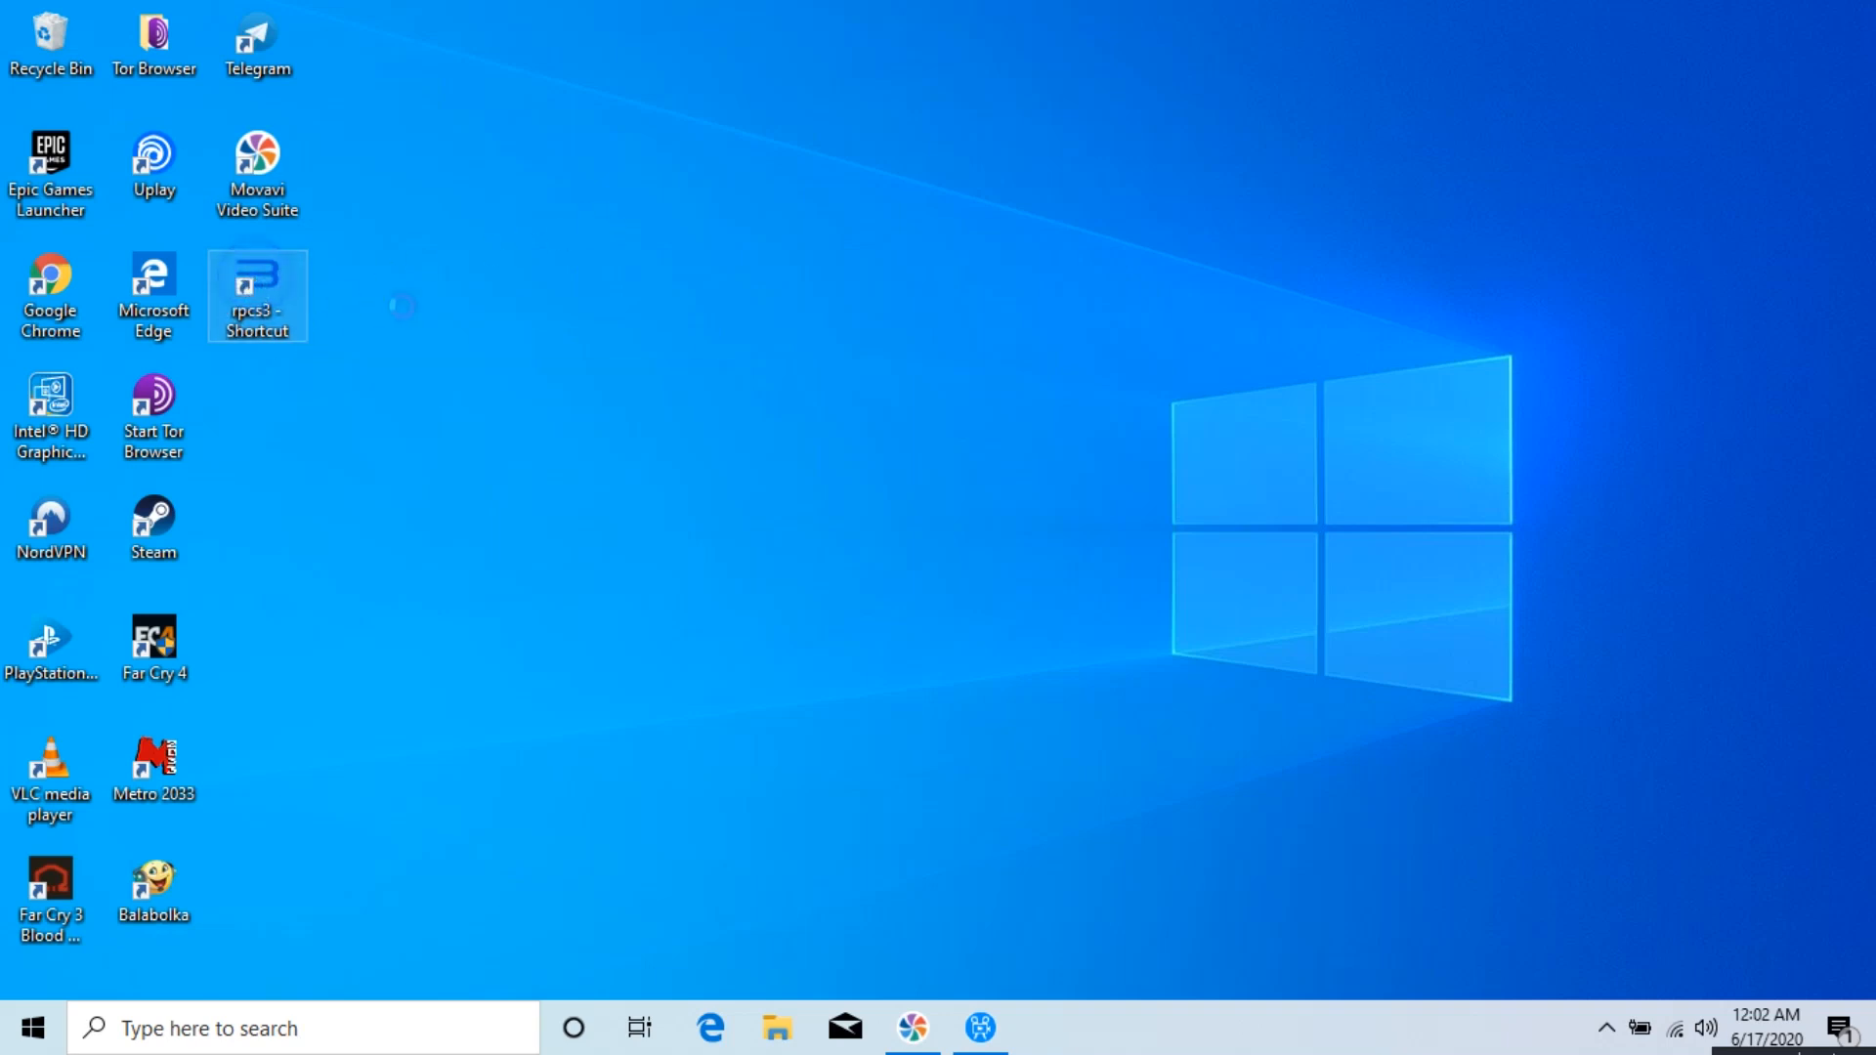
{"action": "right_click", "coordinate": [256, 295]}
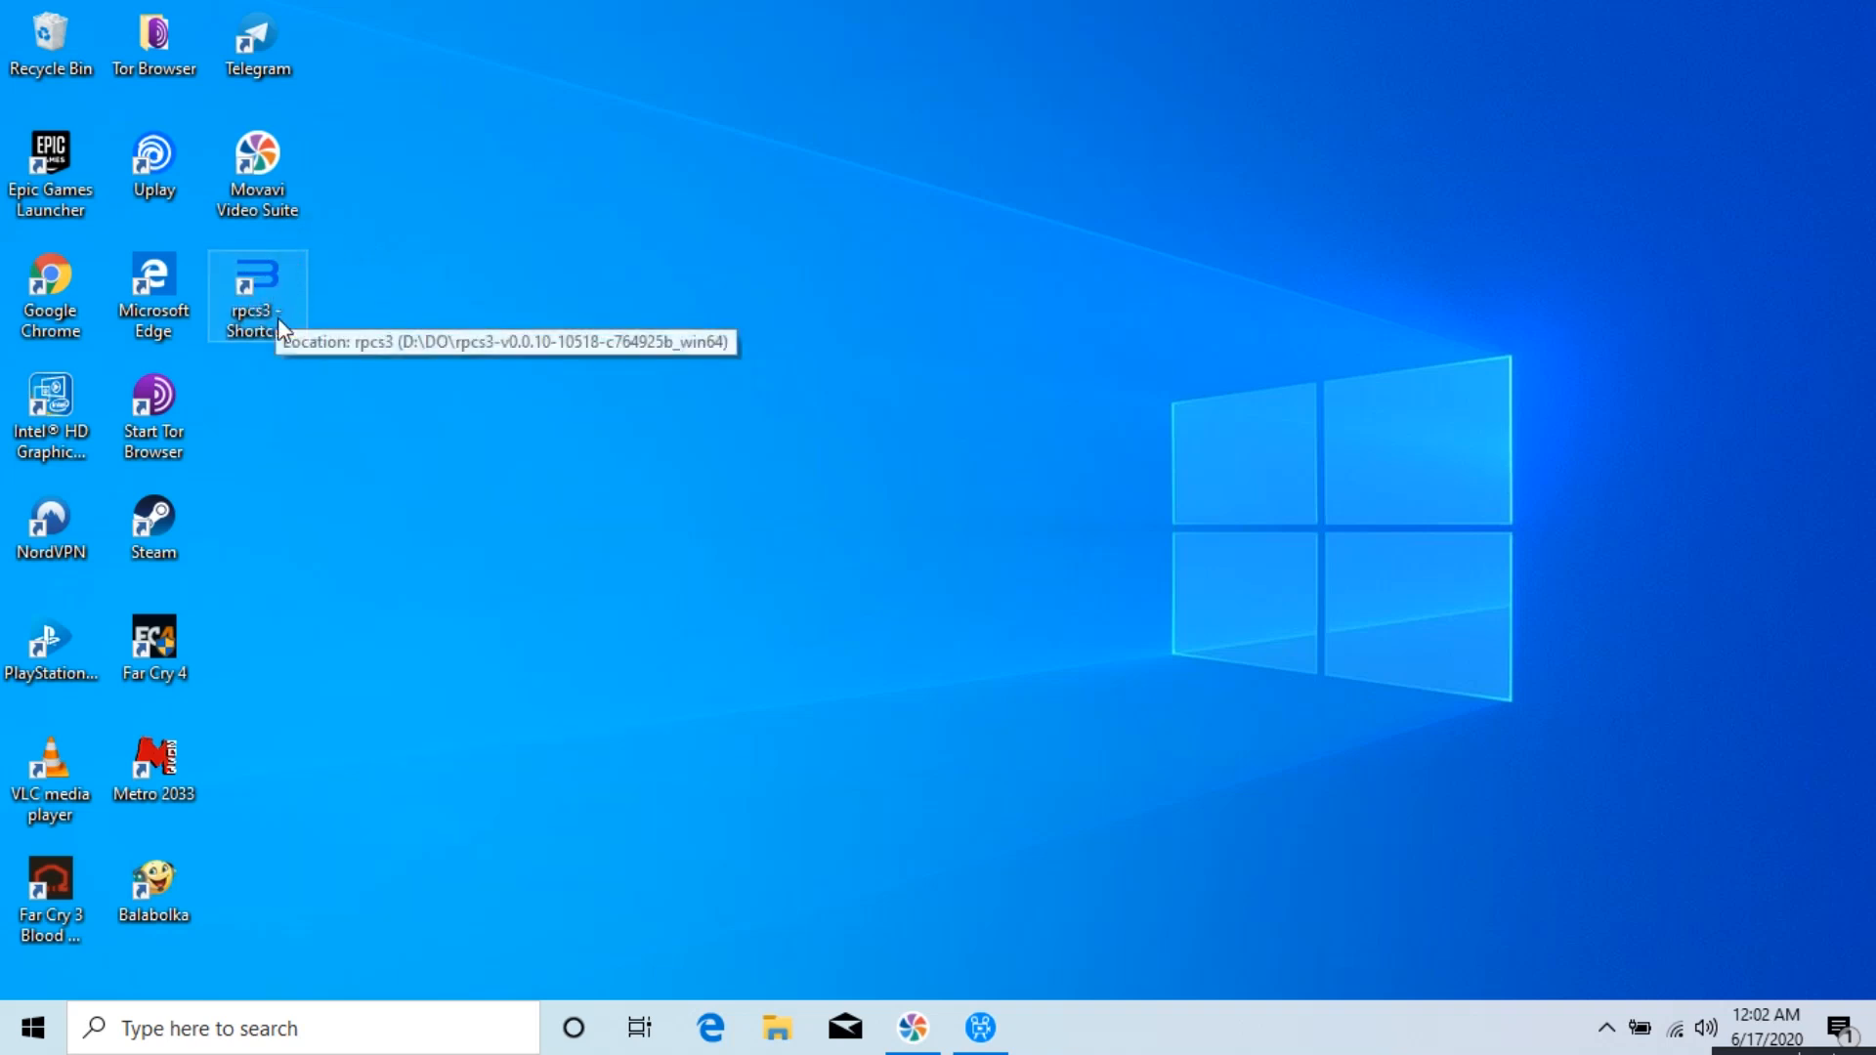
{"action": "mouse_move", "coordinate": [1032, 627]}
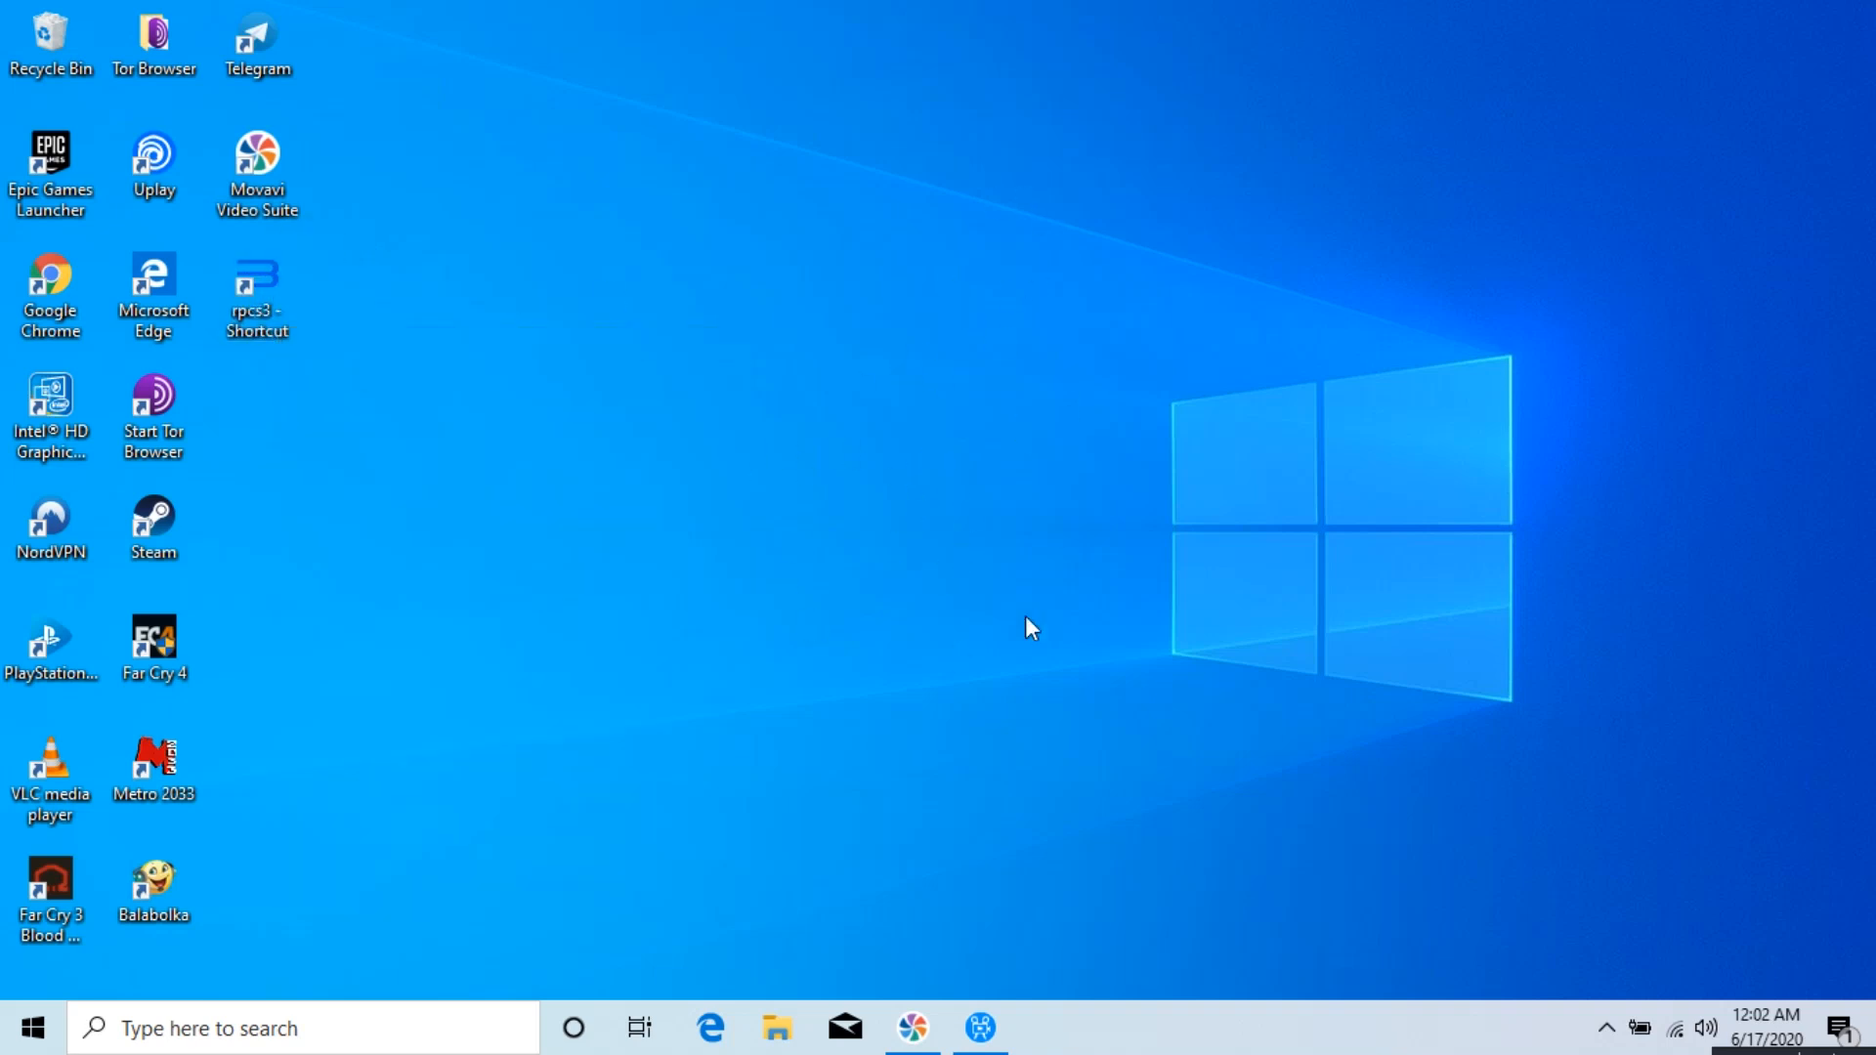
{"action": "mouse_move", "coordinate": [397, 234]}
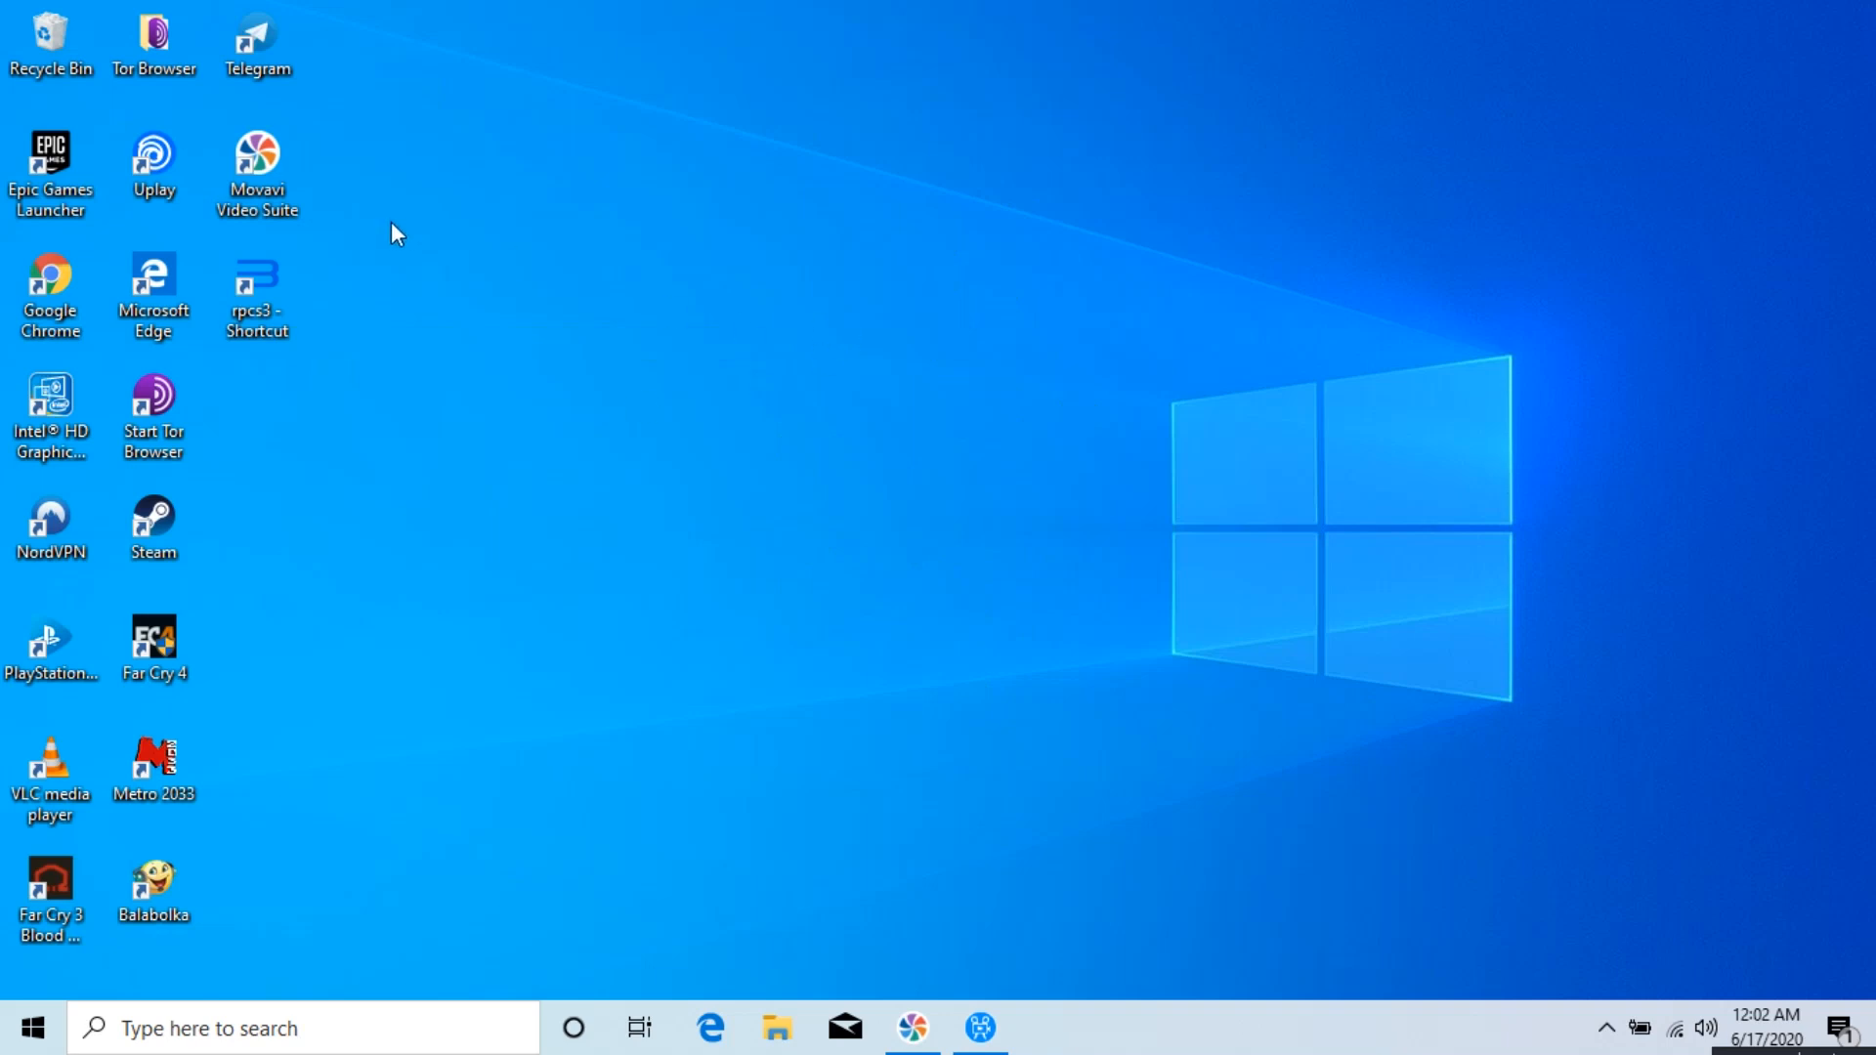
{"action": "mouse_move", "coordinate": [383, 220]}
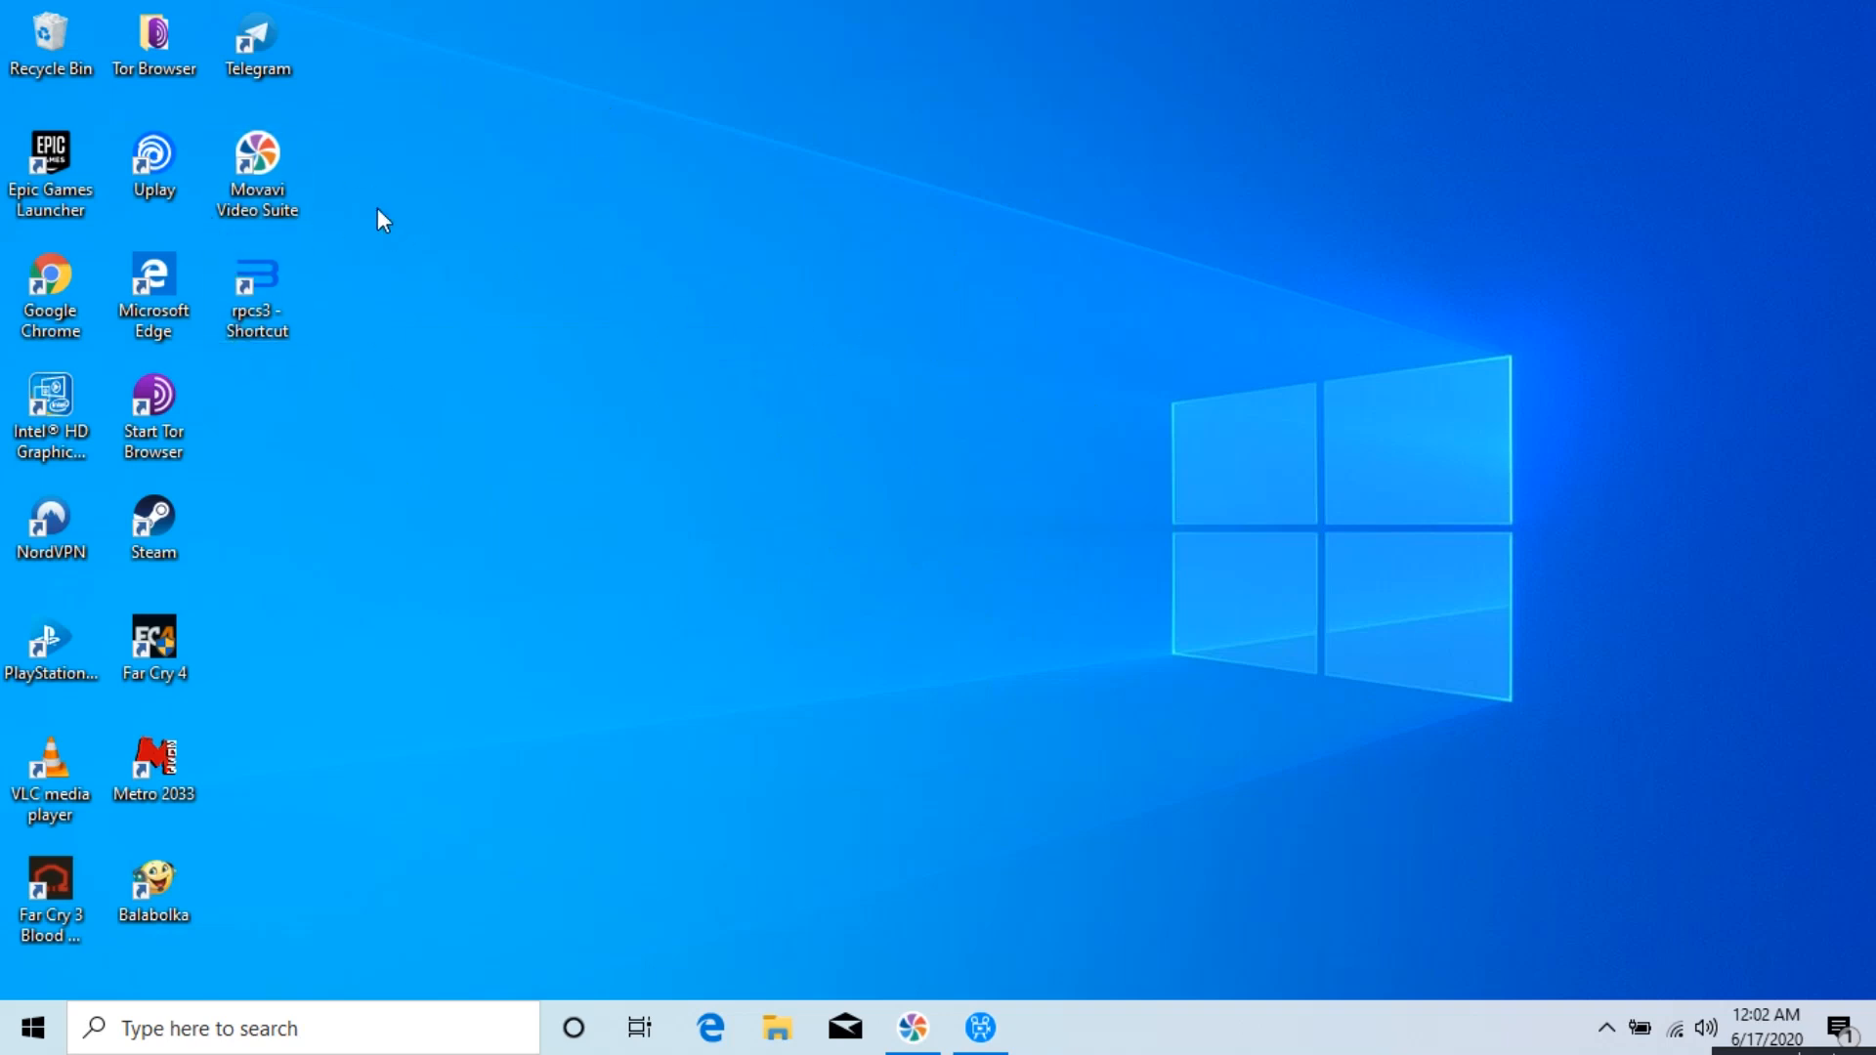
{"action": "mouse_move", "coordinate": [872, 307]}
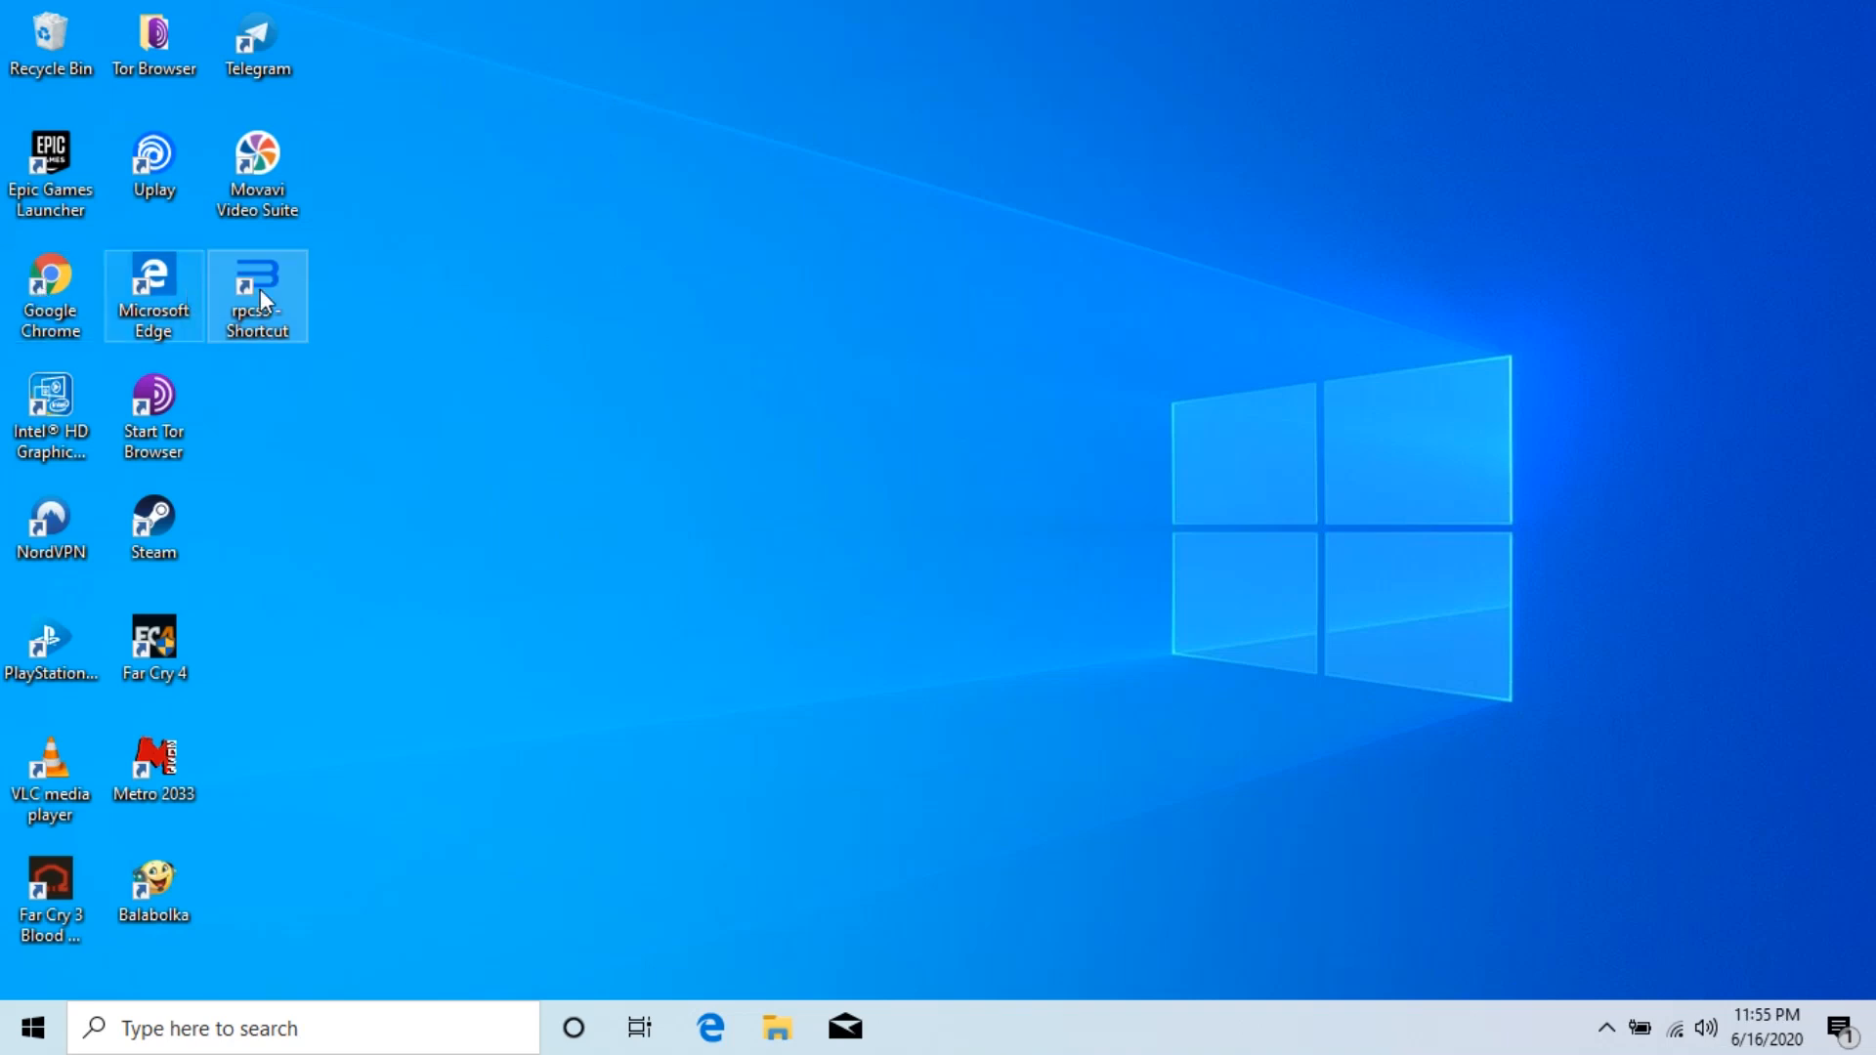
{"action": "double_click", "coordinate": [256, 295]}
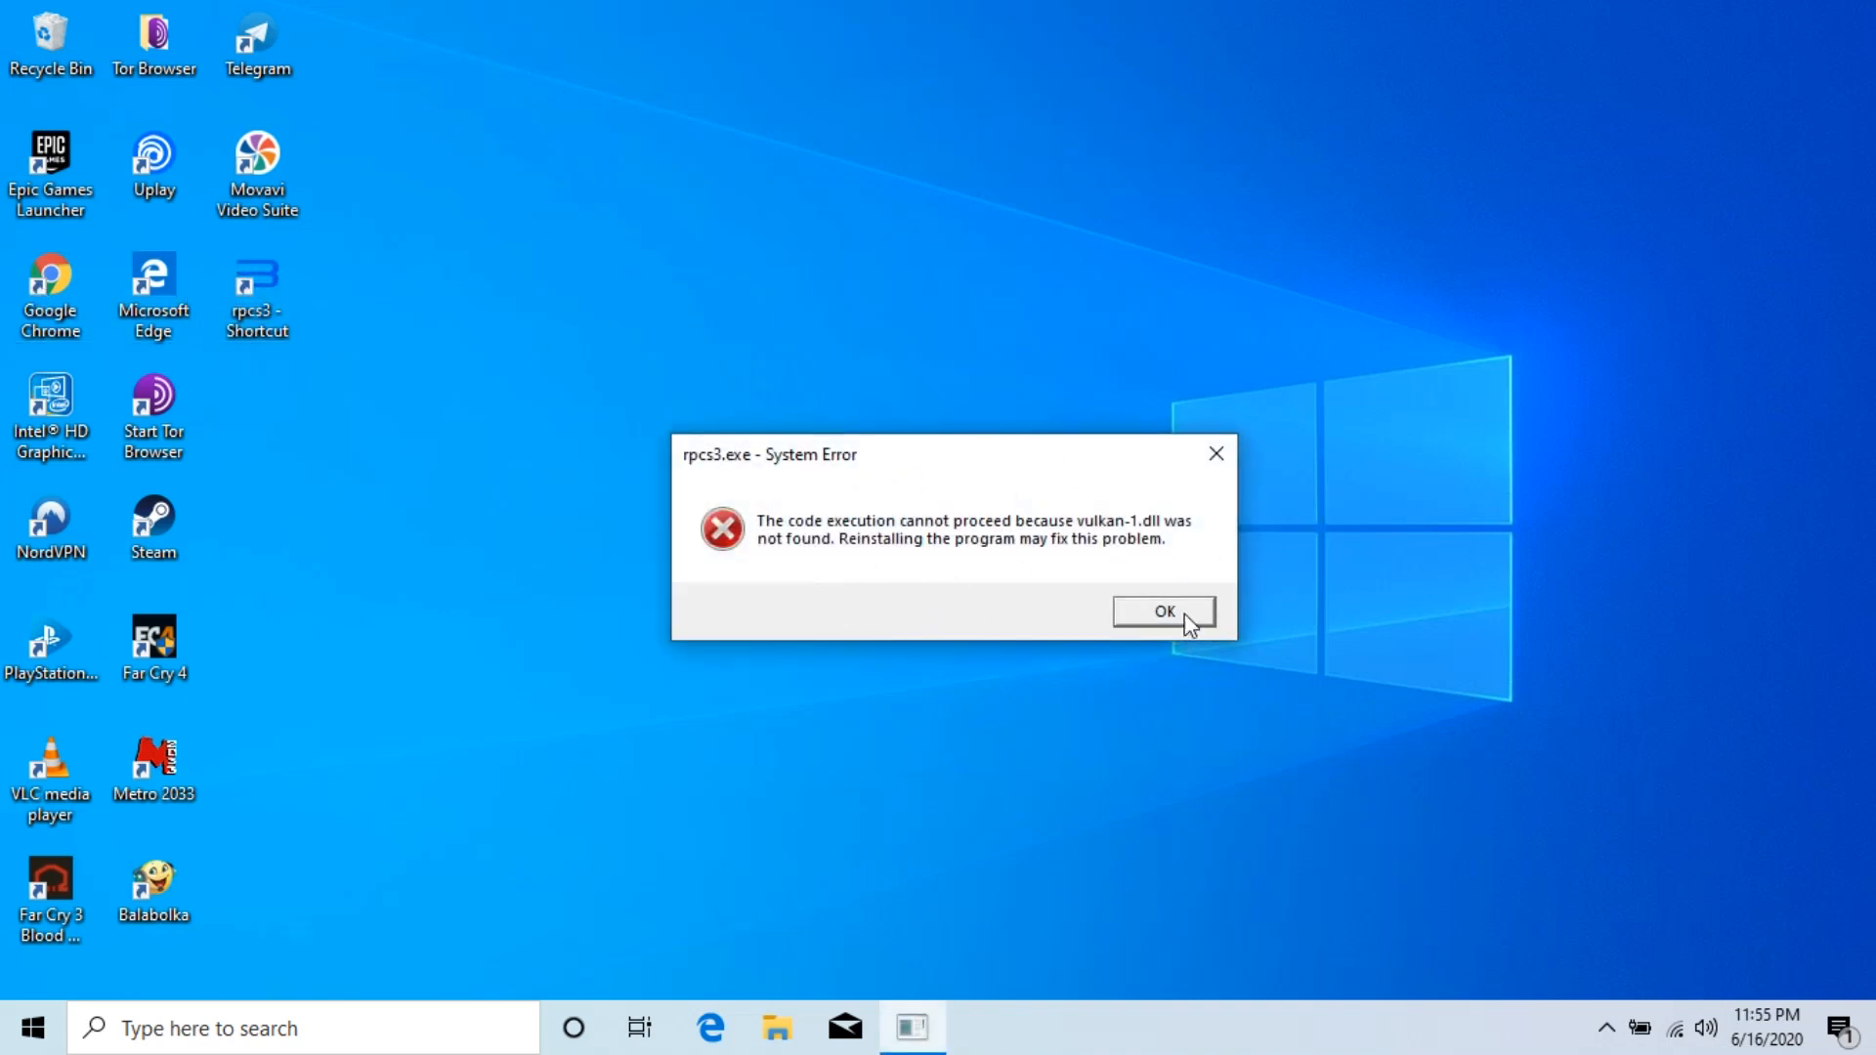
{"action": "left_click", "coordinate": [1163, 612]}
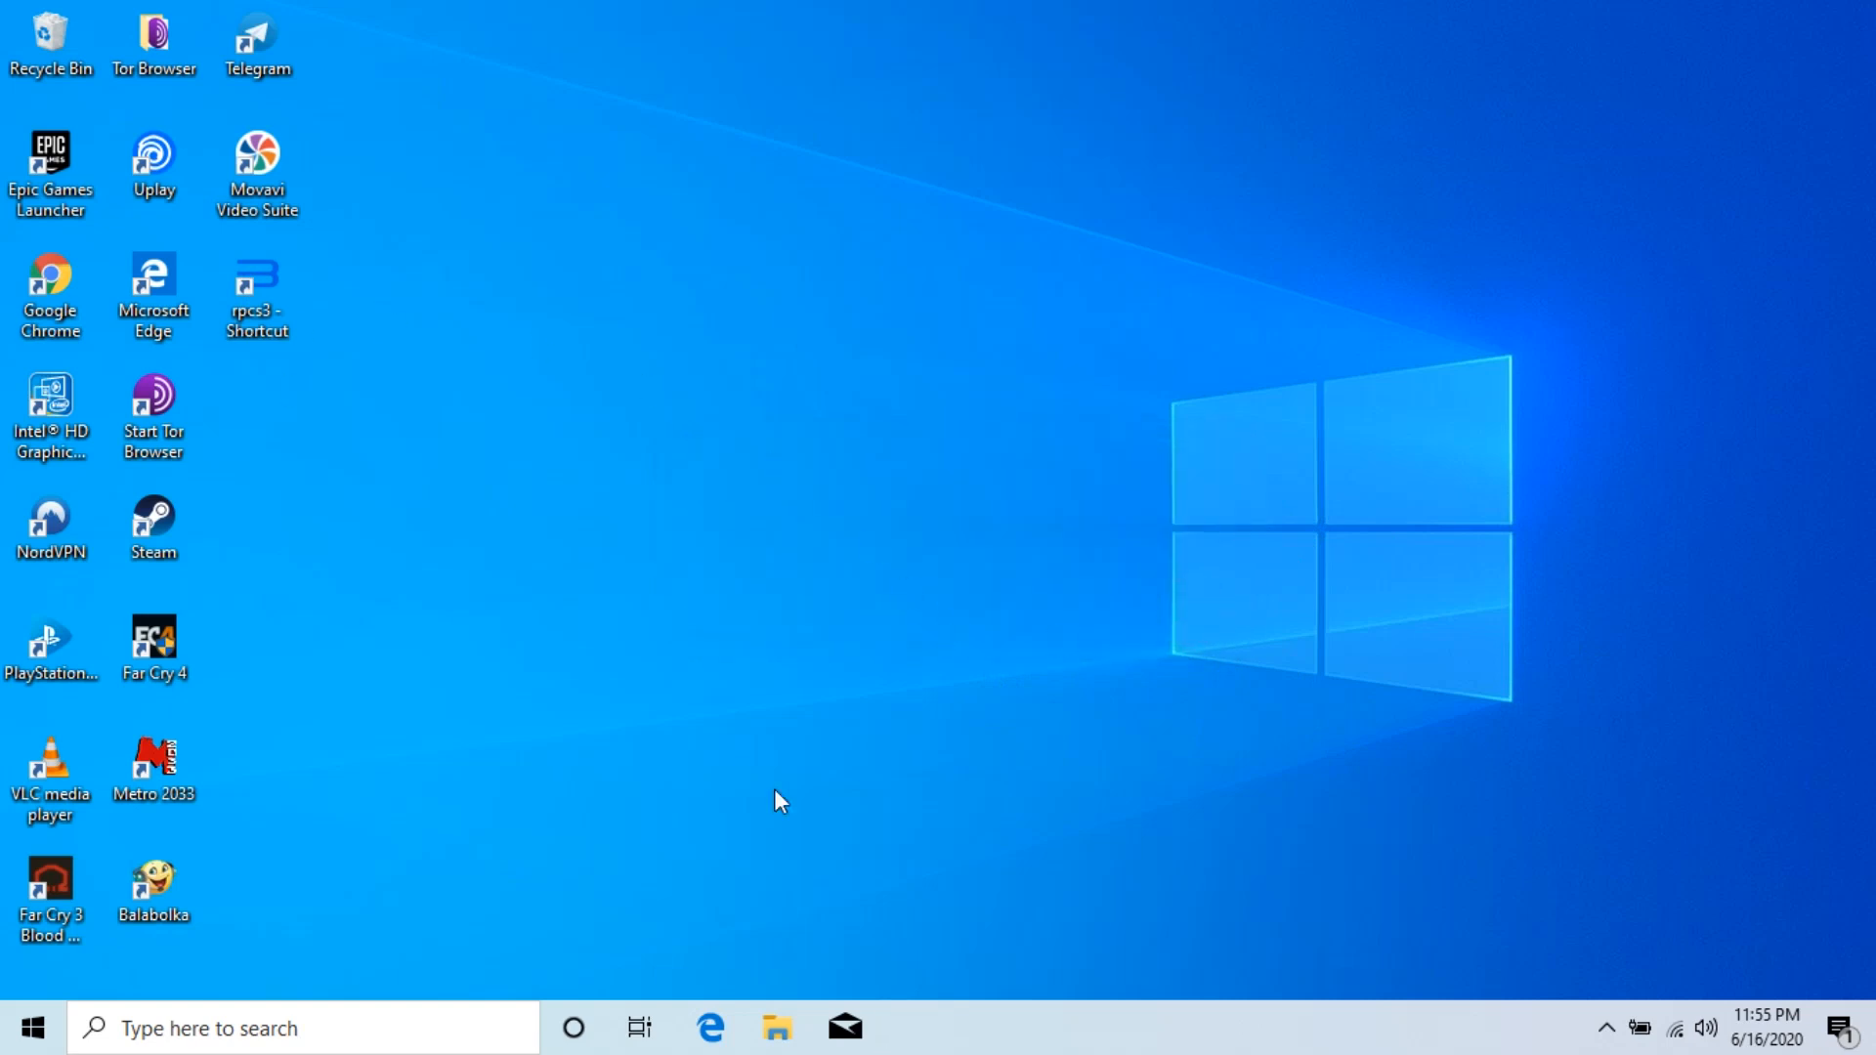
{"action": "left_click", "coordinate": [776, 1026]}
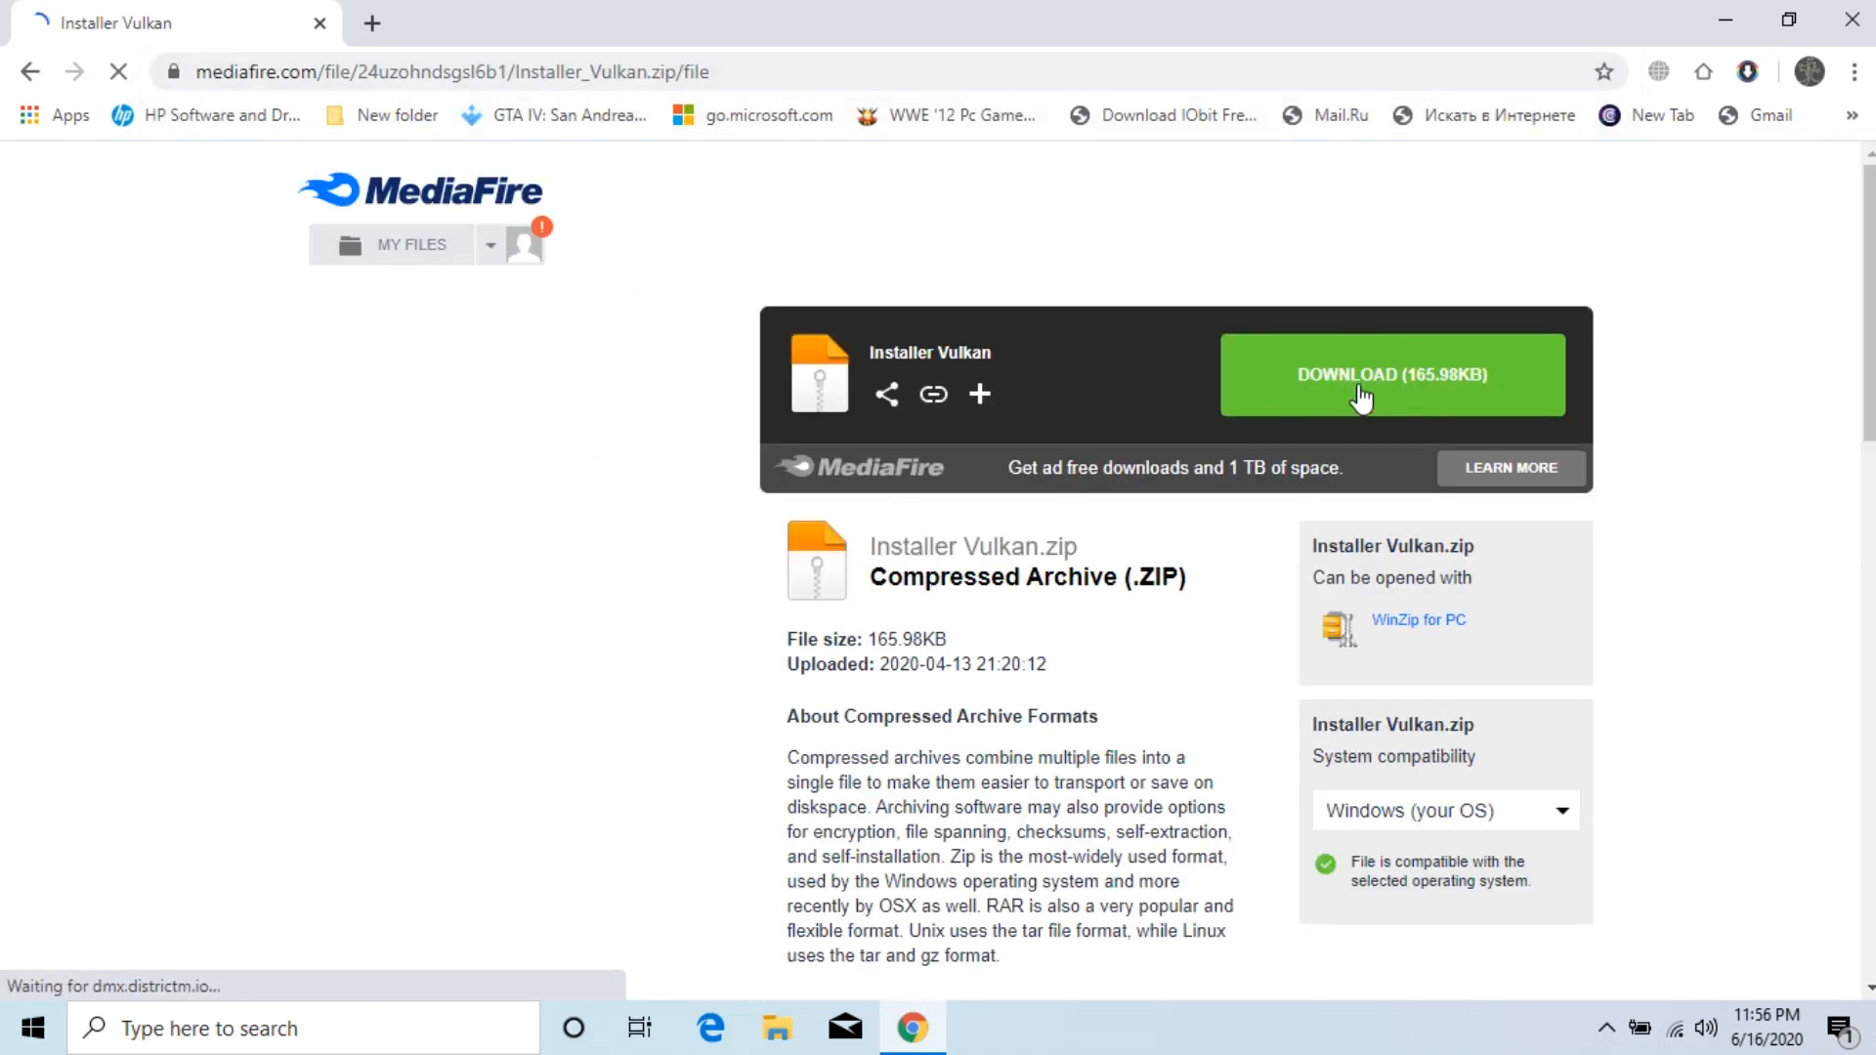
Download Installer Vulkan (1).zip from MediaFire and extract it with WinRAR into an Installer Vulkan (1) folder.
{"action": "left_click", "coordinate": [1390, 375]}
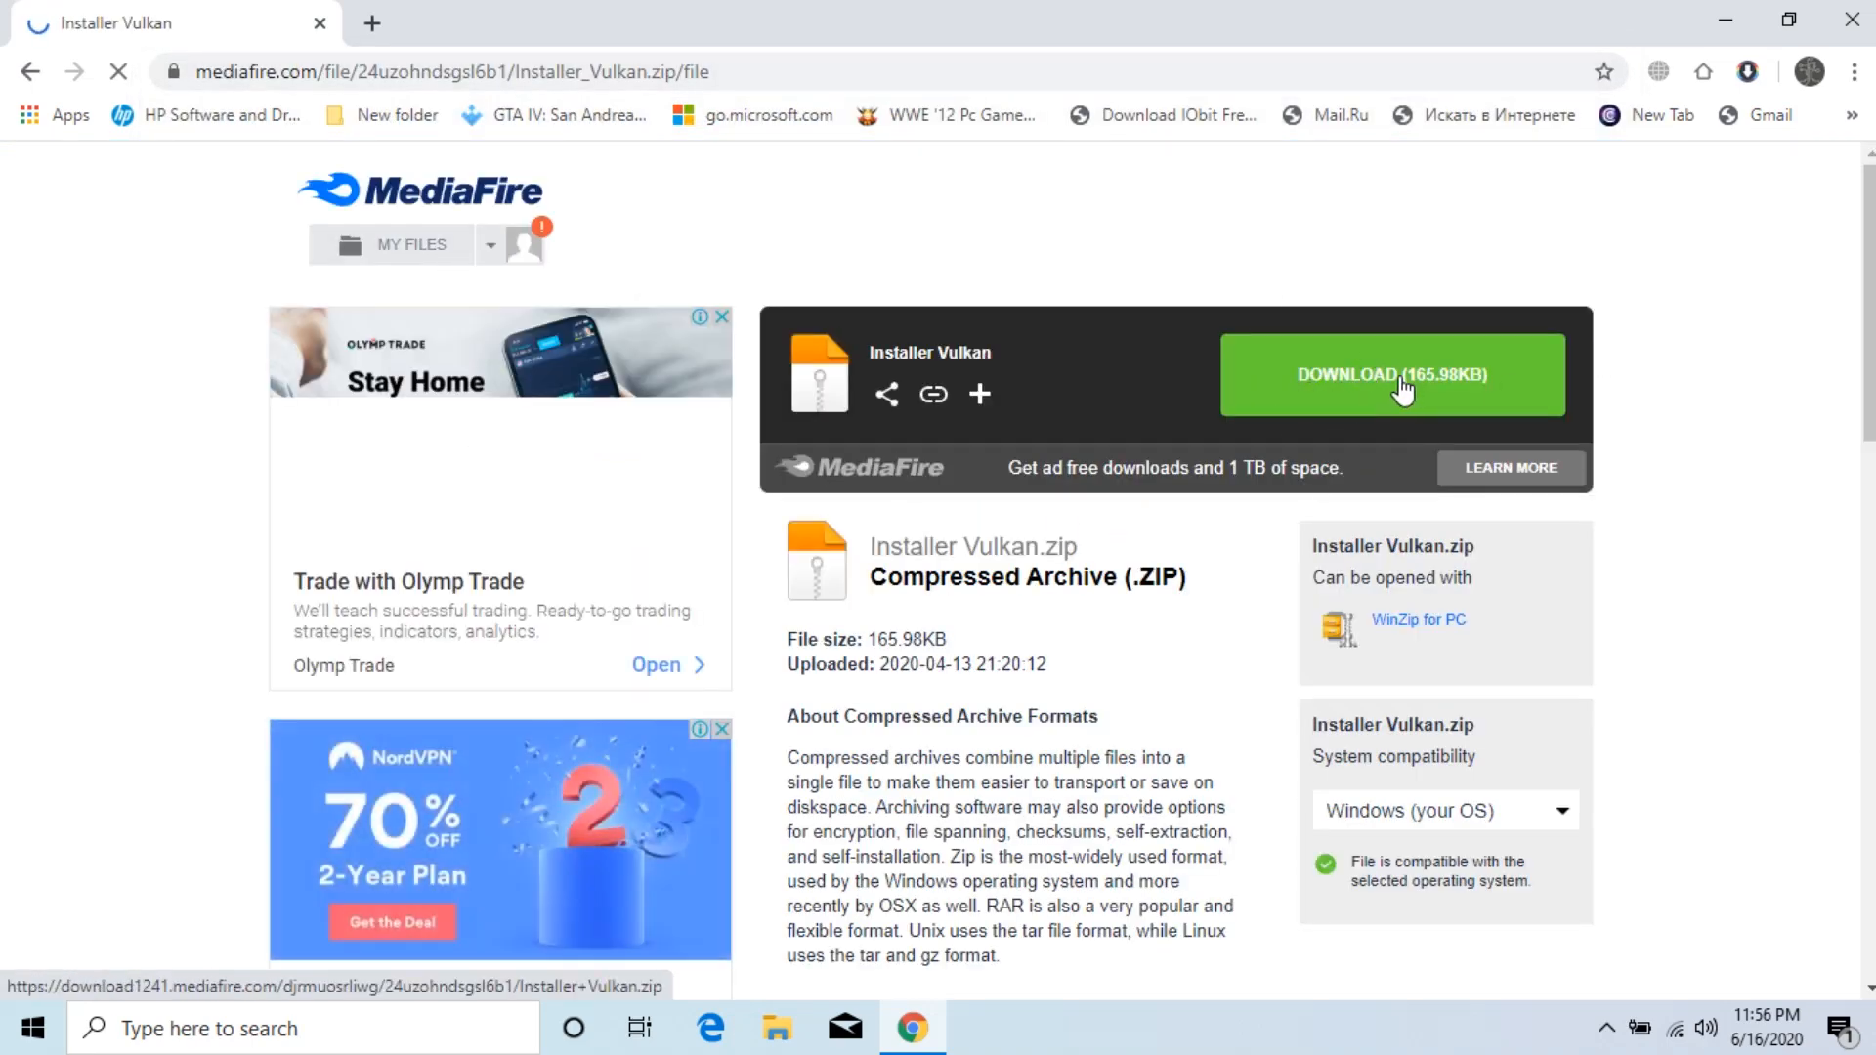
{"action": "left_click", "coordinate": [1392, 375]}
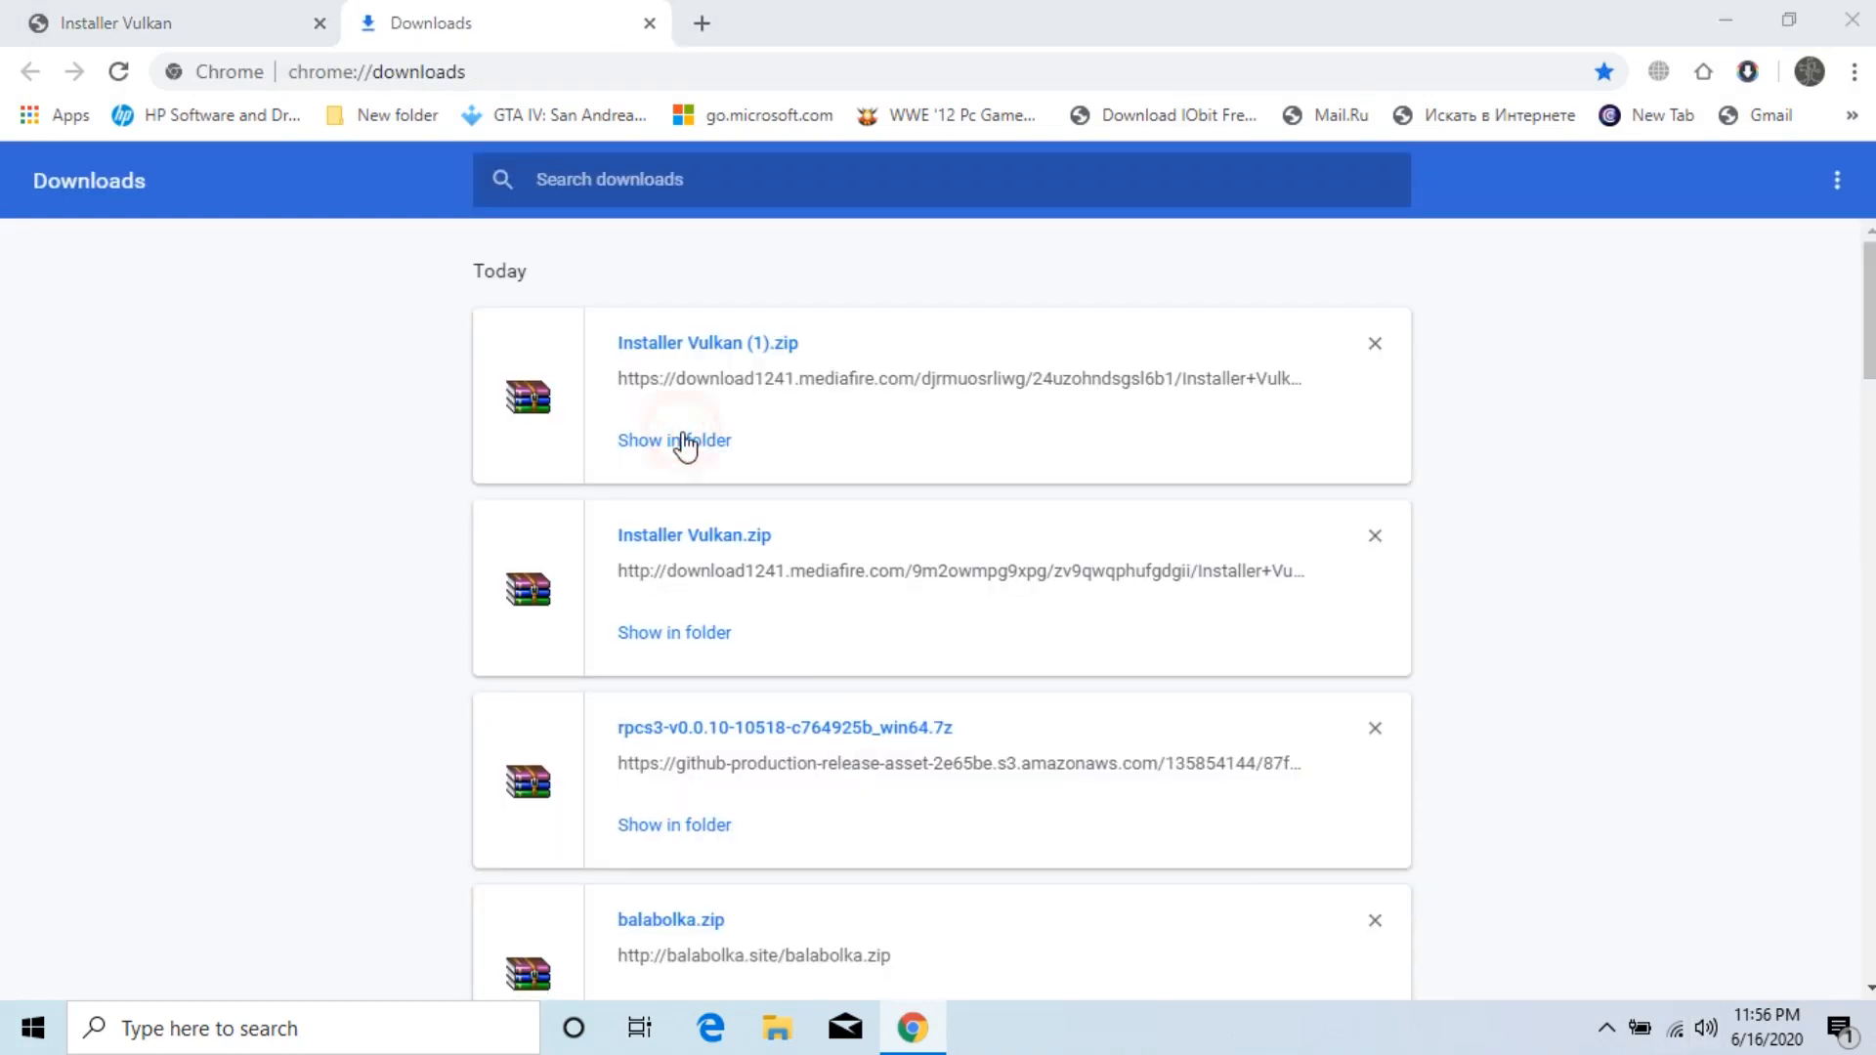
{"action": "left_click", "coordinate": [674, 439]}
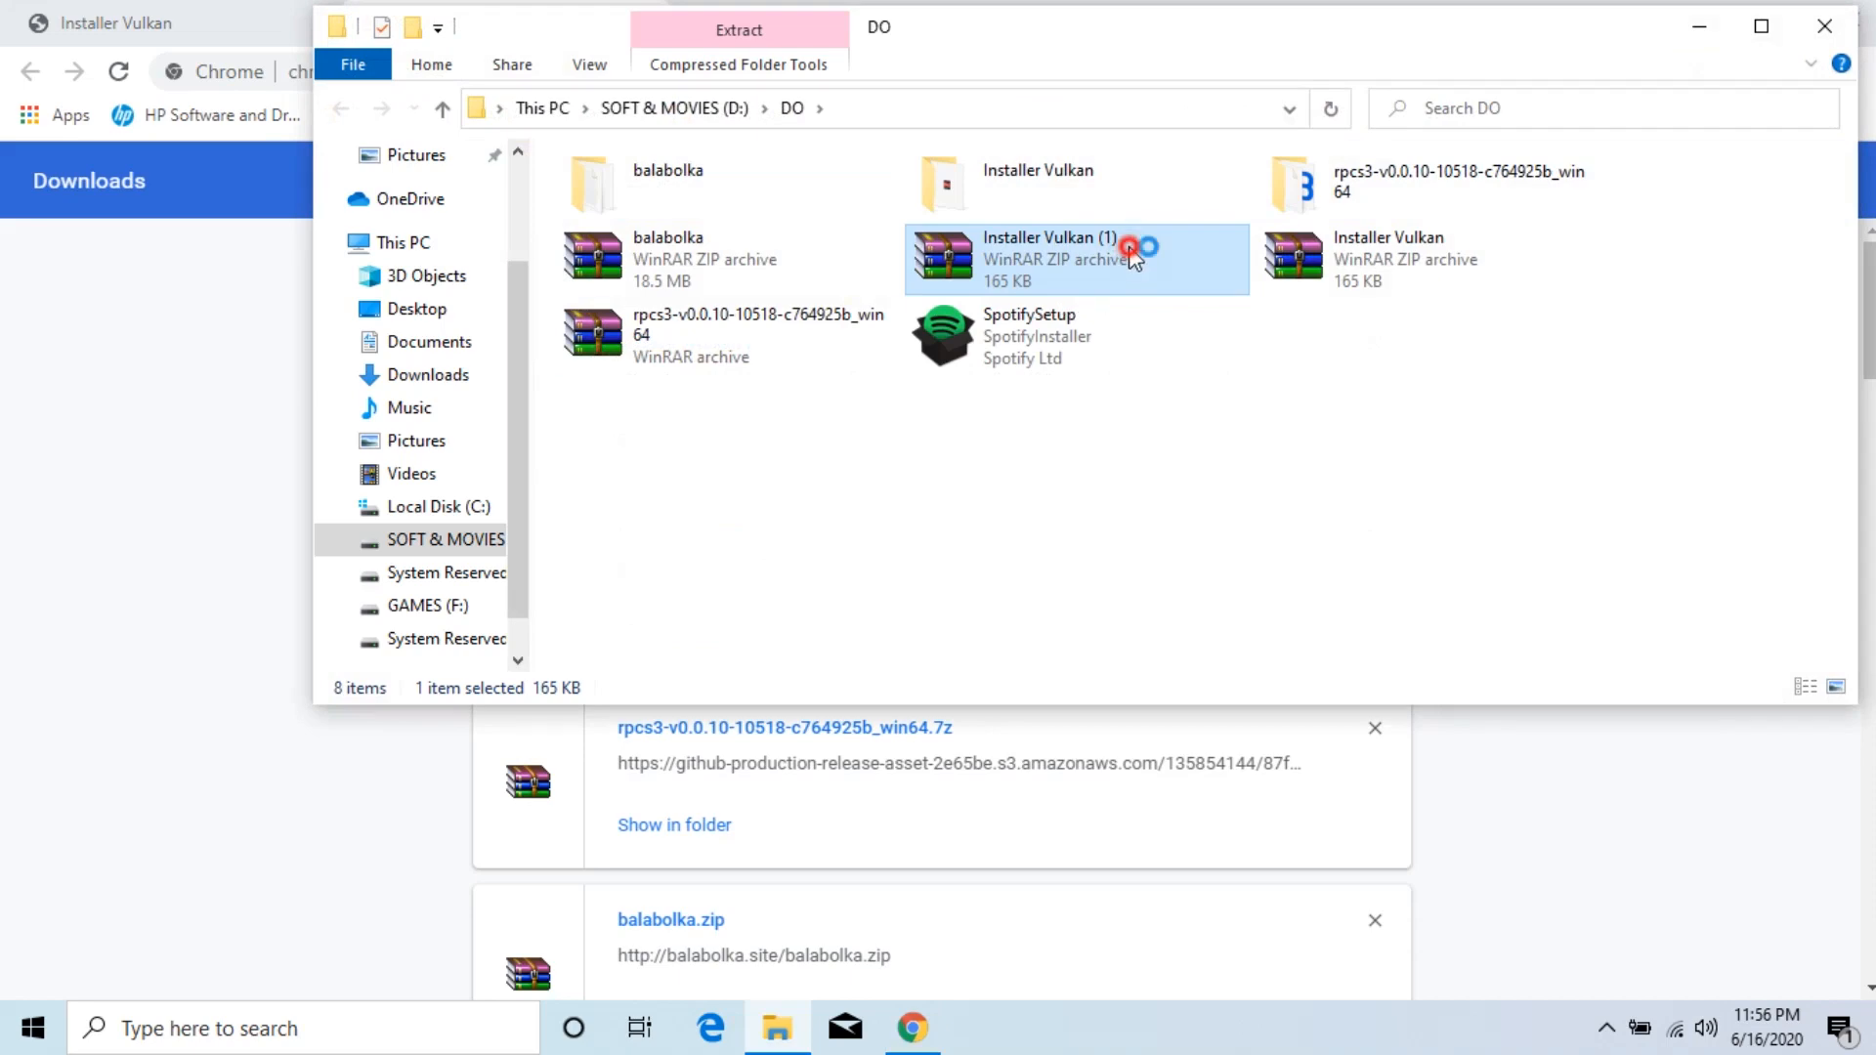
{"action": "double_click", "coordinate": [1041, 260]}
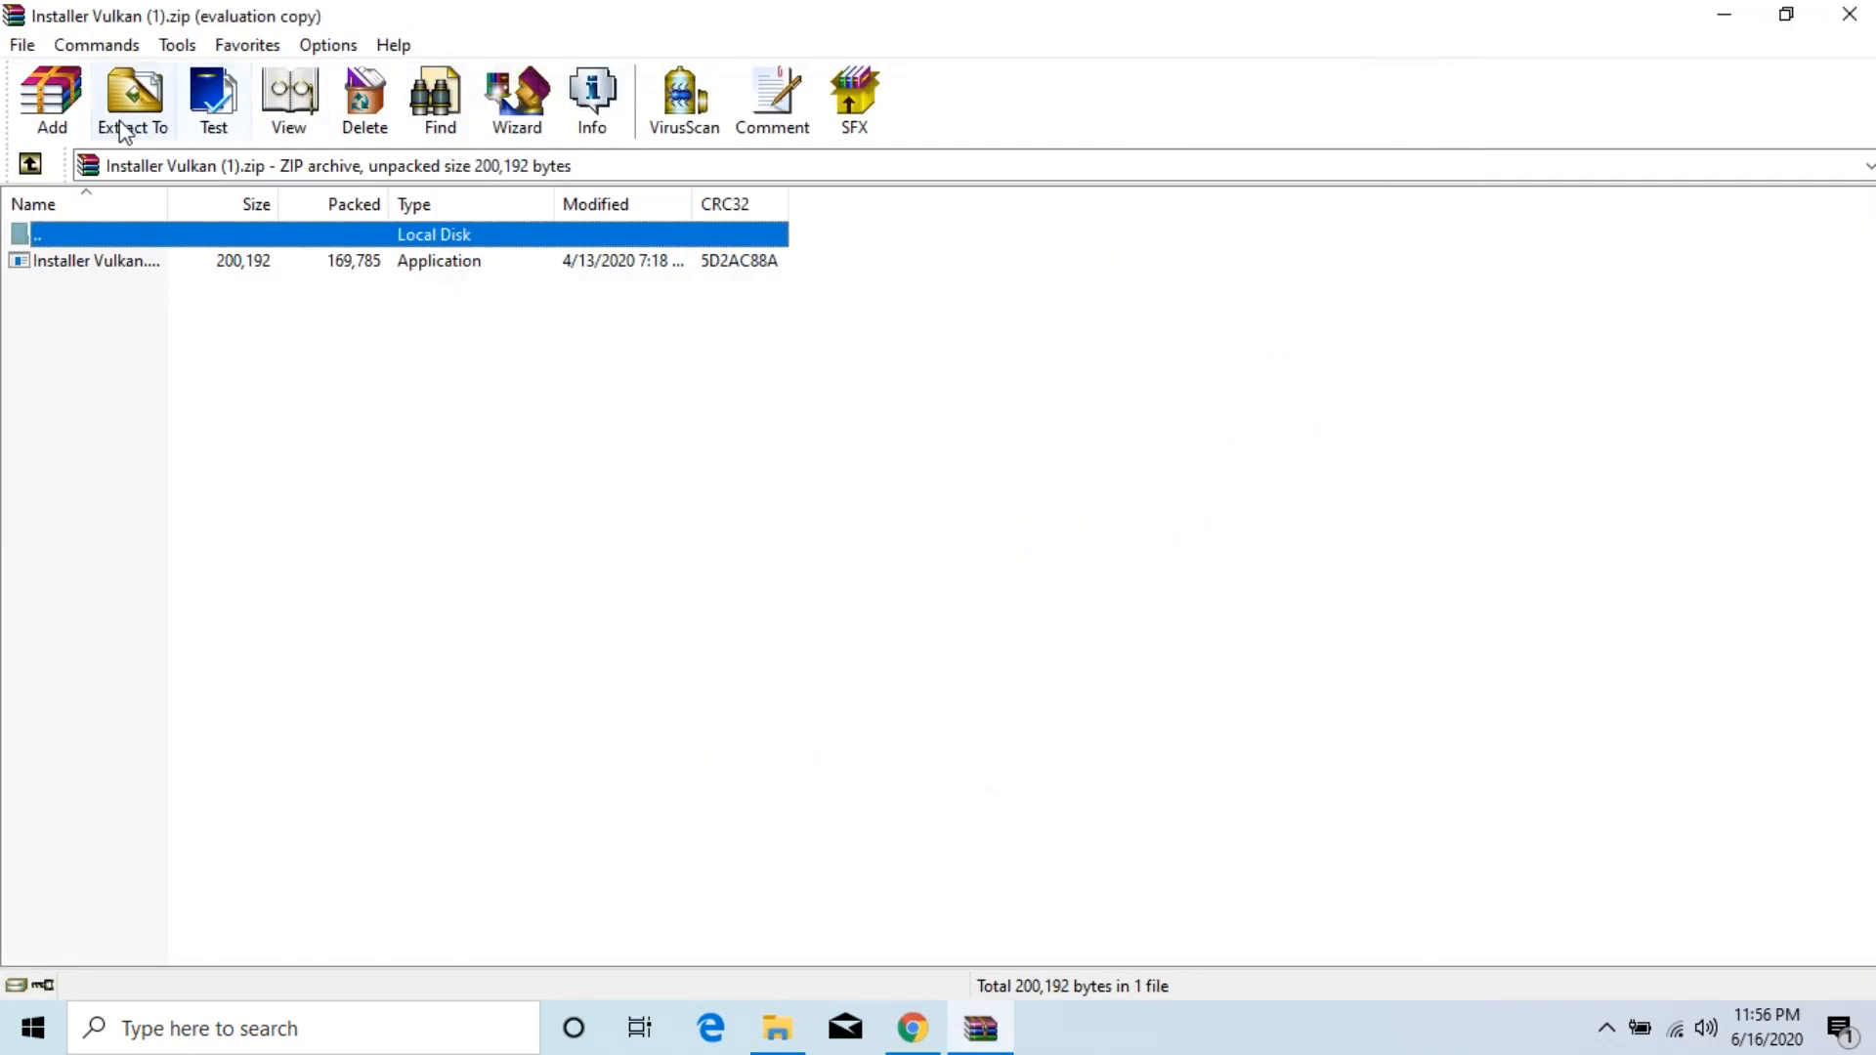
{"action": "left_click", "coordinate": [131, 98]}
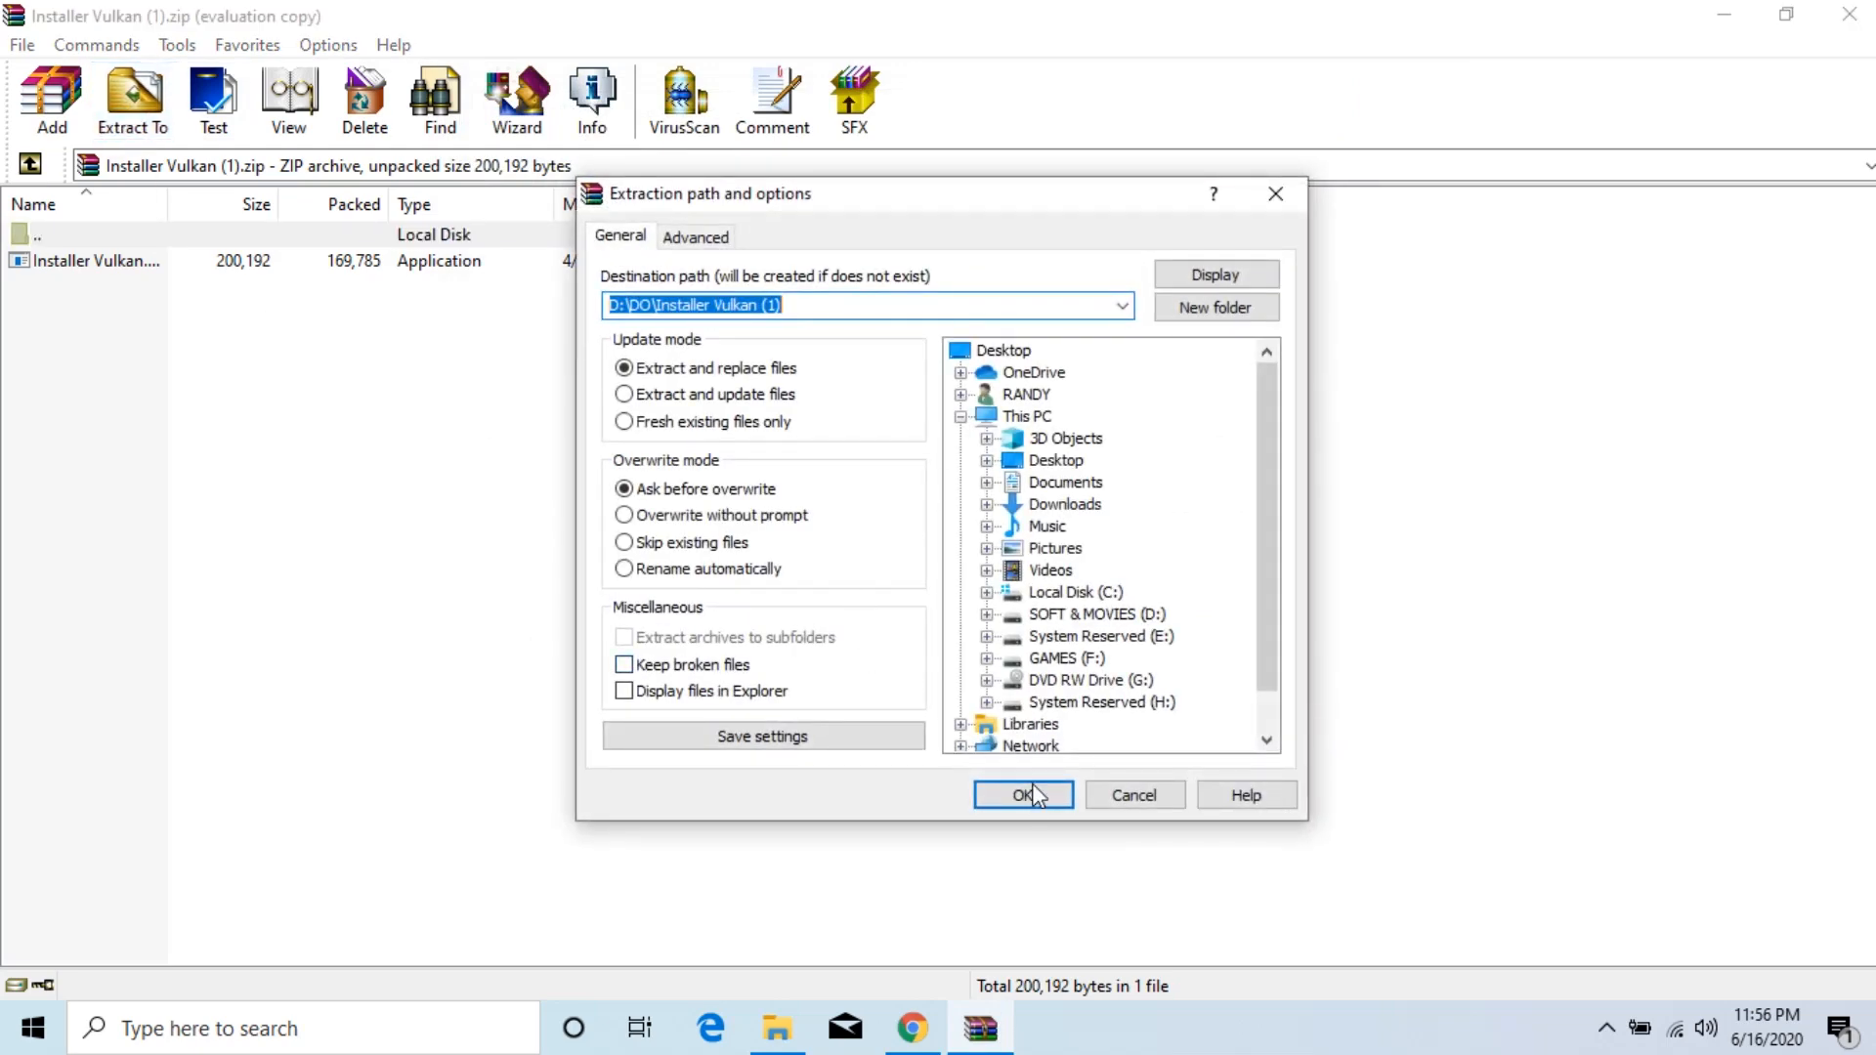
{"action": "left_click", "coordinate": [1020, 796]}
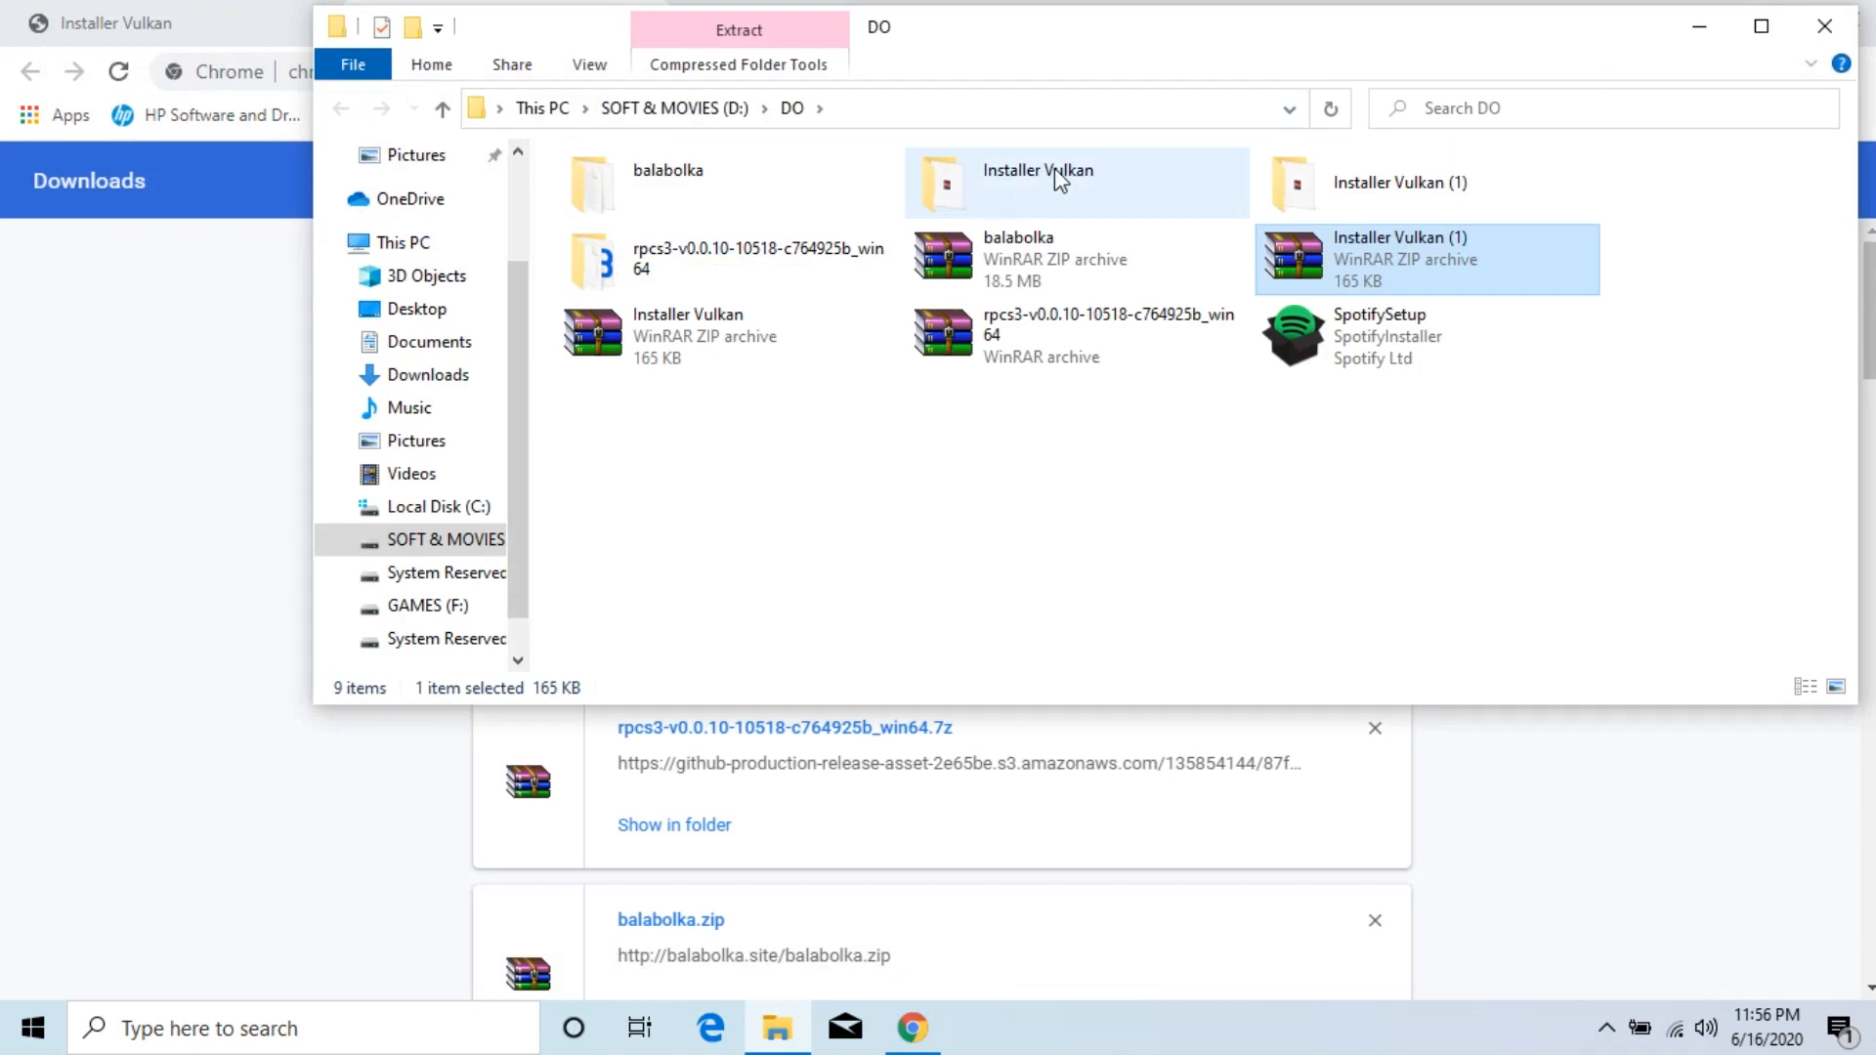
Run the Installer Vulkan application and choose the Windows runtime for Nvidia GPUs.
{"action": "double_click", "coordinate": [1035, 182]}
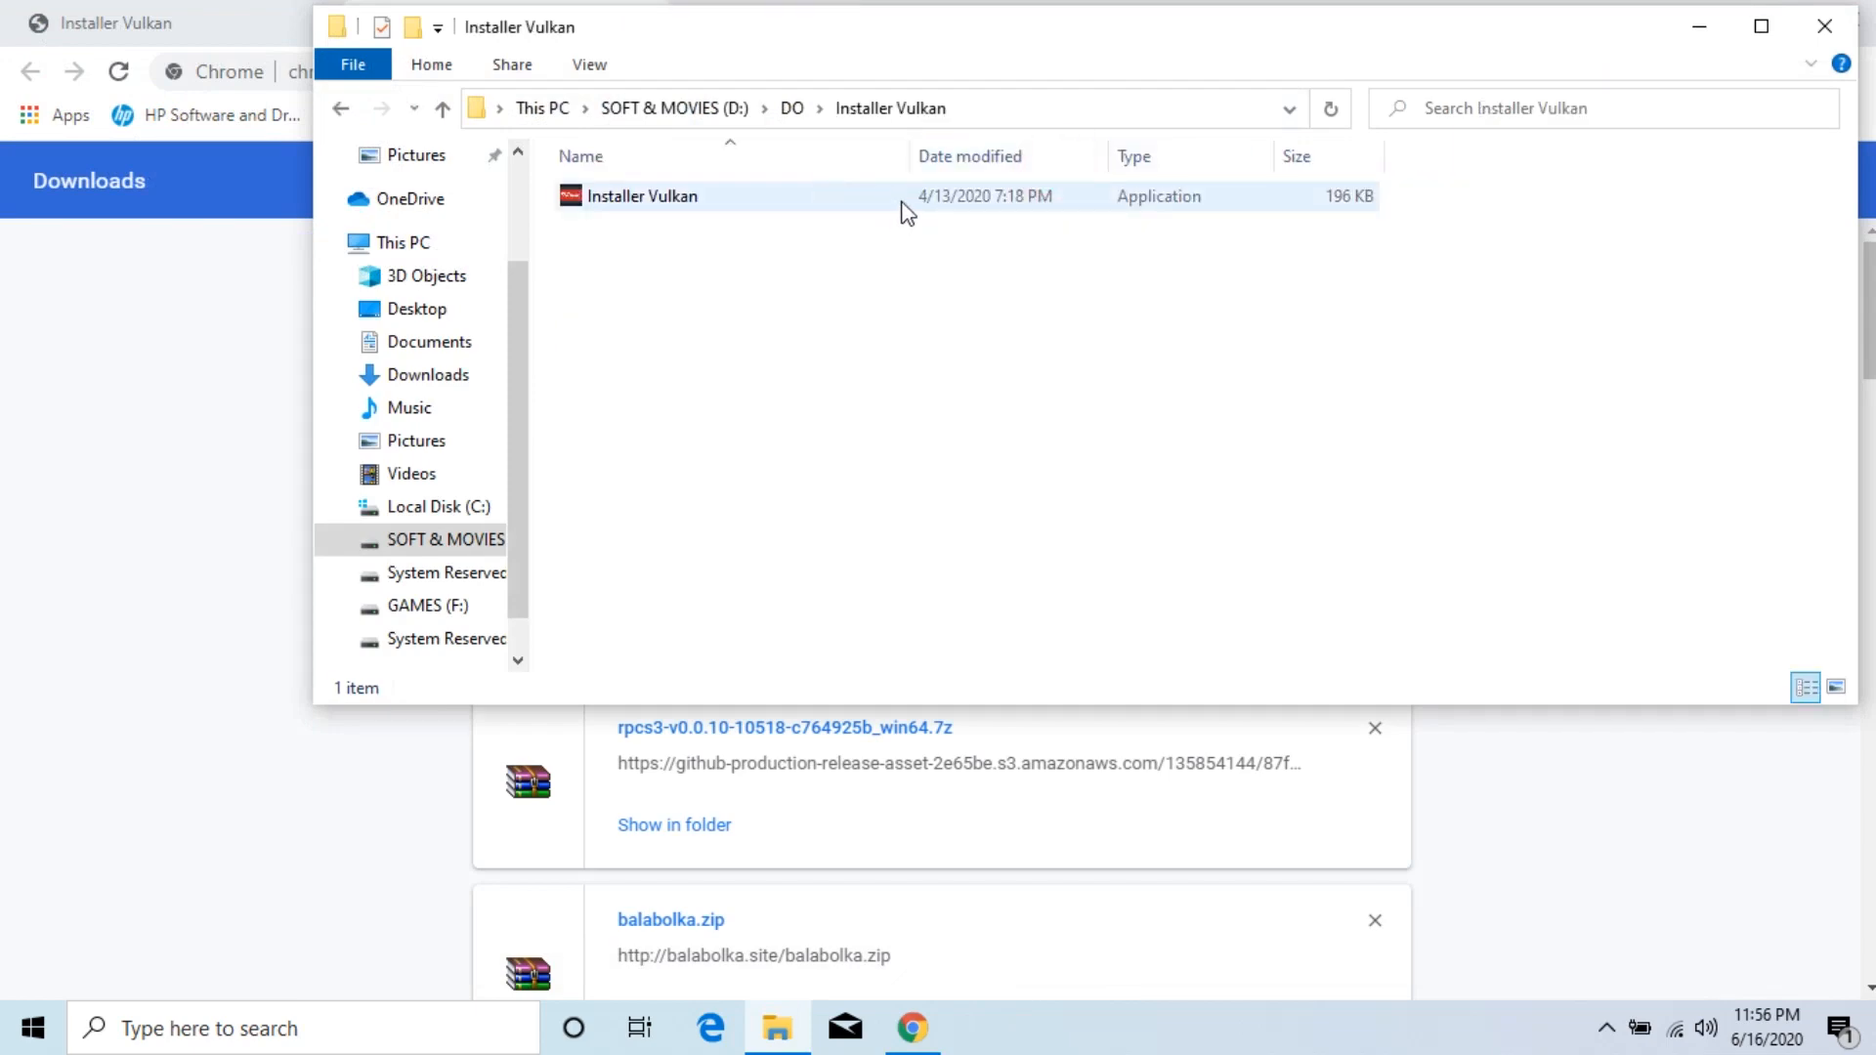
{"action": "double_click", "coordinate": [641, 195]}
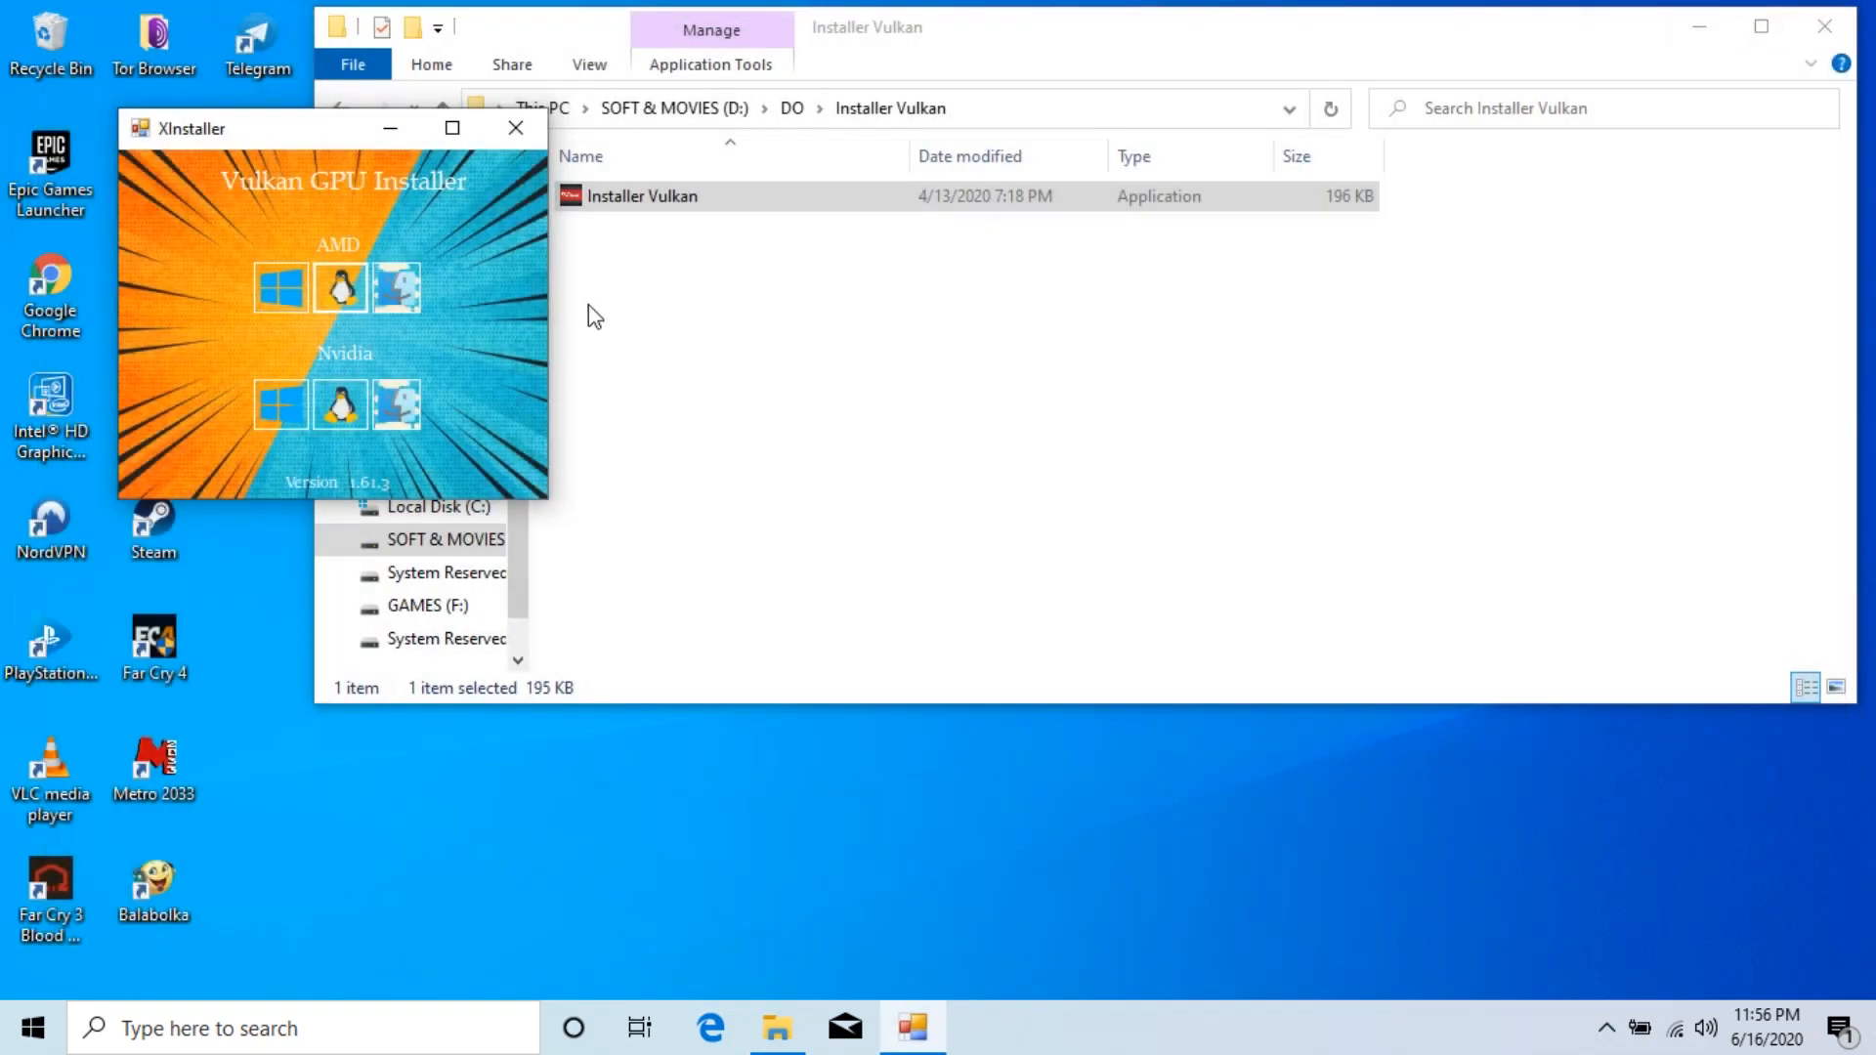
{"action": "left_click", "coordinate": [279, 403]}
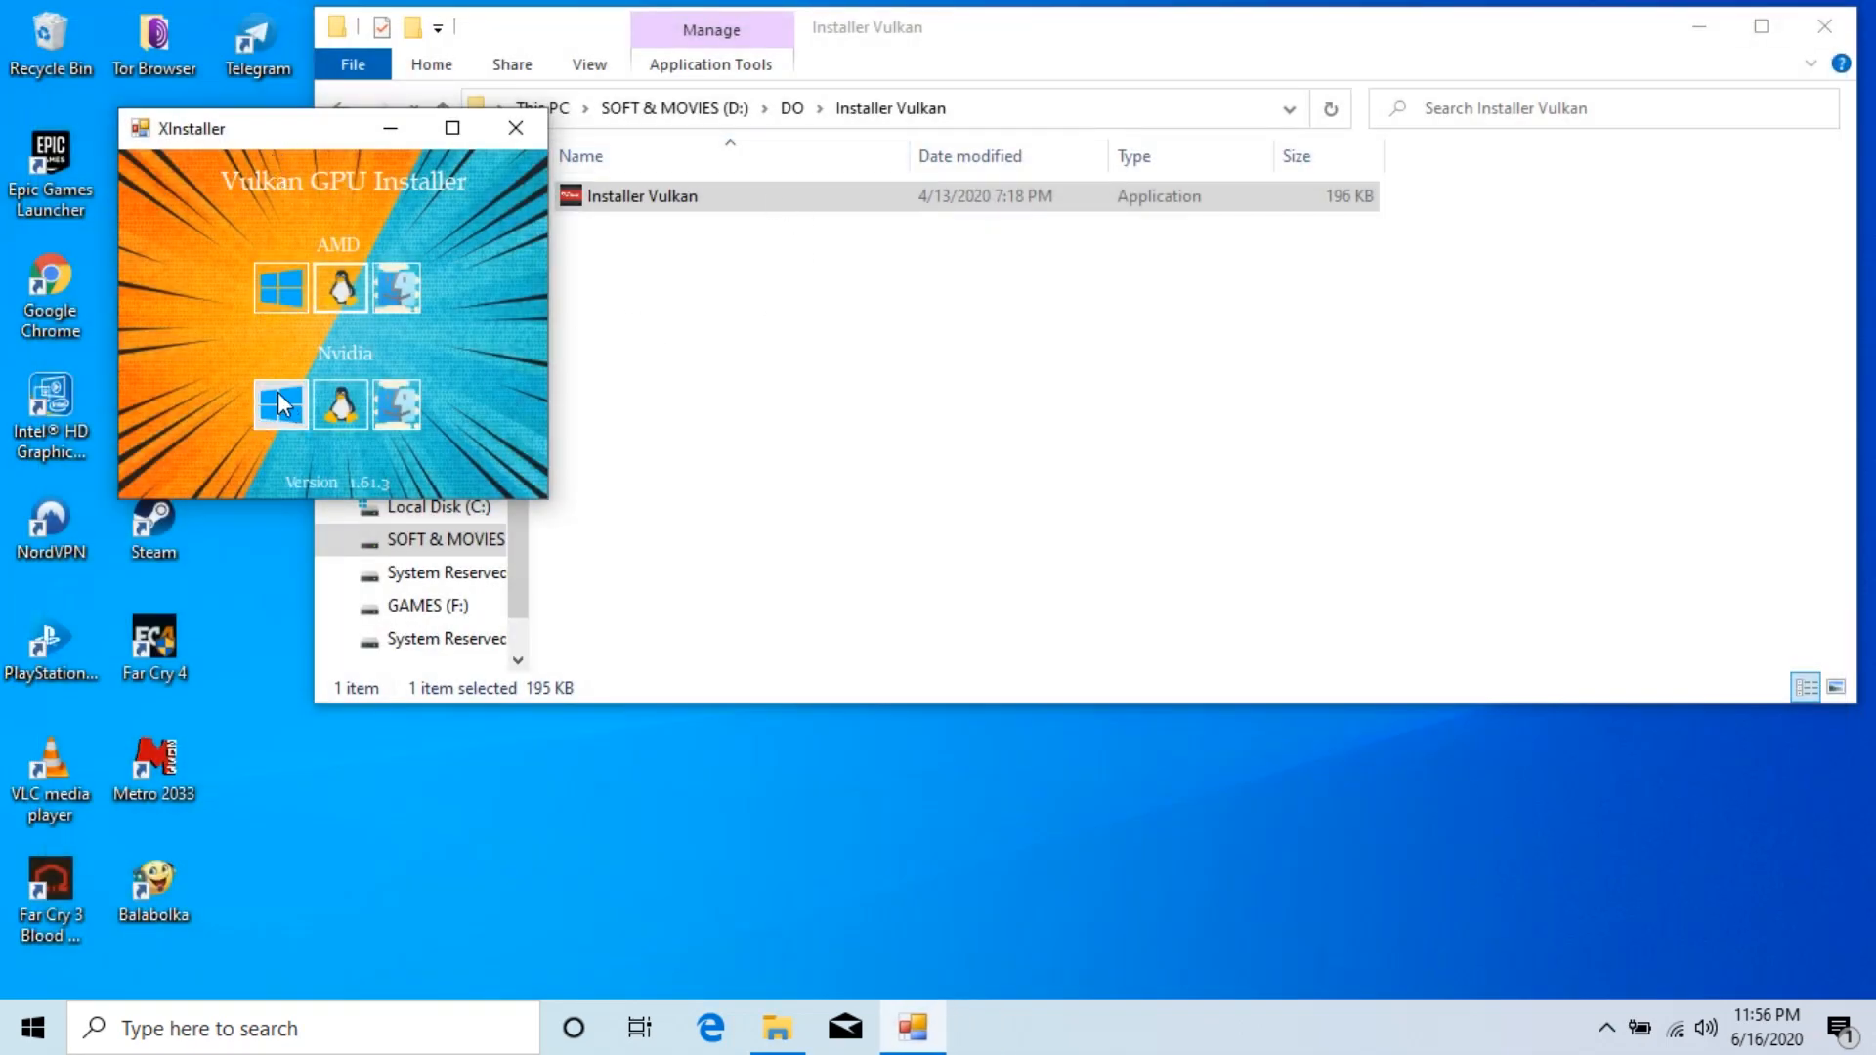
{"action": "left_click", "coordinate": [282, 403]}
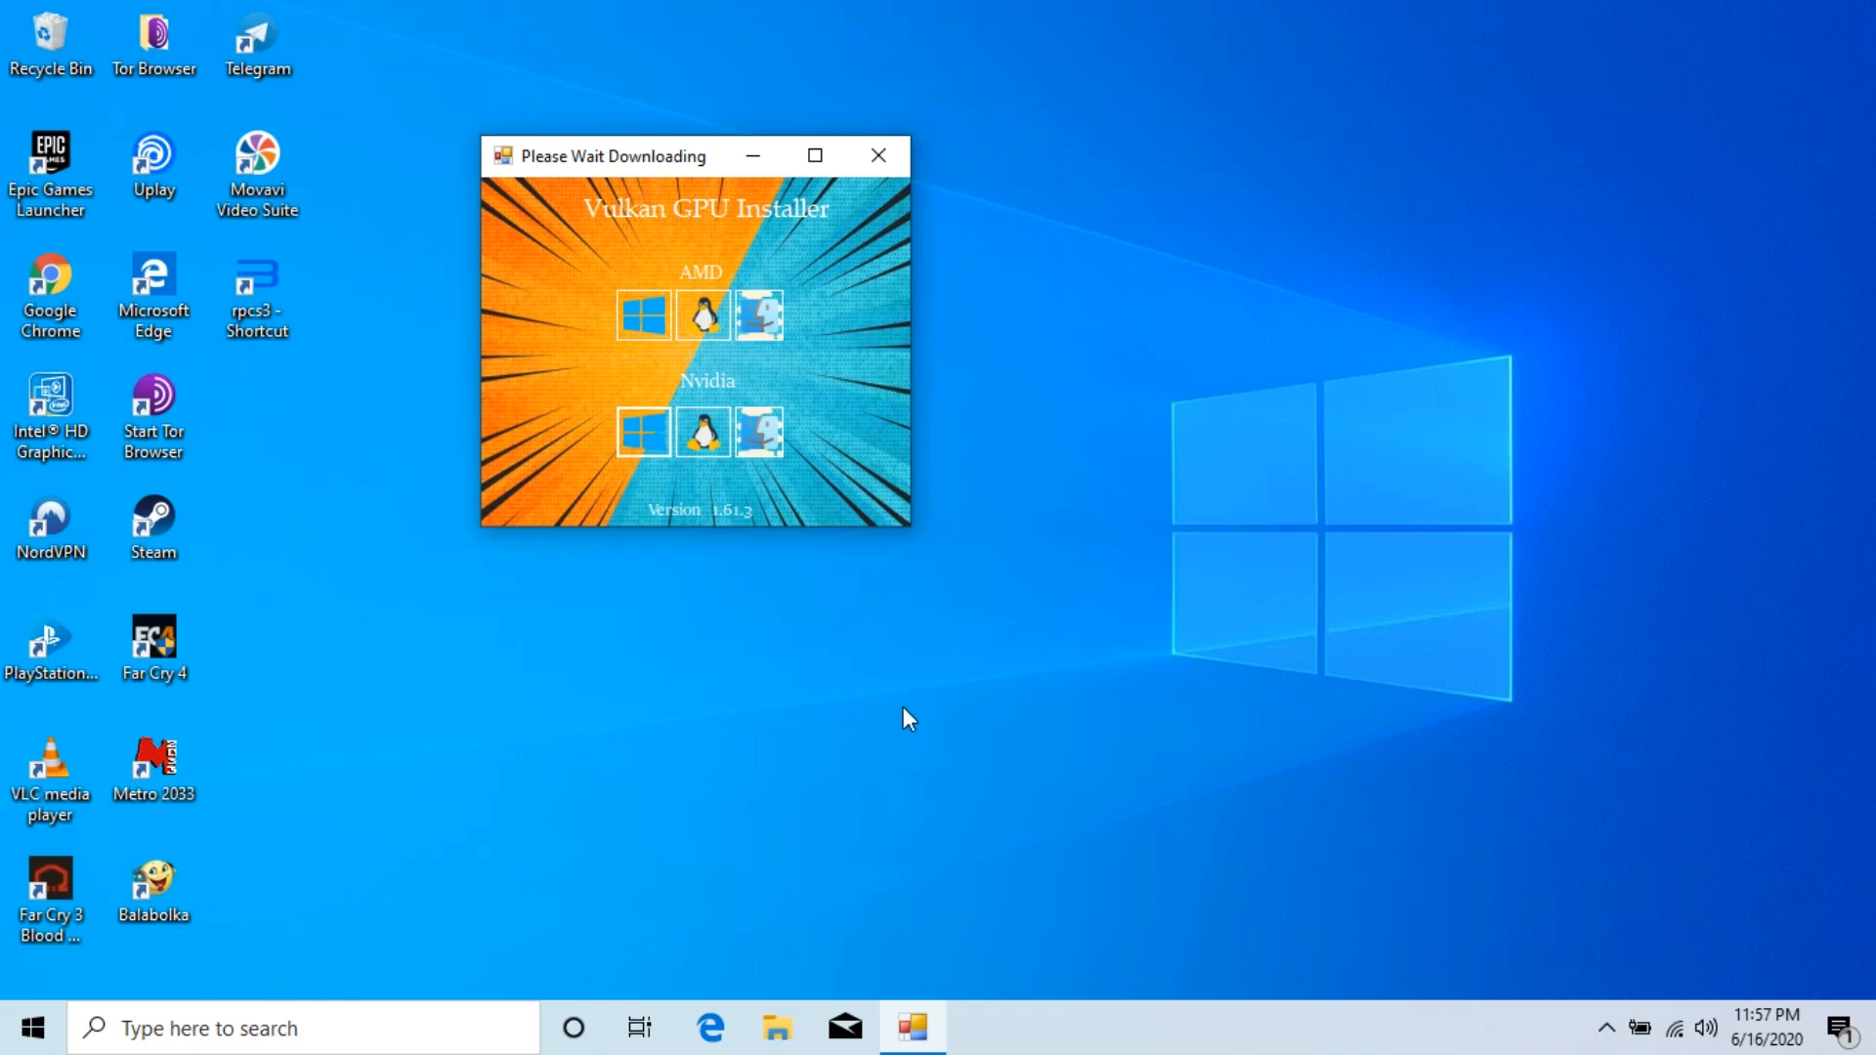
{"action": "mouse_move", "coordinate": [1638, 422]}
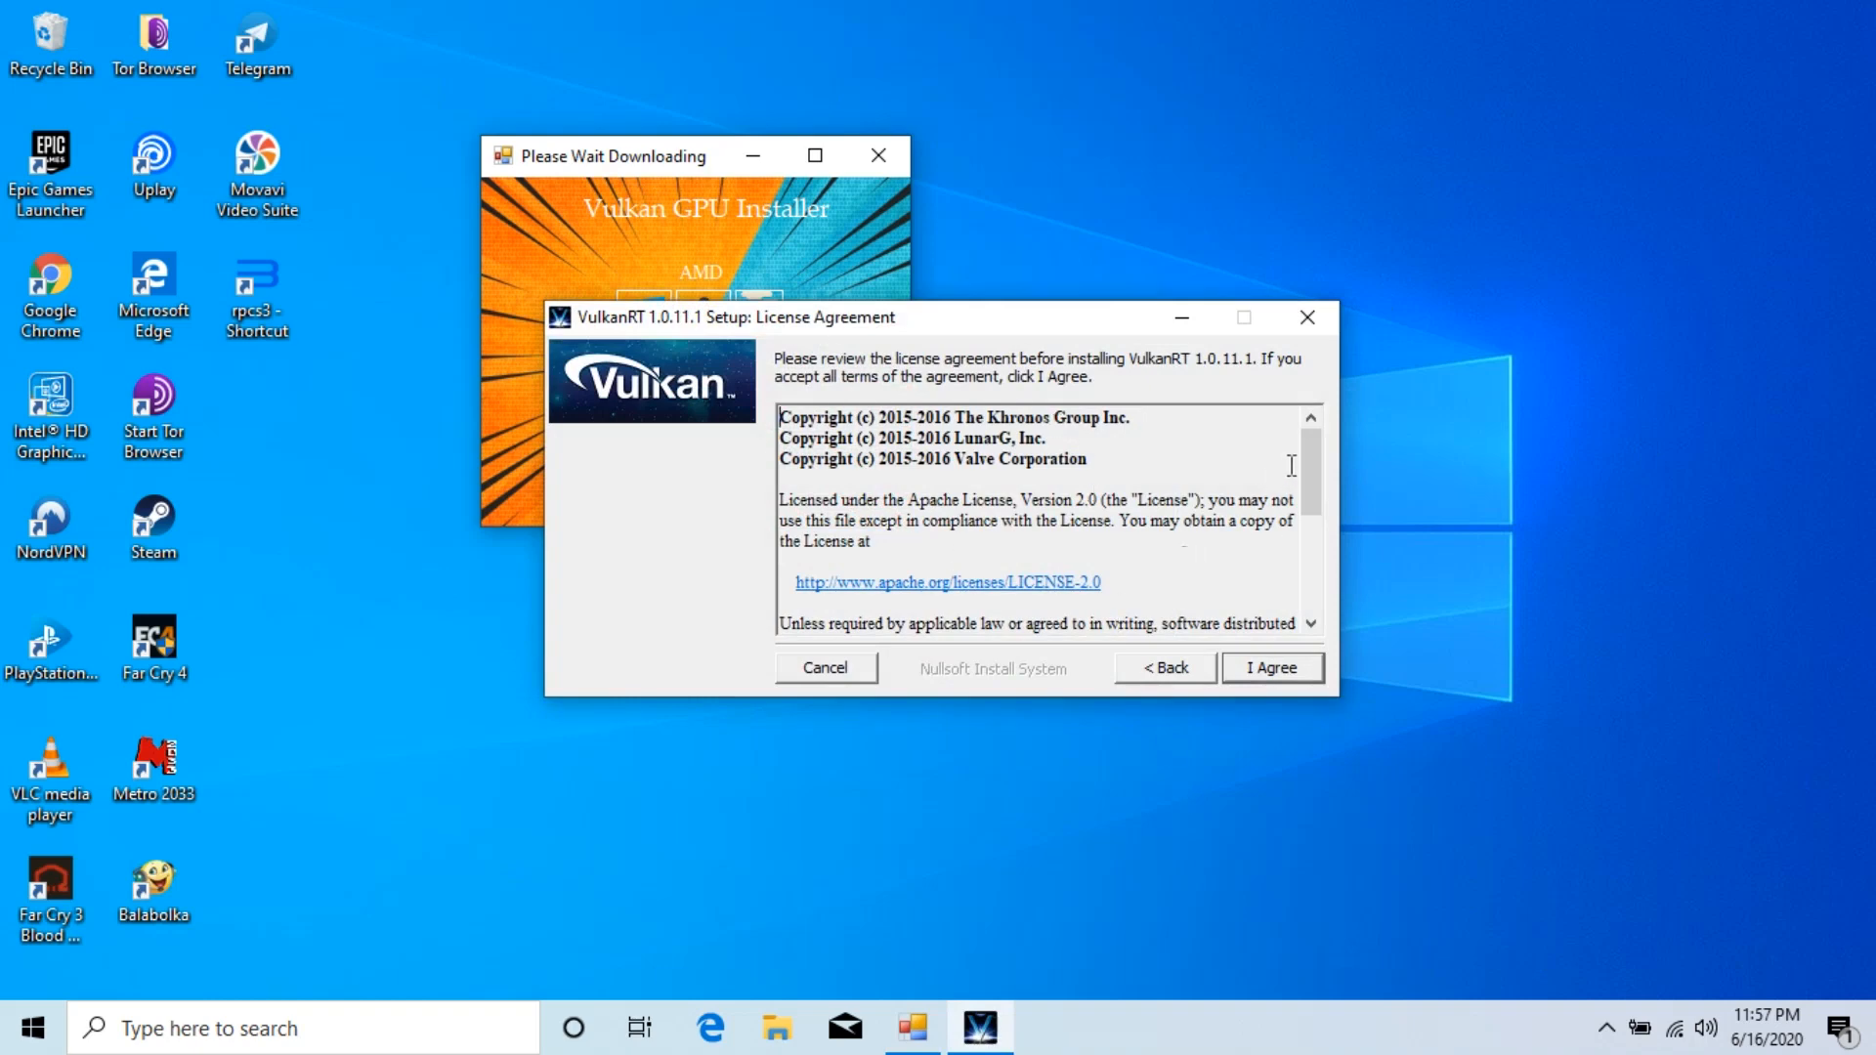
Accept the VulkanRT 1.0.11.1 license, install into the default Program Files folder and close setup.
{"action": "scroll", "scroll_direction": "down", "scroll_amount": 3}
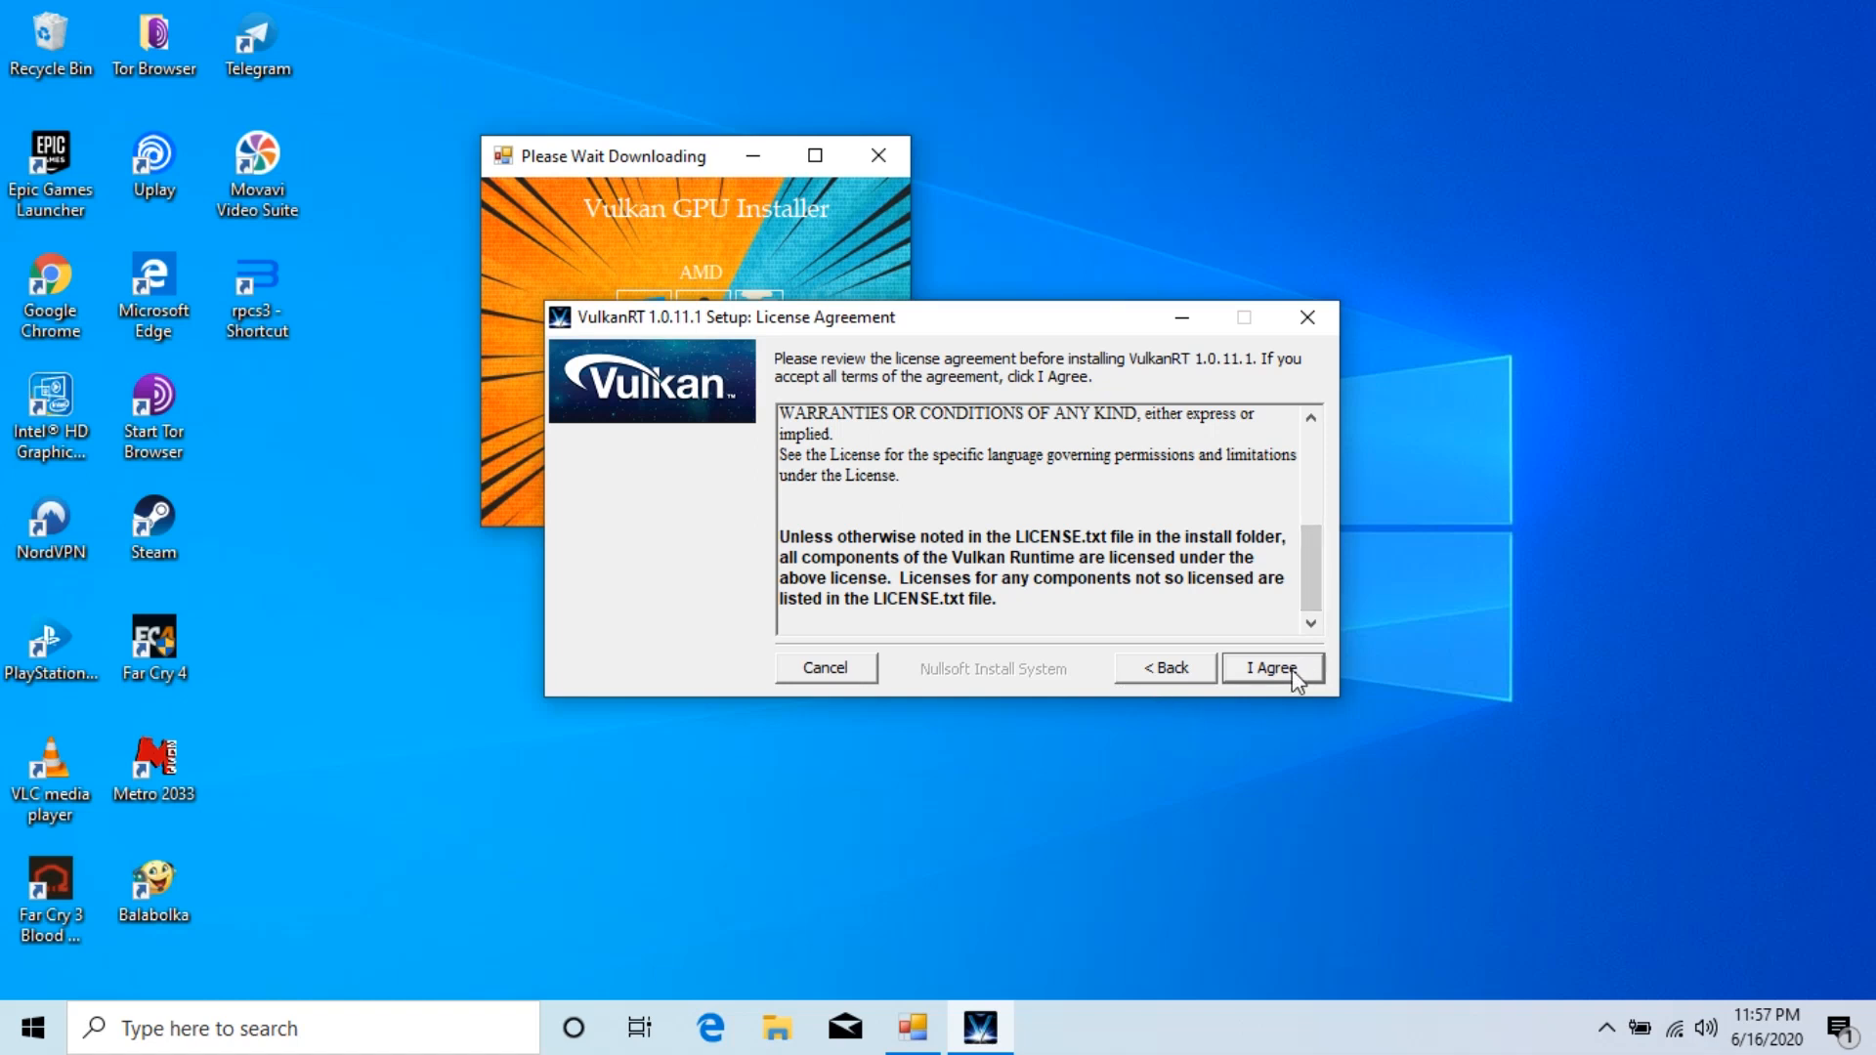
{"action": "left_click", "coordinate": [1271, 668]}
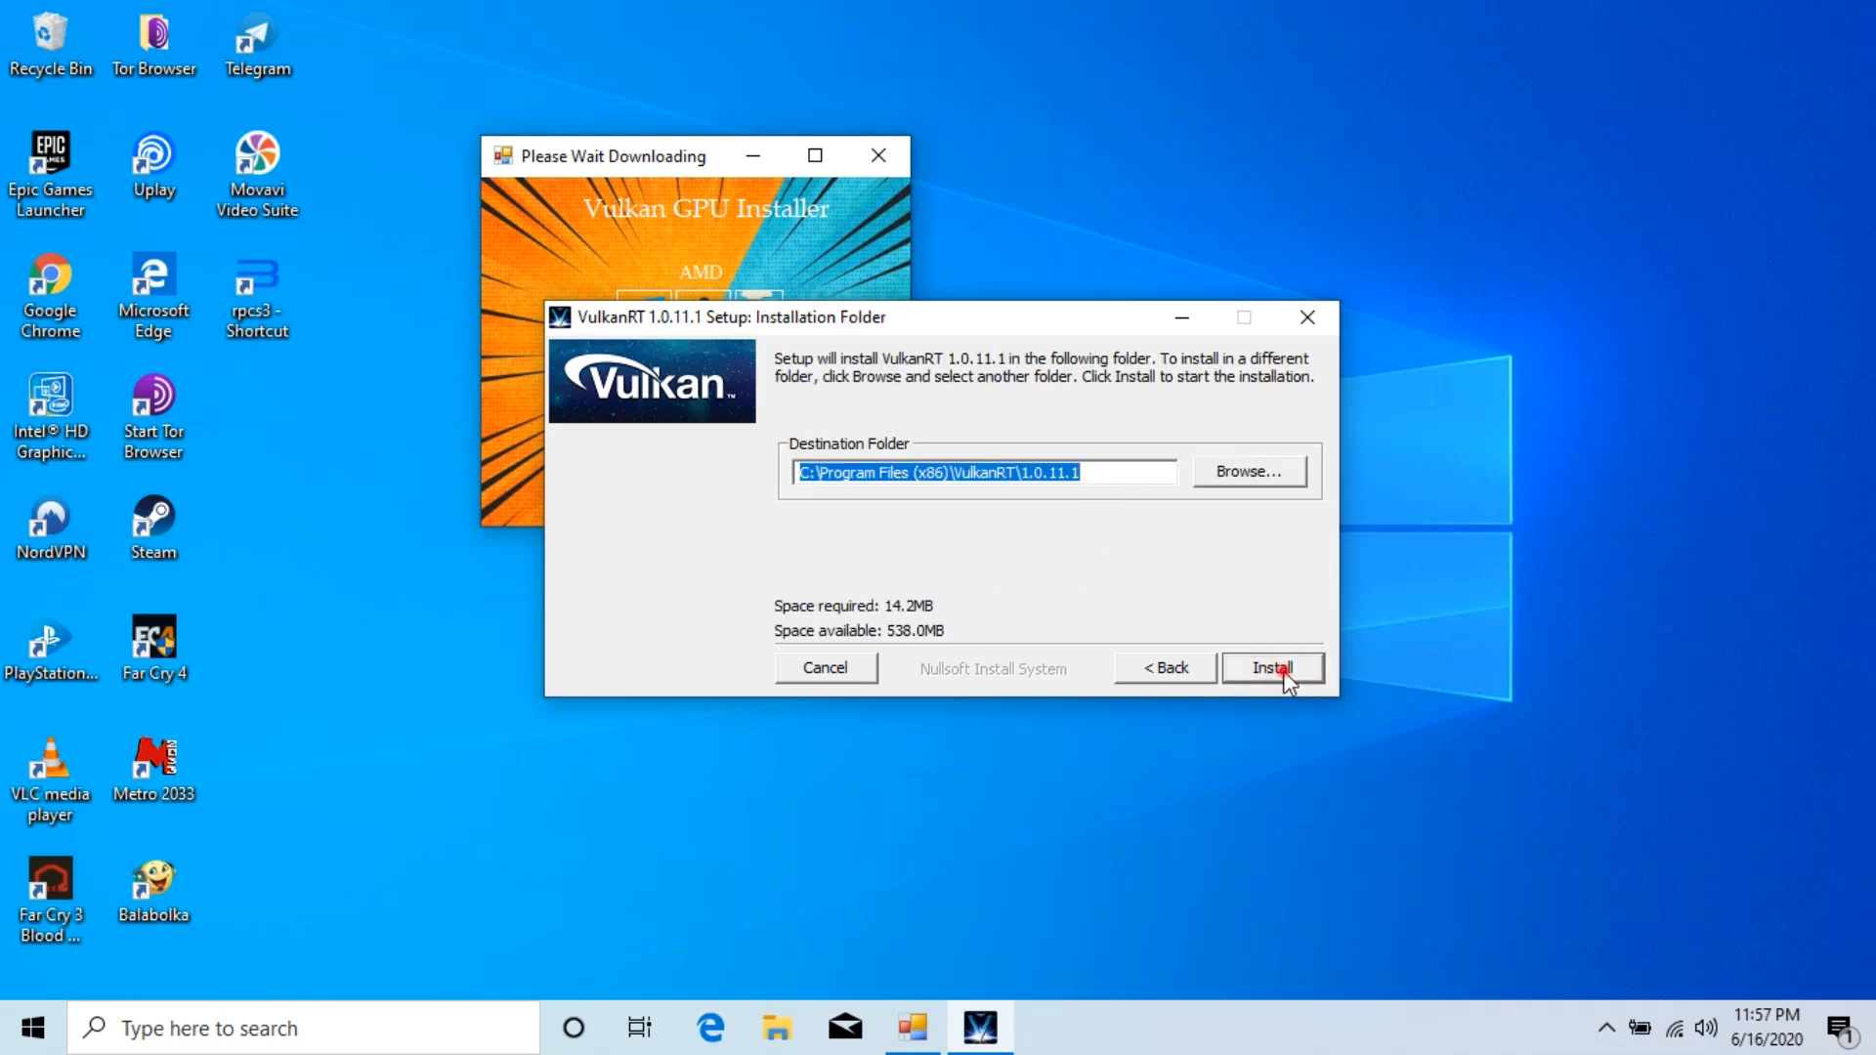
{"action": "left_click", "coordinate": [1270, 668]}
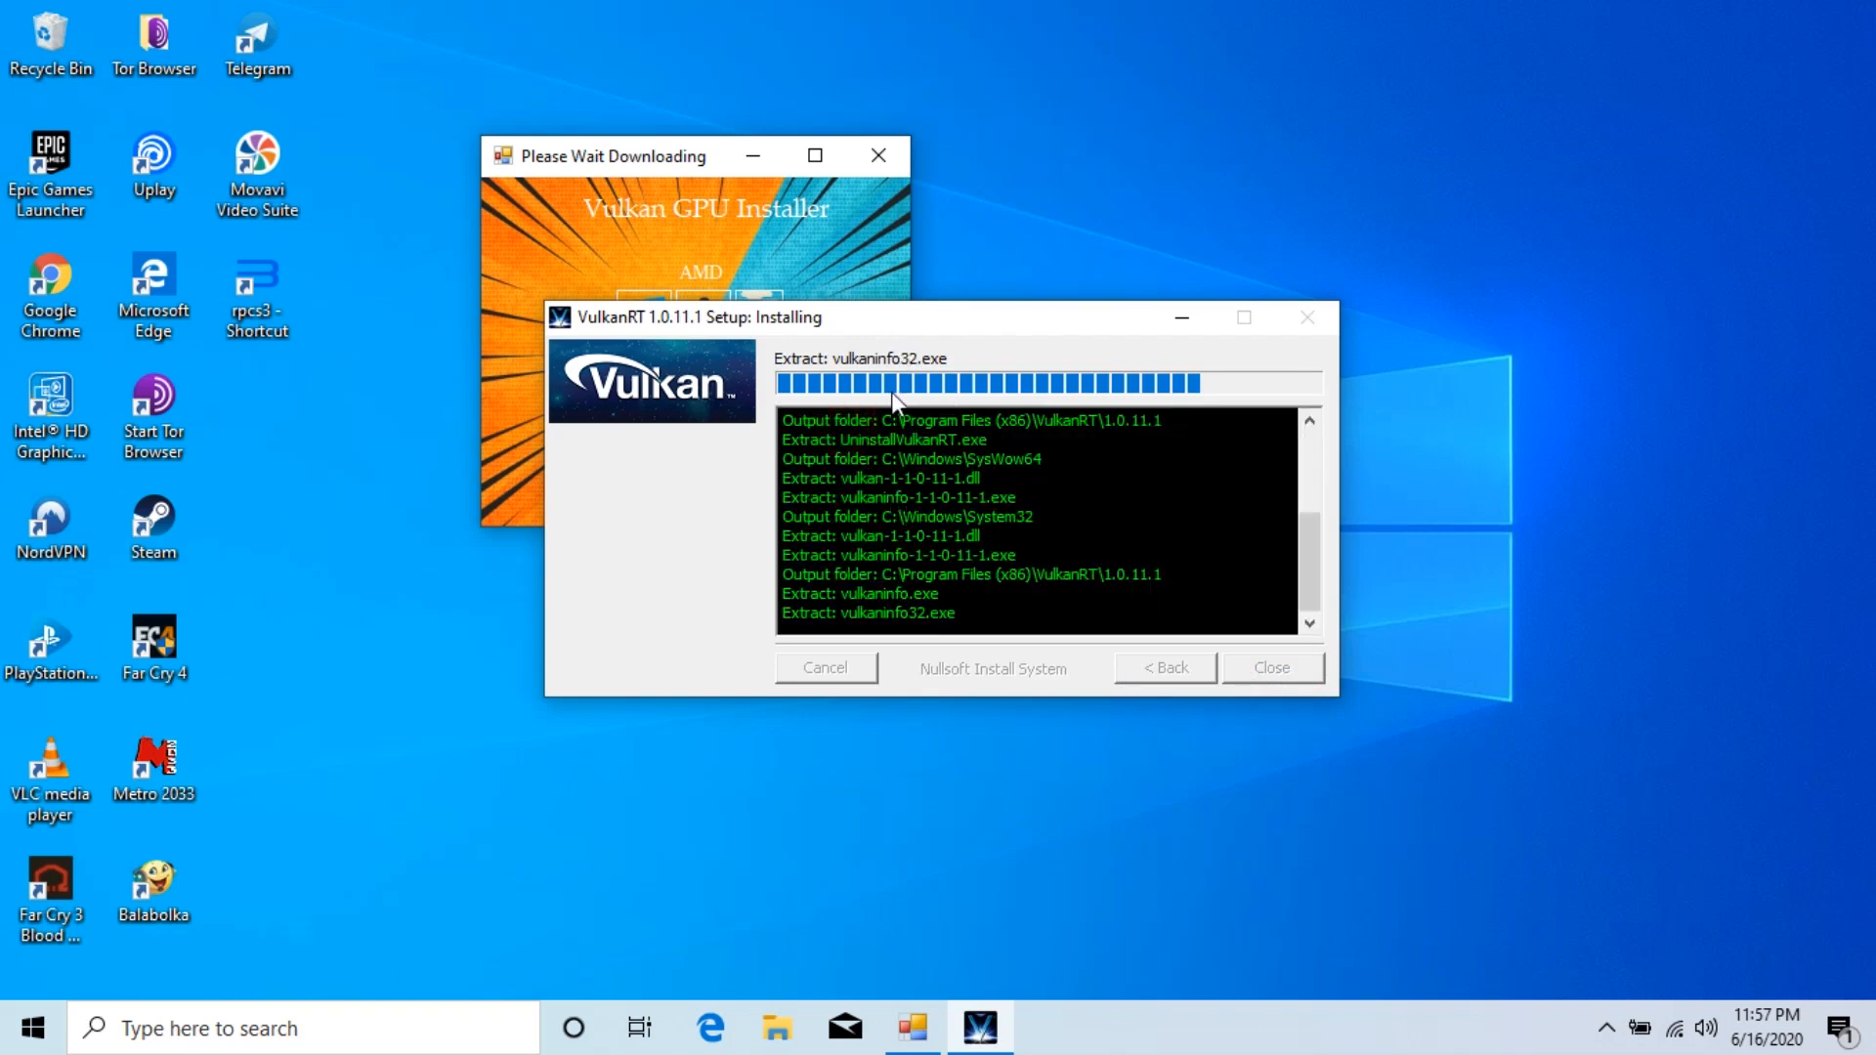
{"action": "mouse_move", "coordinate": [1036, 563]}
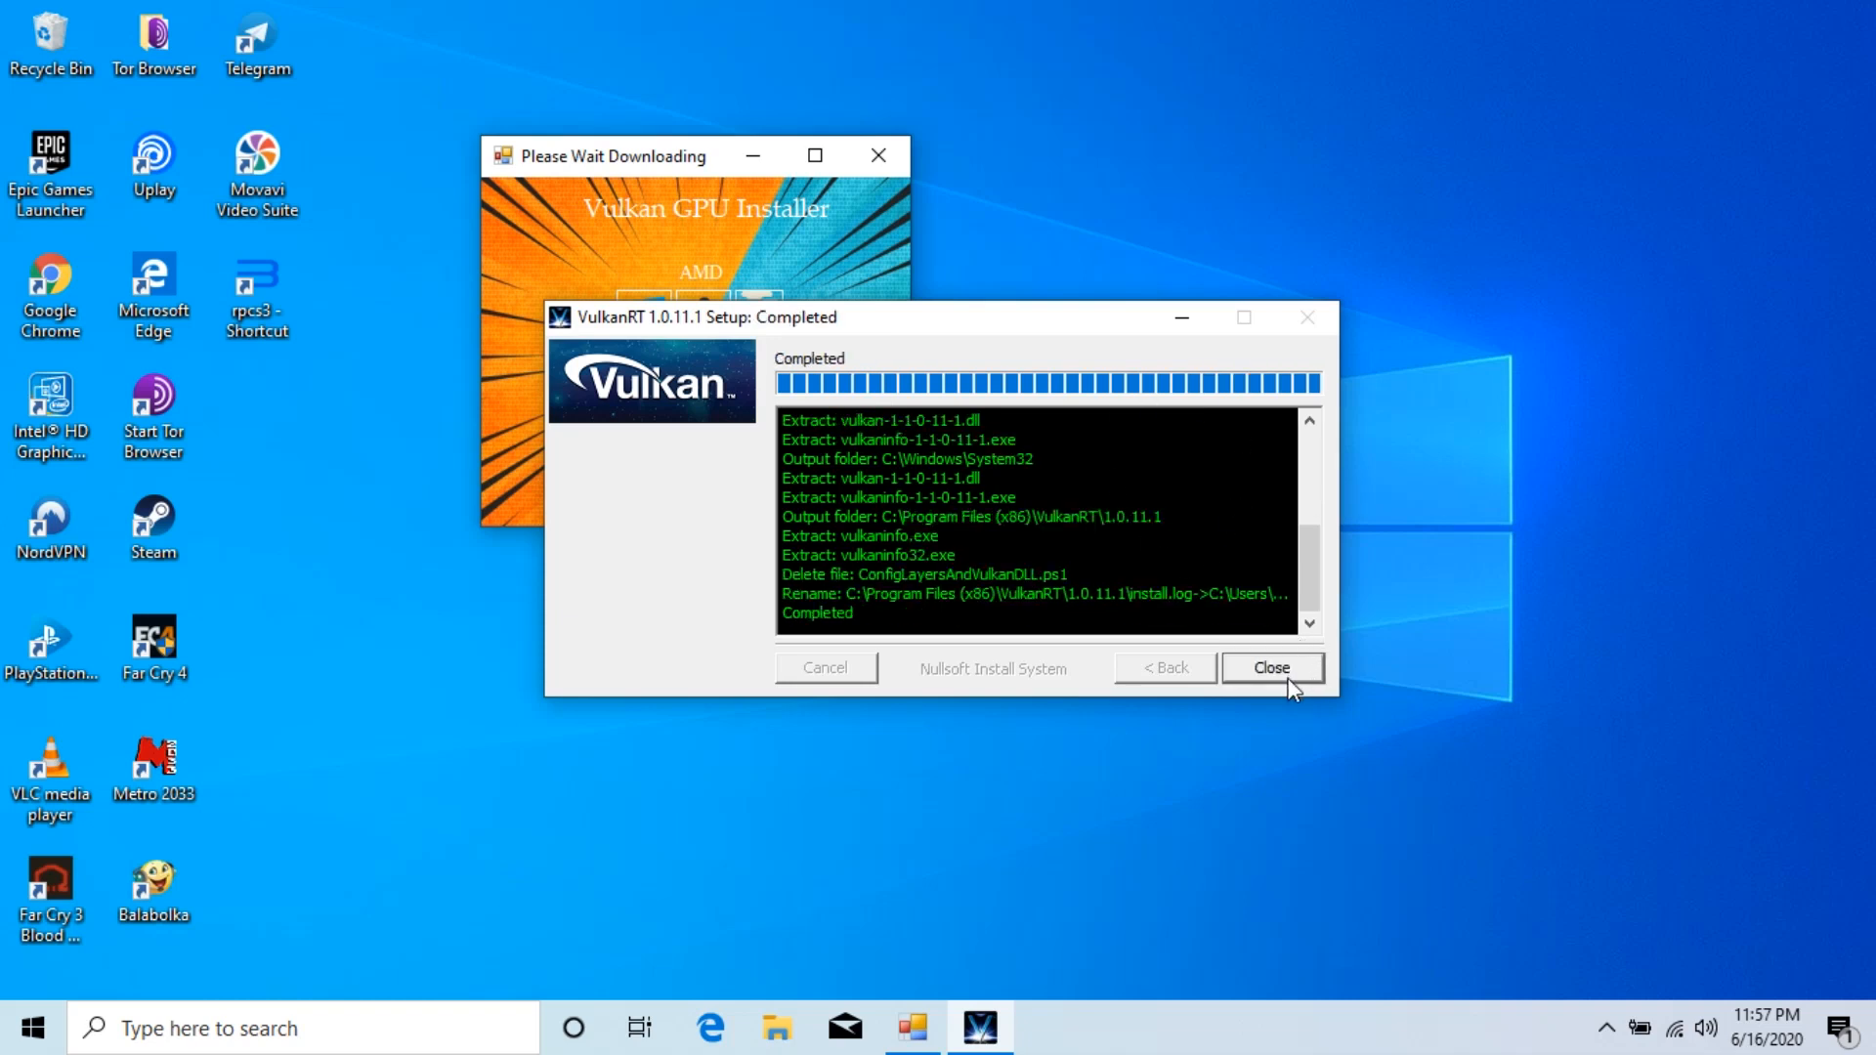
{"action": "left_click", "coordinate": [1271, 669]}
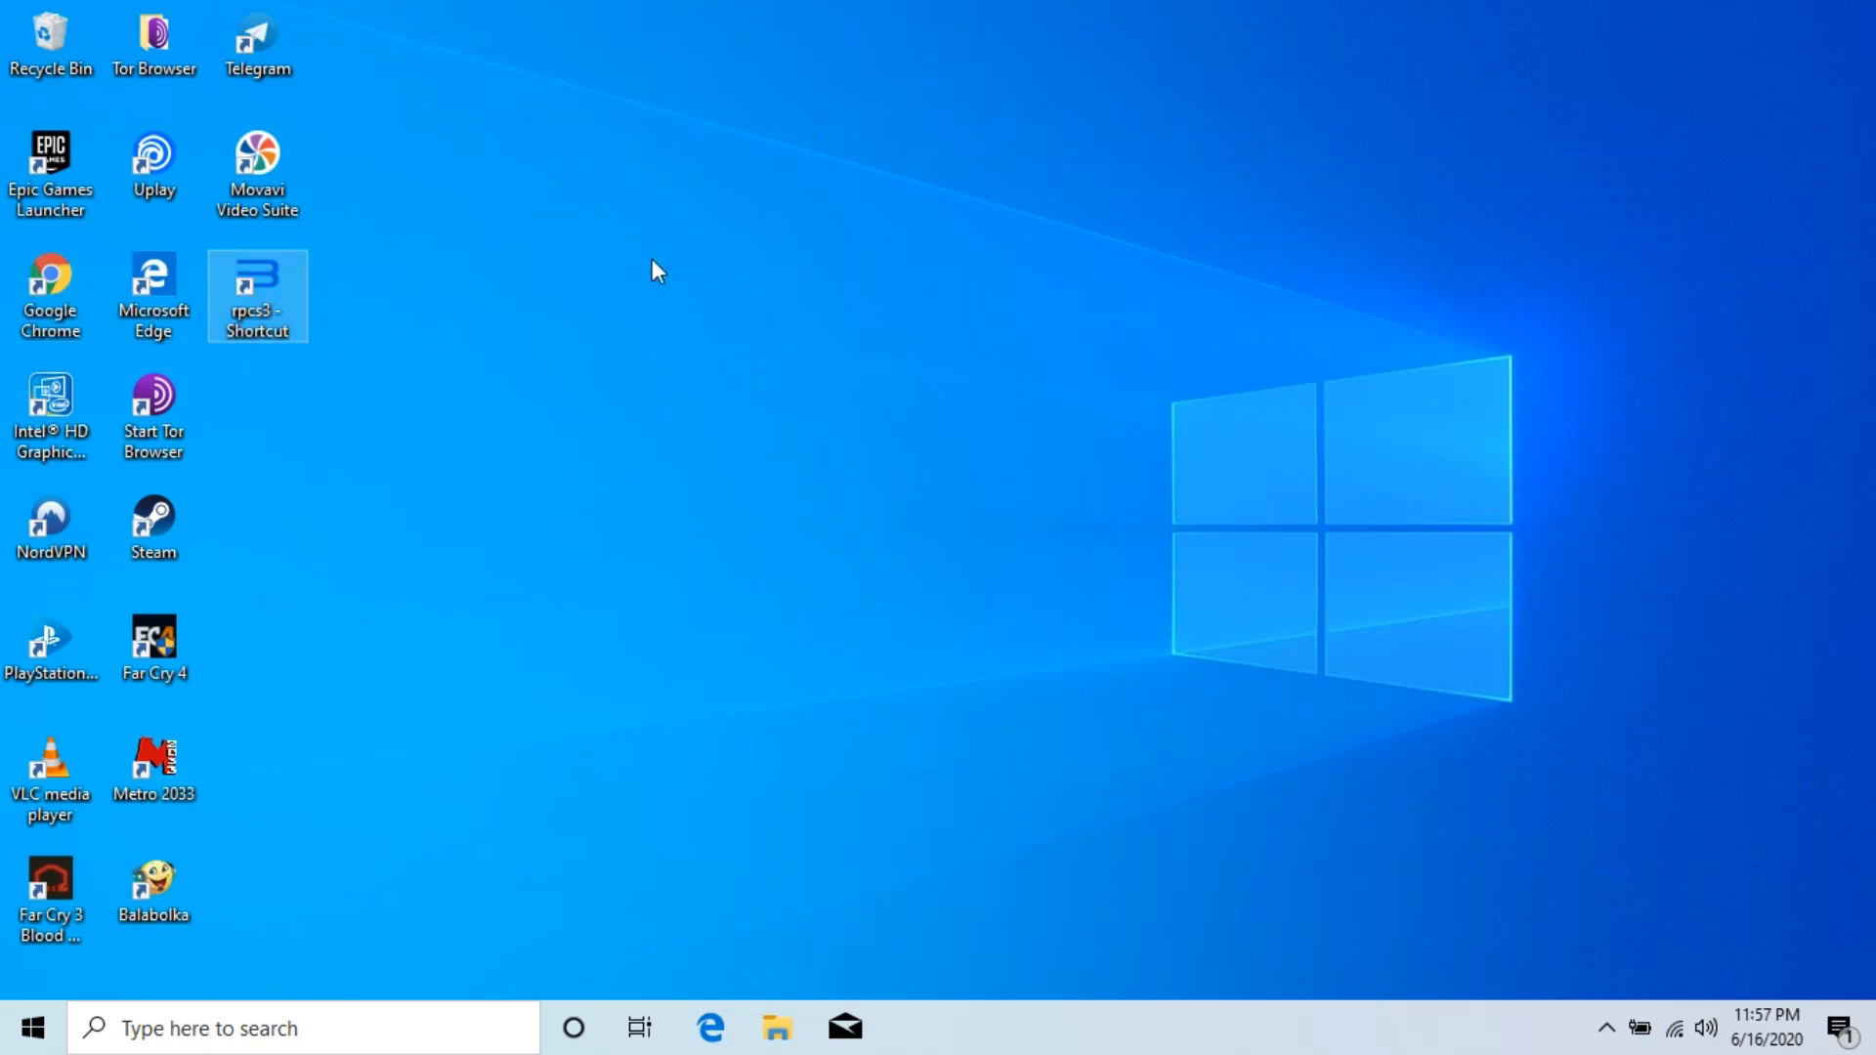
{"action": "mouse_move", "coordinate": [569, 468]}
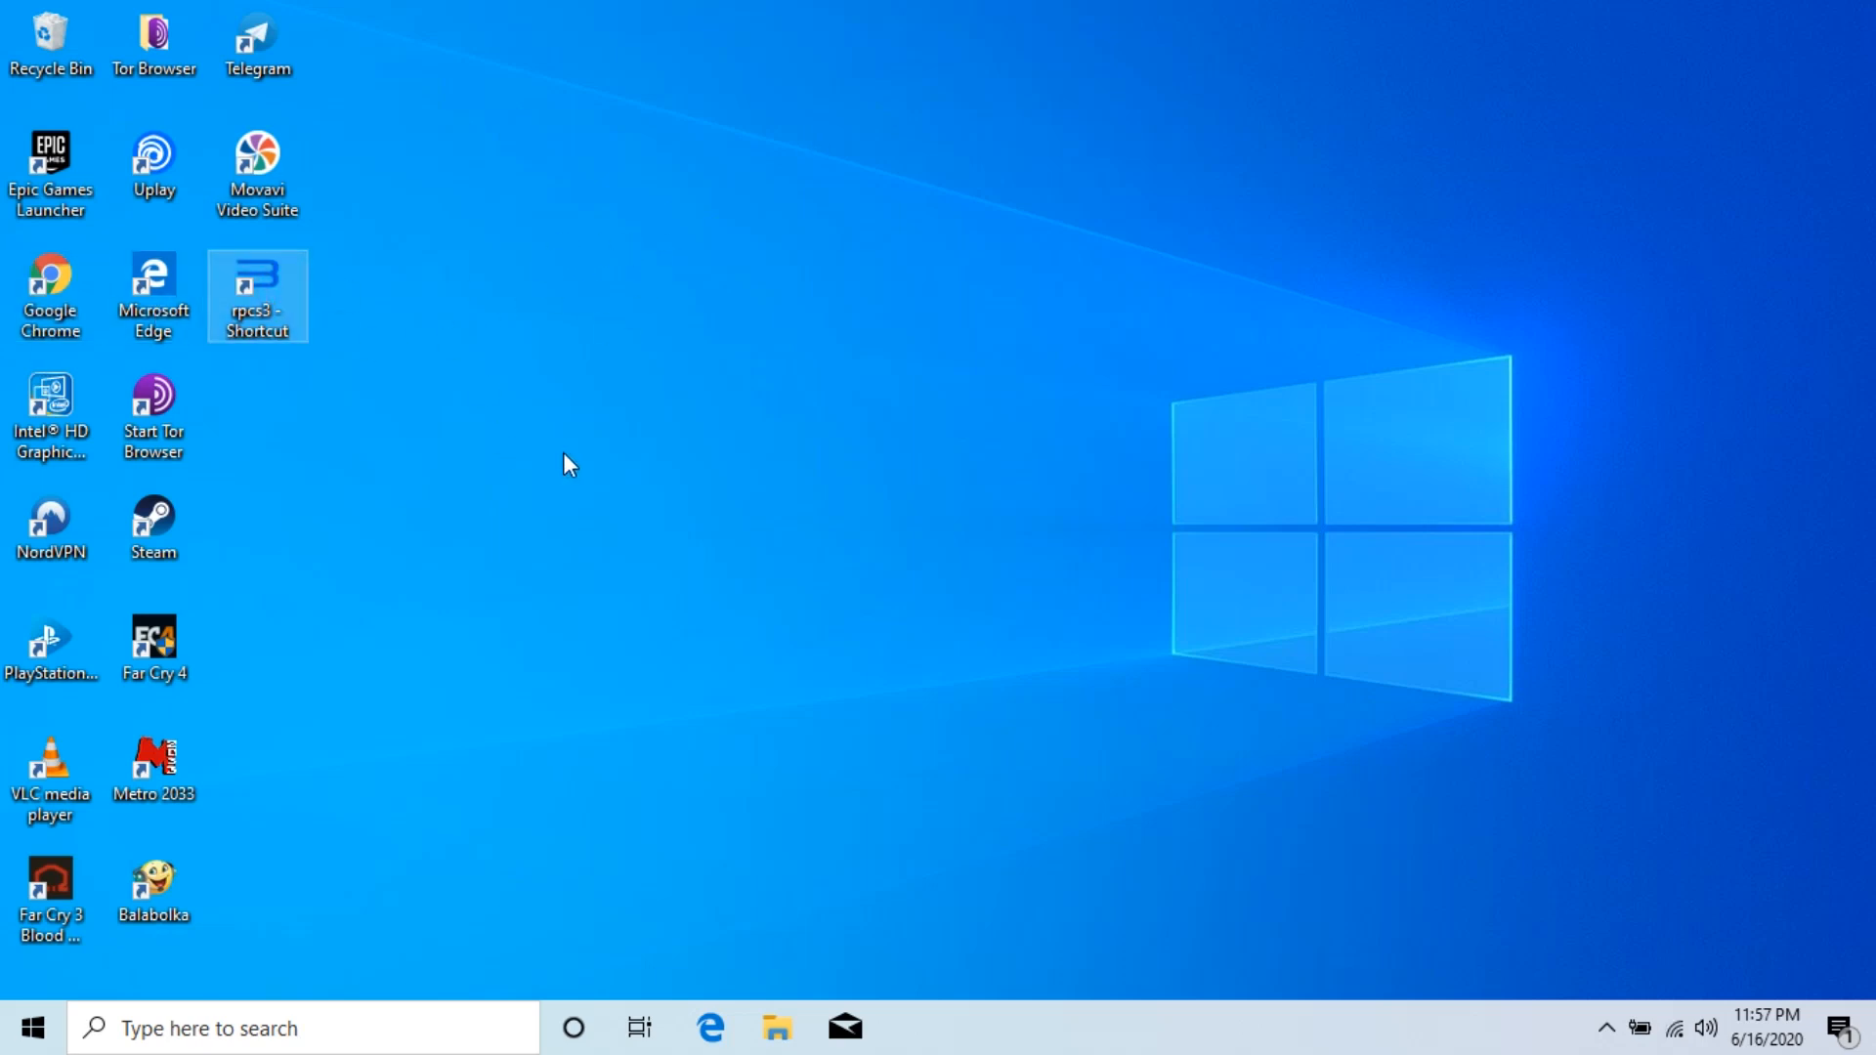
Launch RPCS3, confirm reading the Quickstart guide, continue past the welcome notice and relaunch it.
{"action": "double_click", "coordinate": [256, 296]}
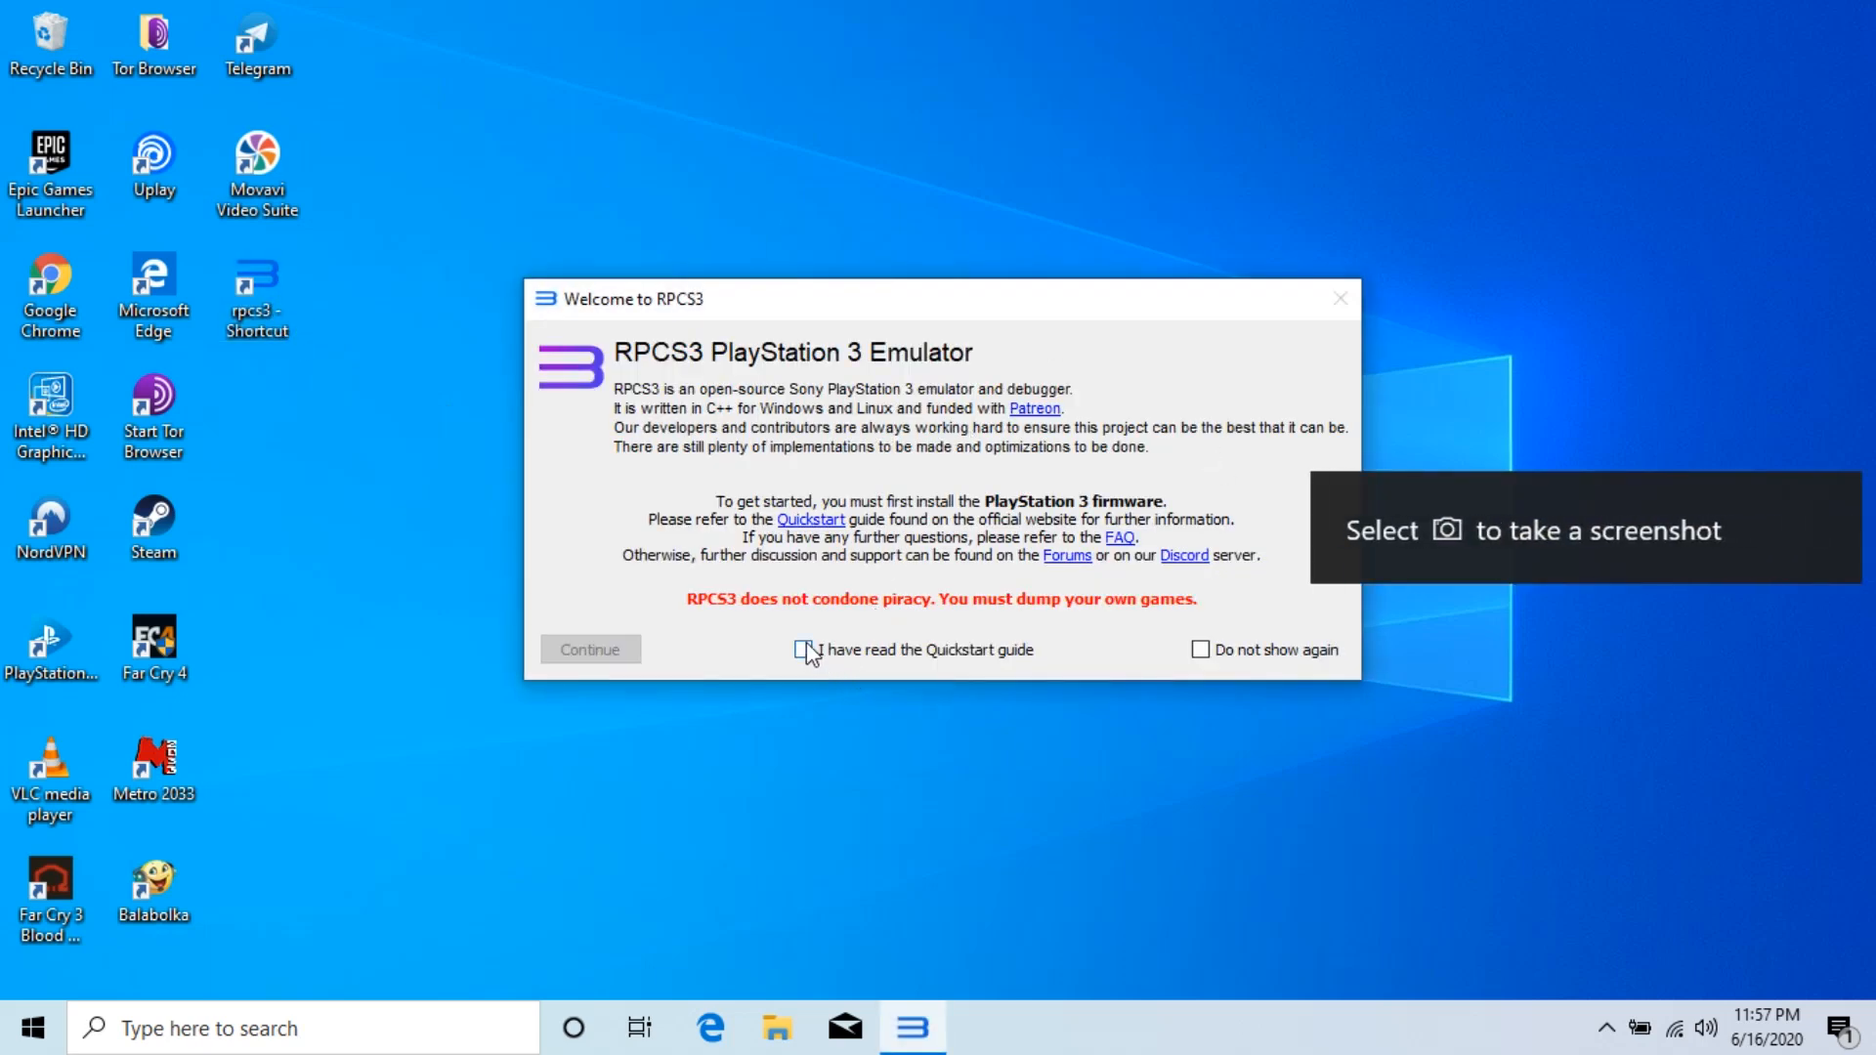
{"action": "left_click", "coordinate": [802, 649]}
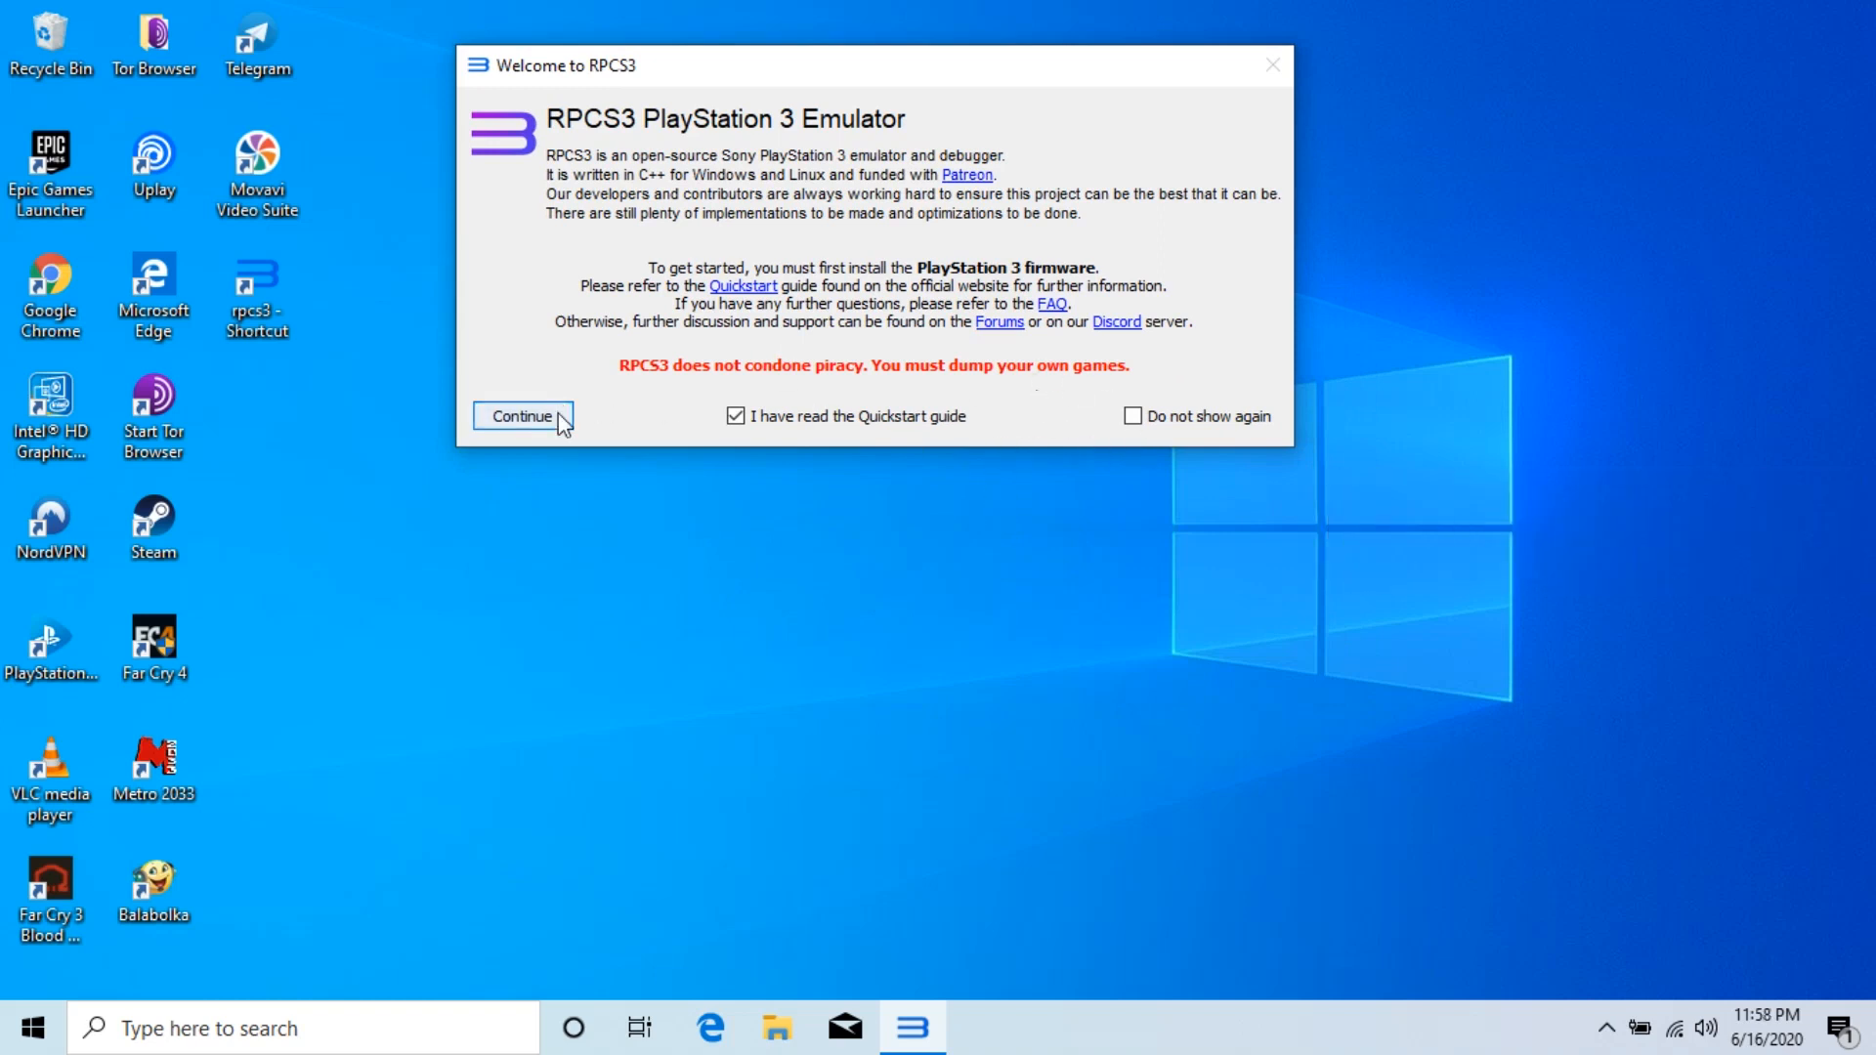
{"action": "left_click", "coordinate": [521, 416]}
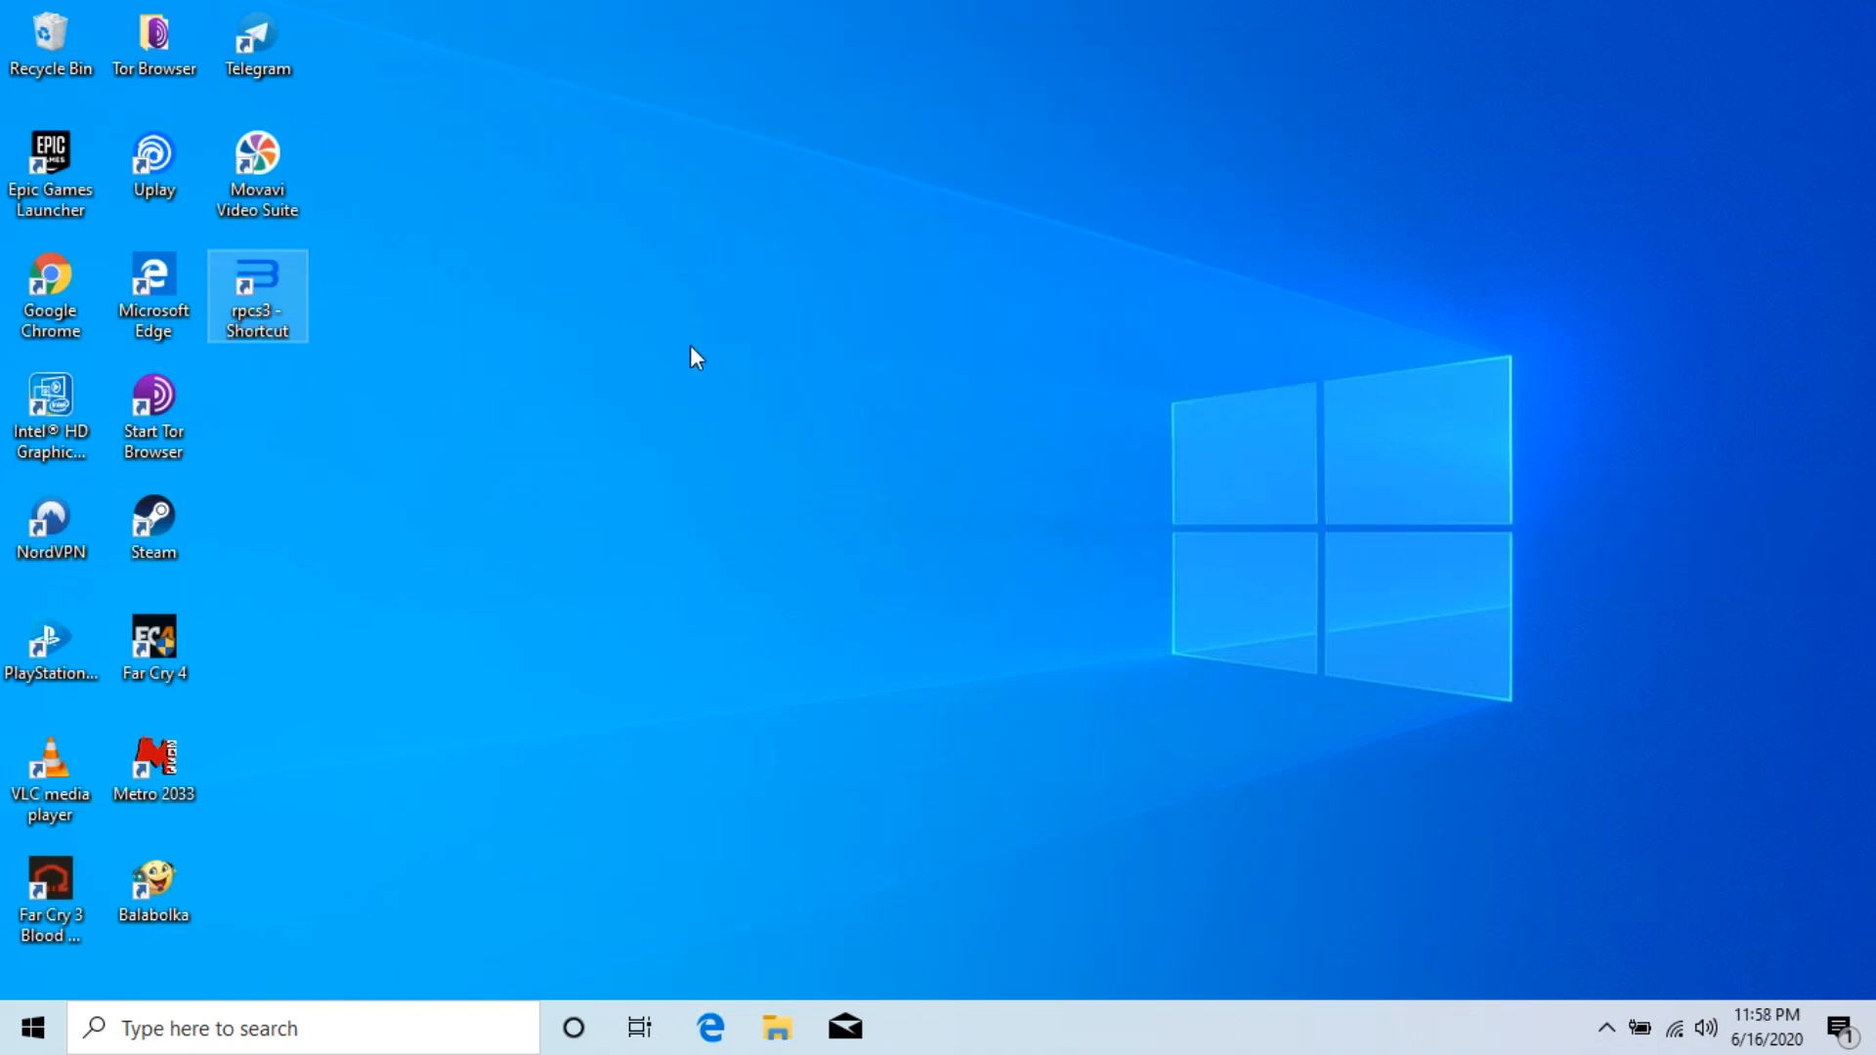
{"action": "double_click", "coordinate": [256, 295]}
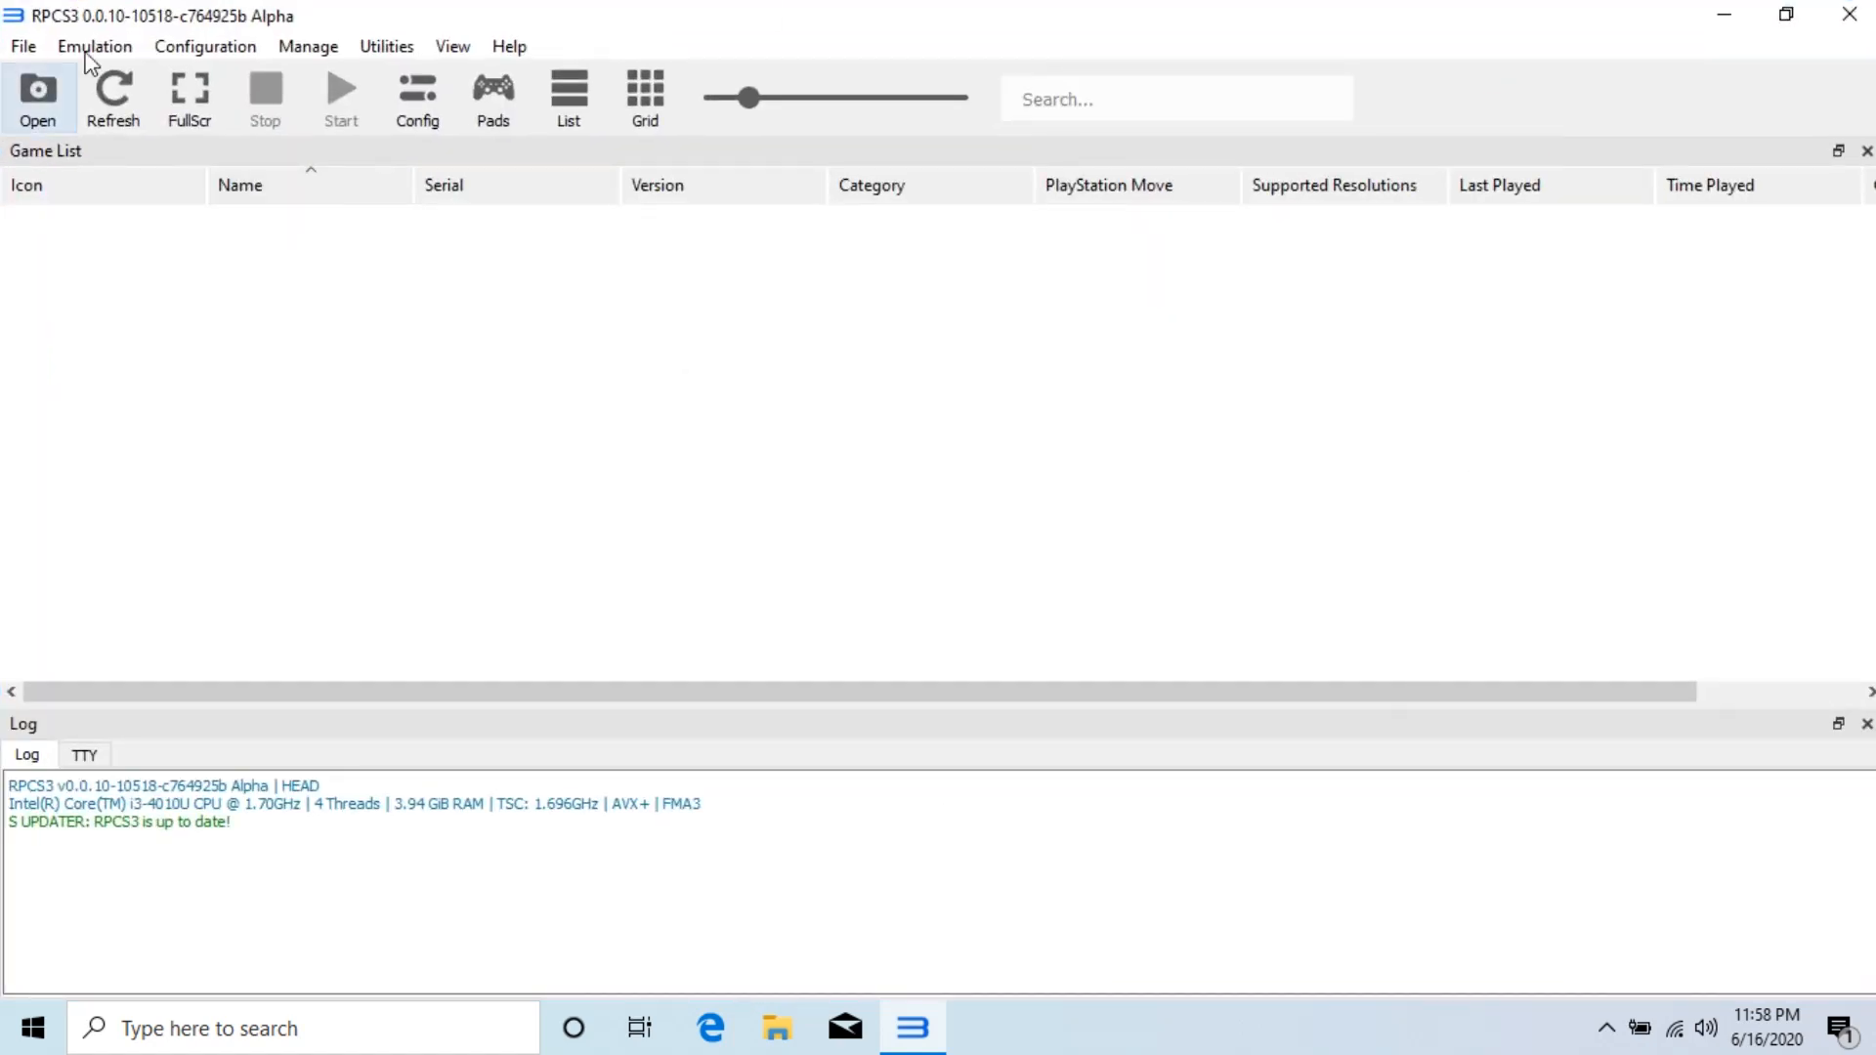
{"action": "left_click", "coordinate": [21, 45]}
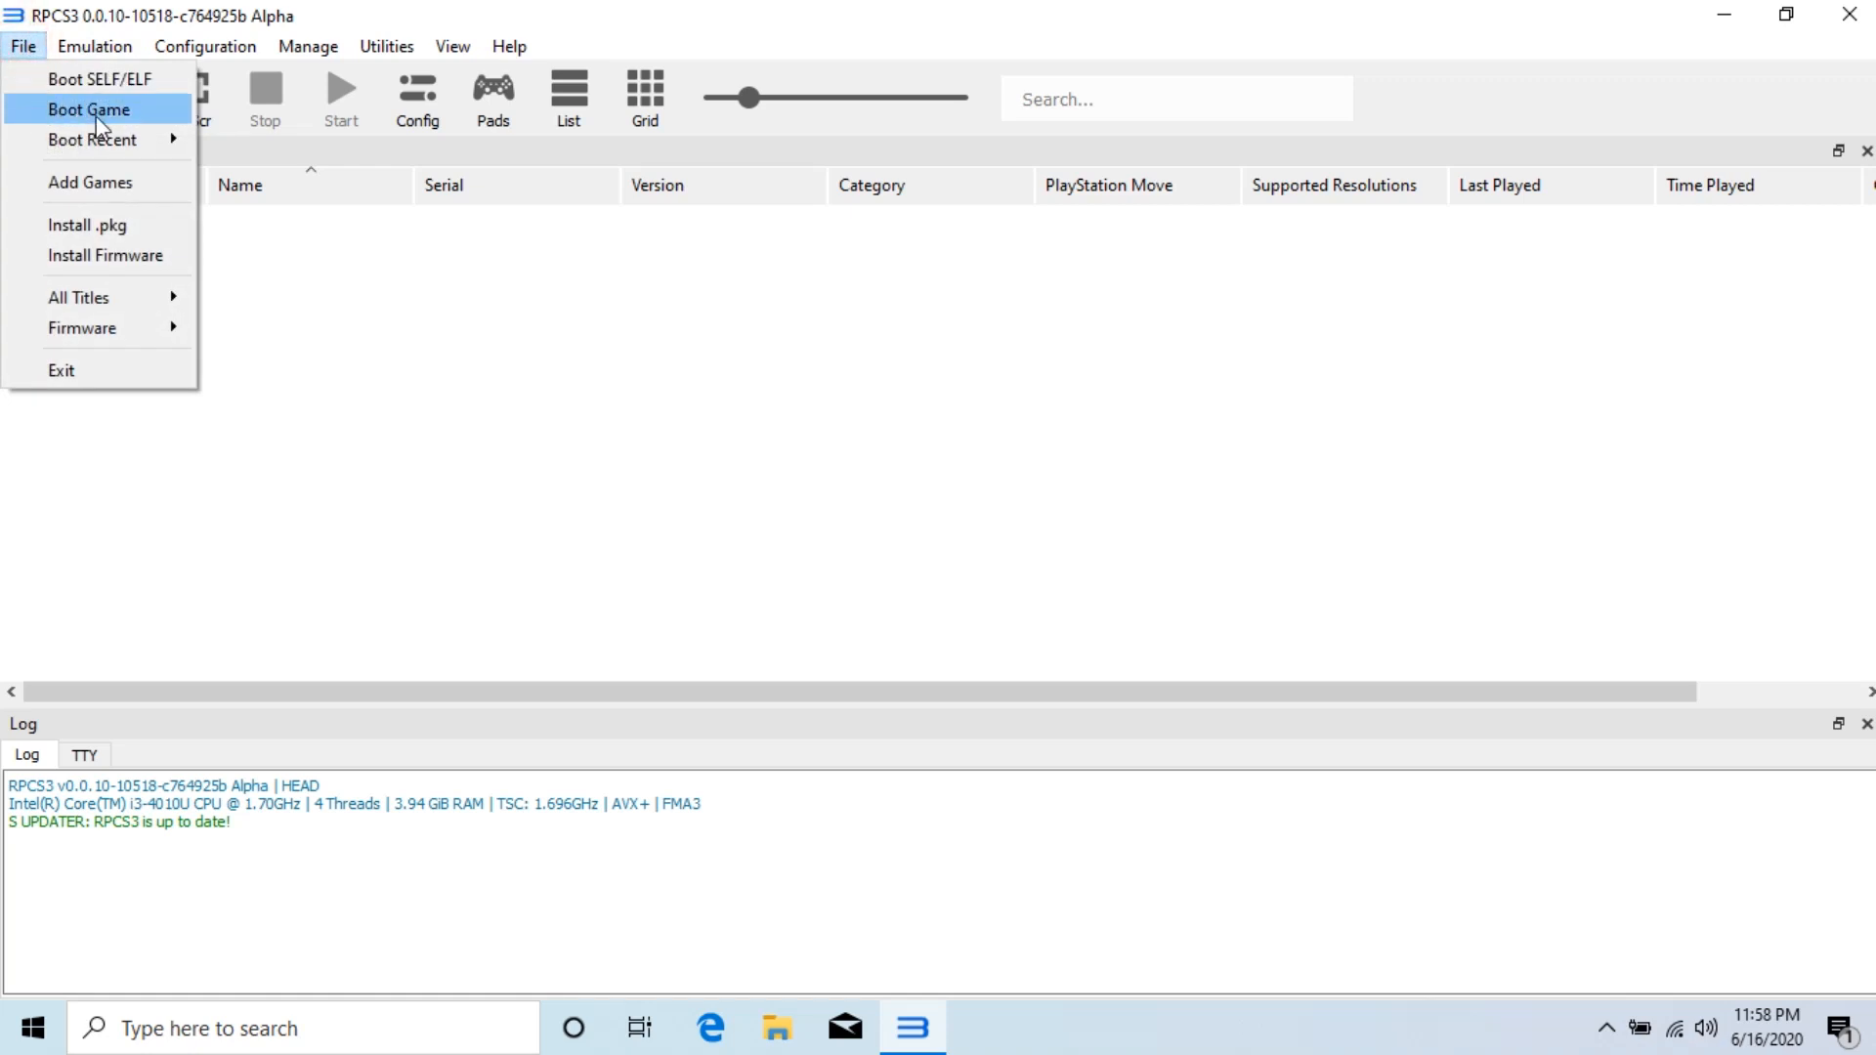
{"action": "left_click", "coordinate": [87, 109]}
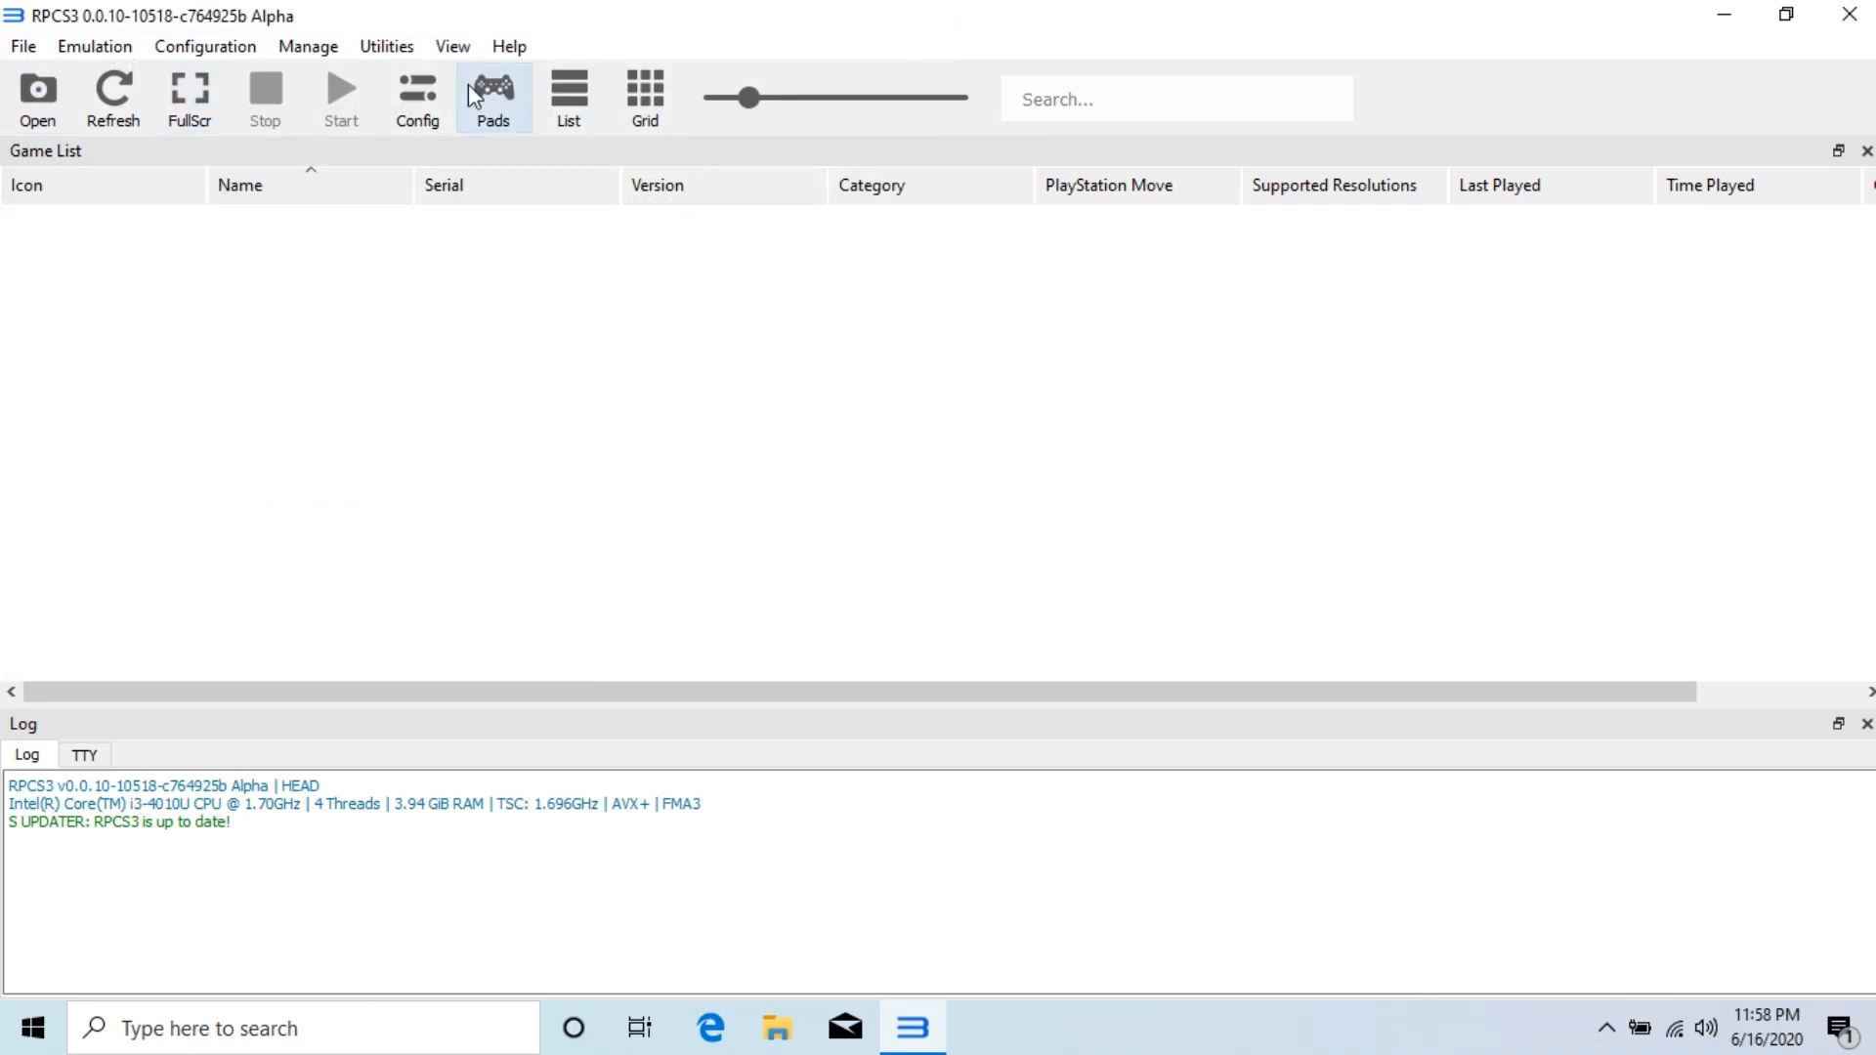
{"action": "left_click", "coordinate": [493, 98]}
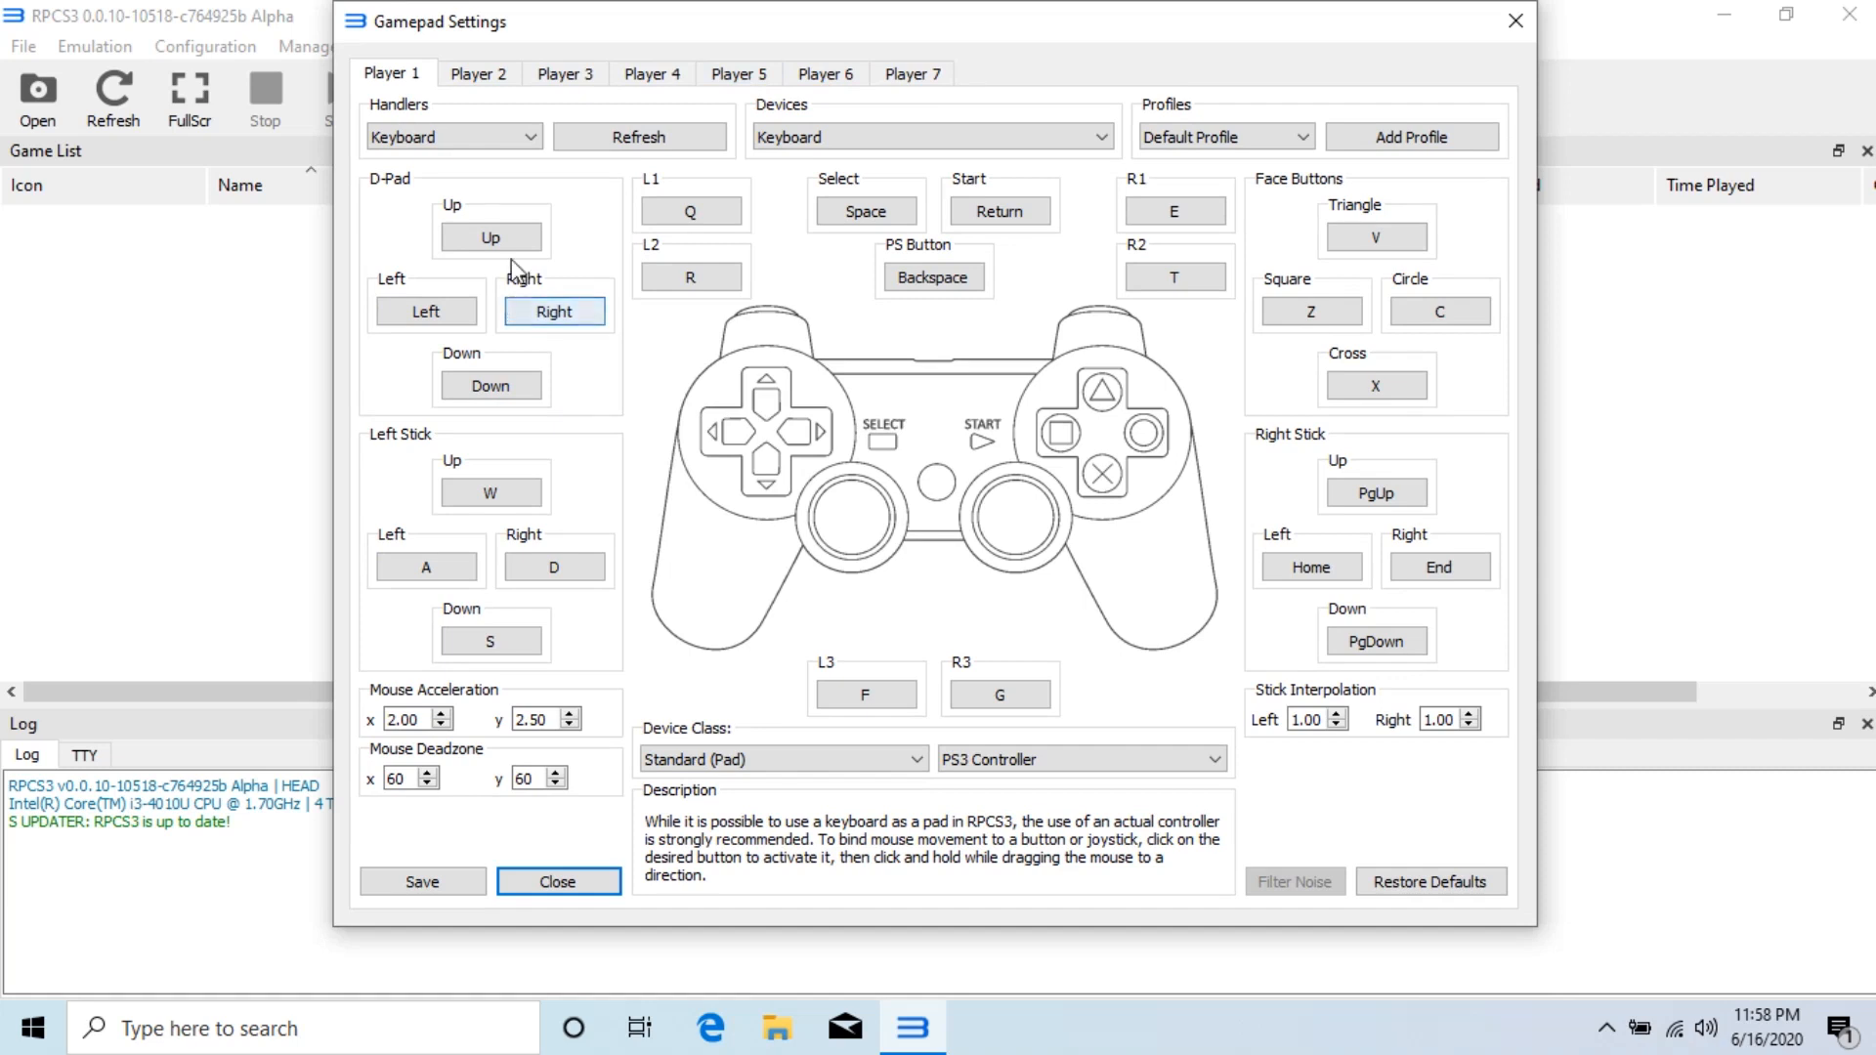
{"action": "left_click", "coordinate": [491, 237]}
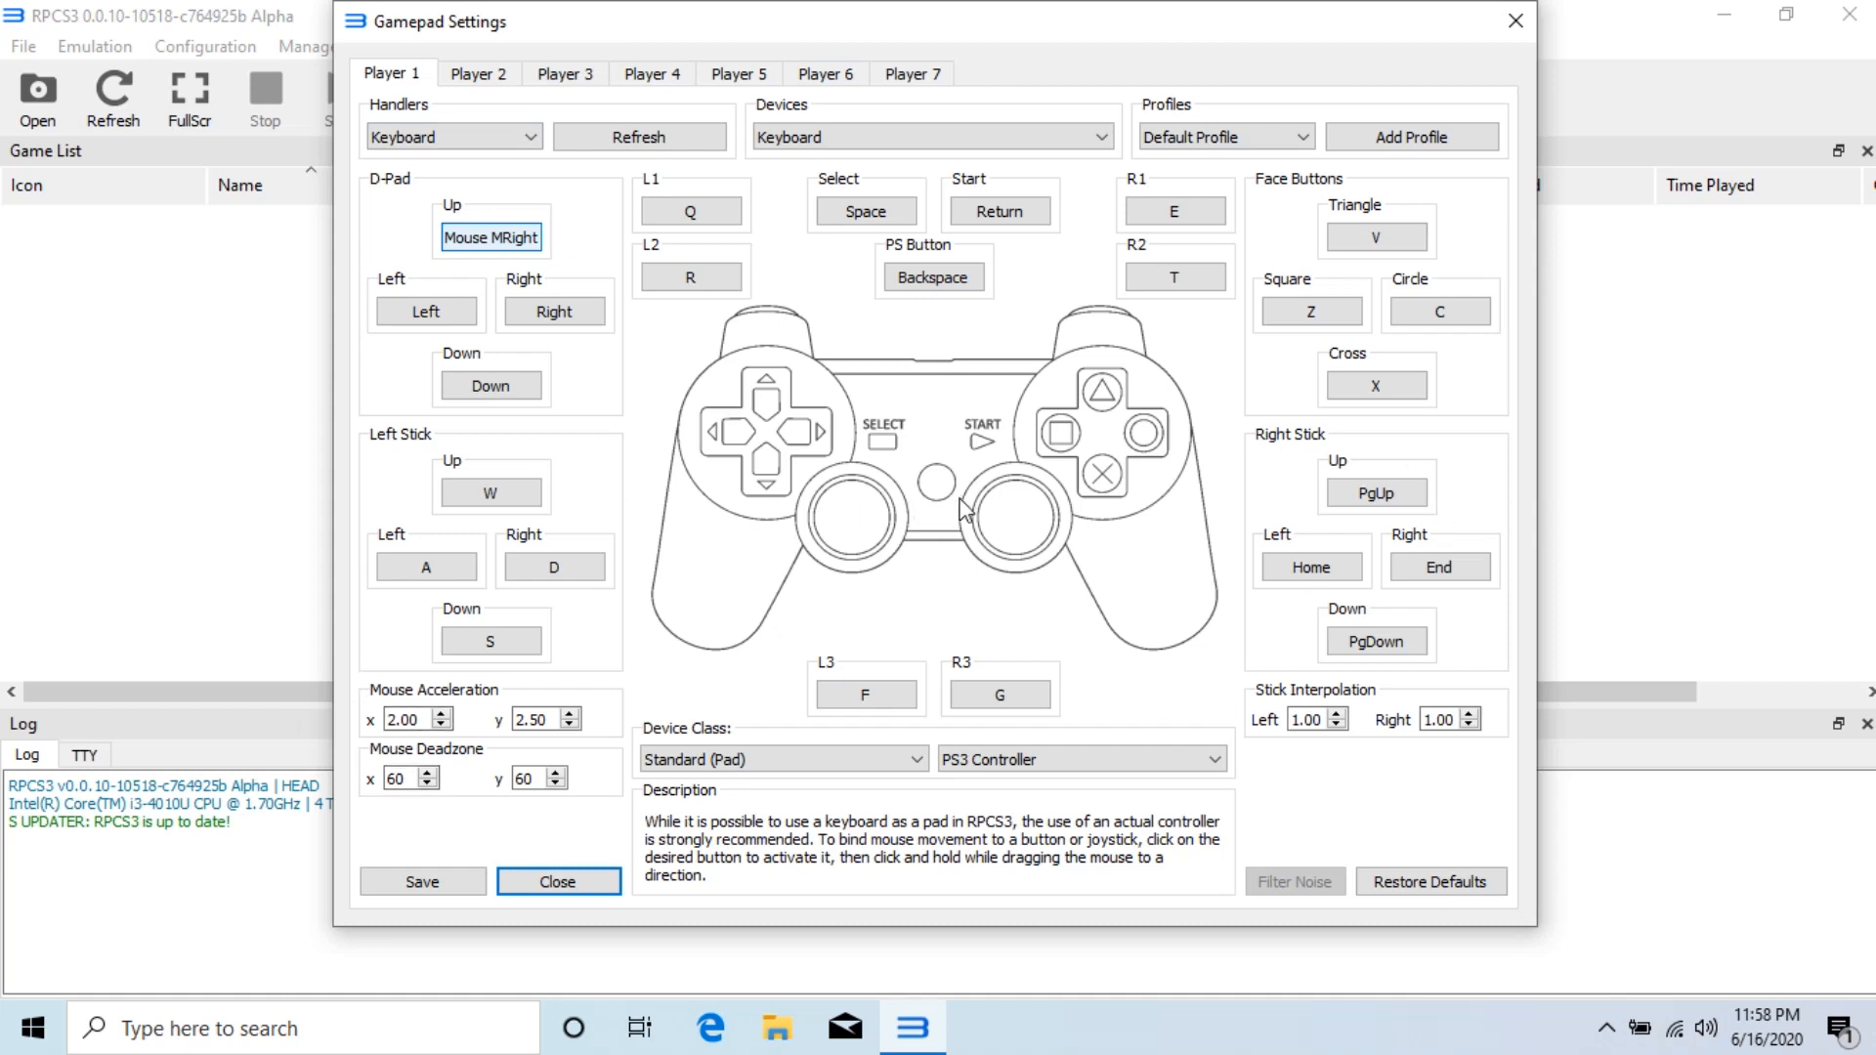
{"action": "mouse_move", "coordinate": [1544, 94]}
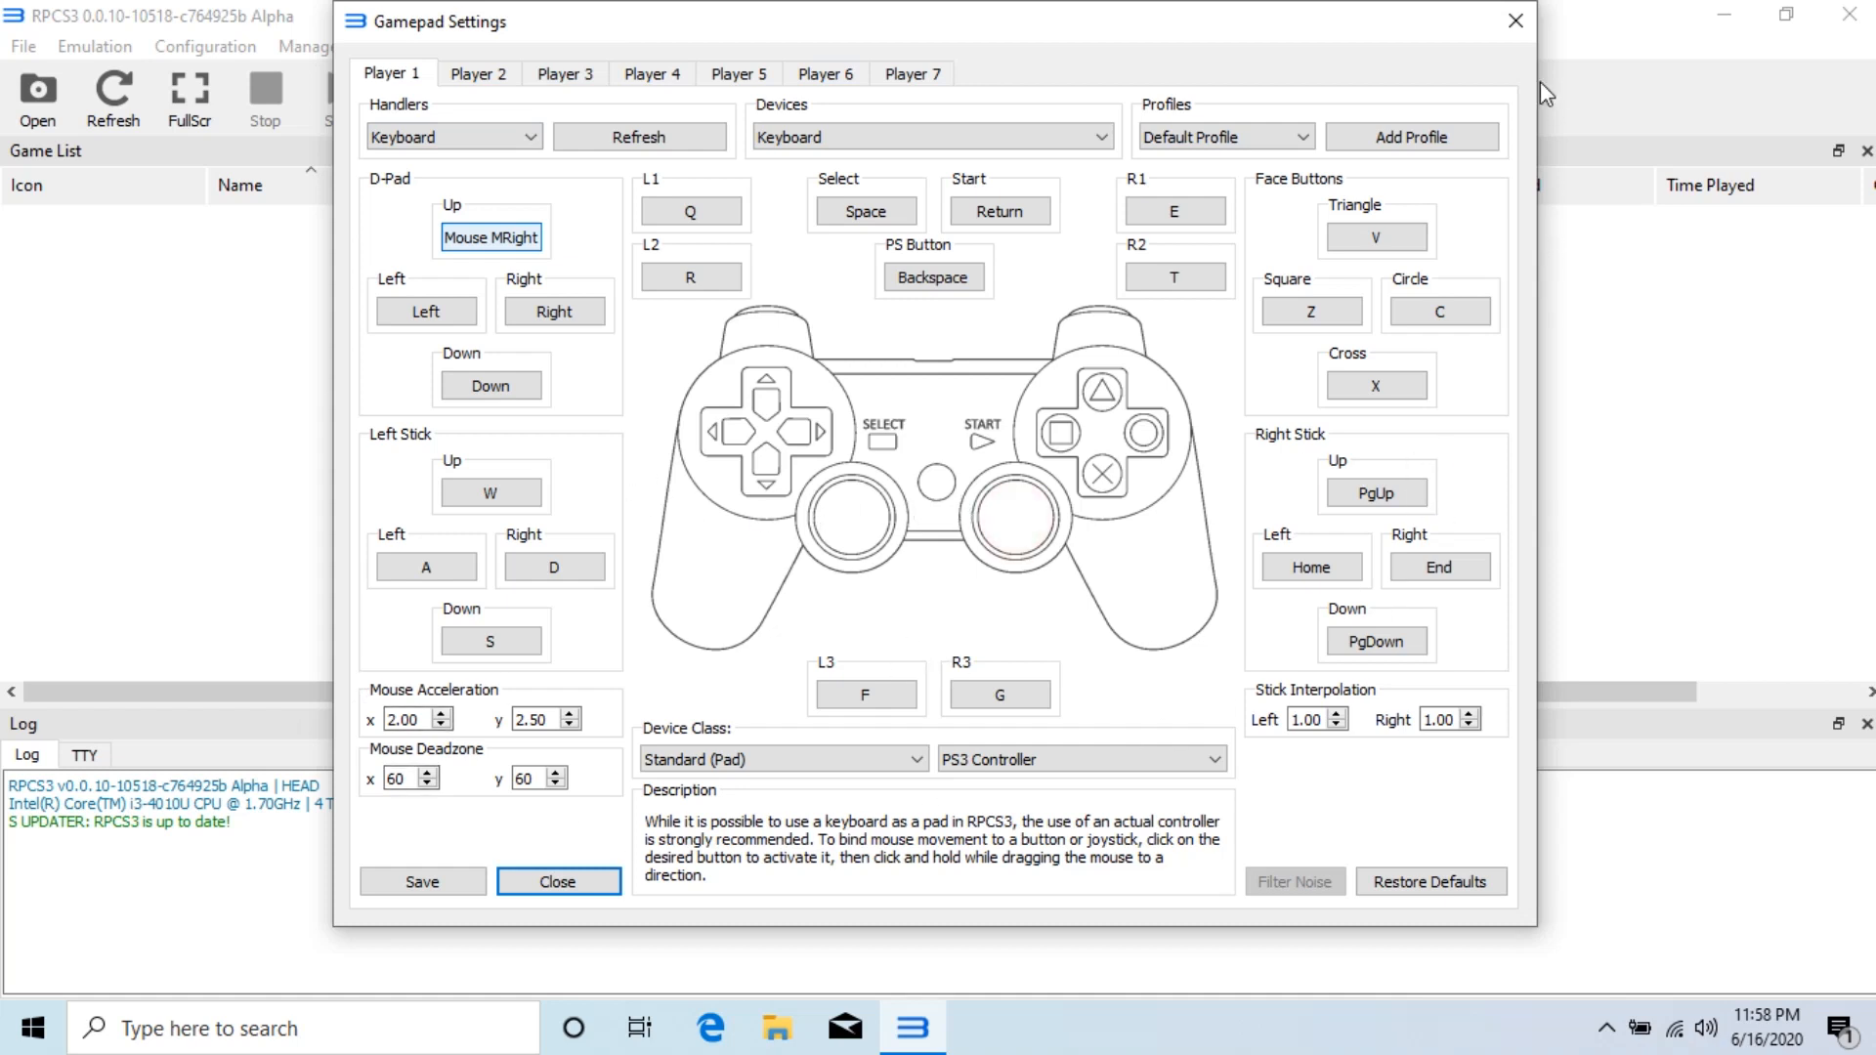
{"action": "left_click", "coordinate": [557, 881]}
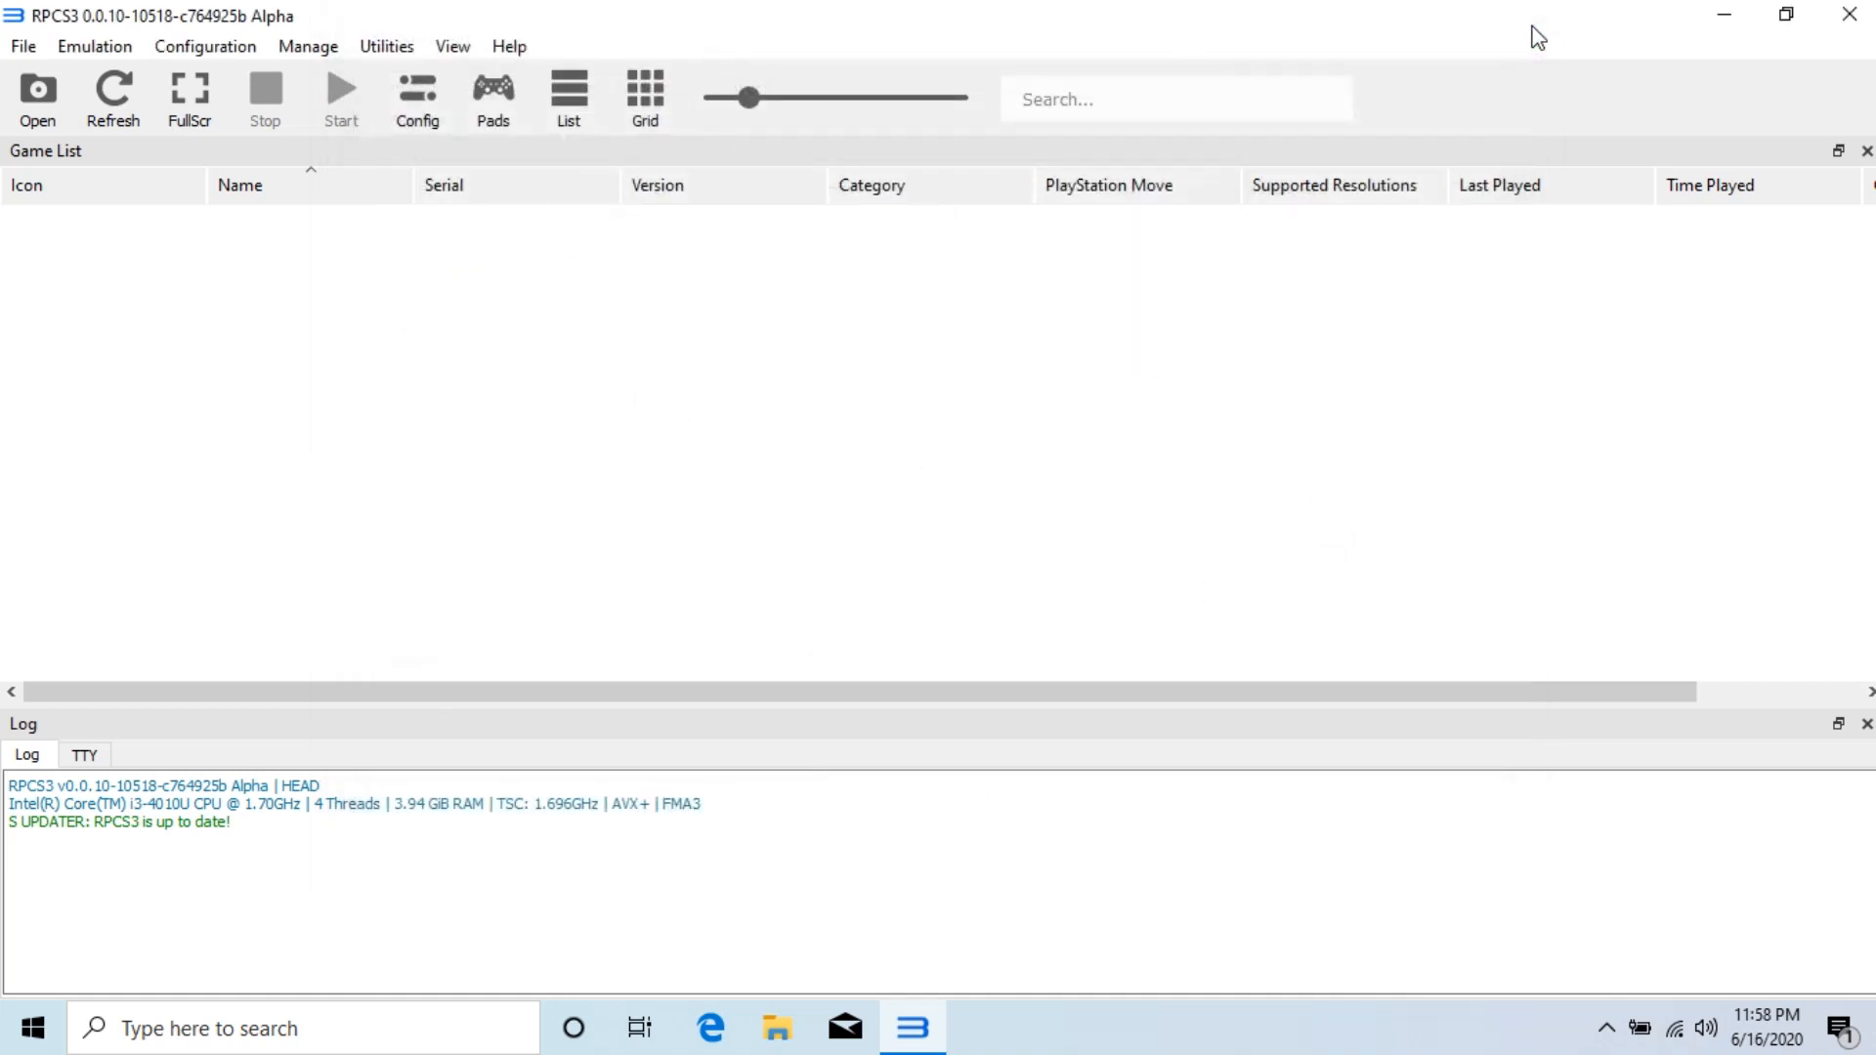
Switch the game list to list view and bring up the Select Game Folder dialog.
{"action": "left_click", "coordinate": [569, 98]}
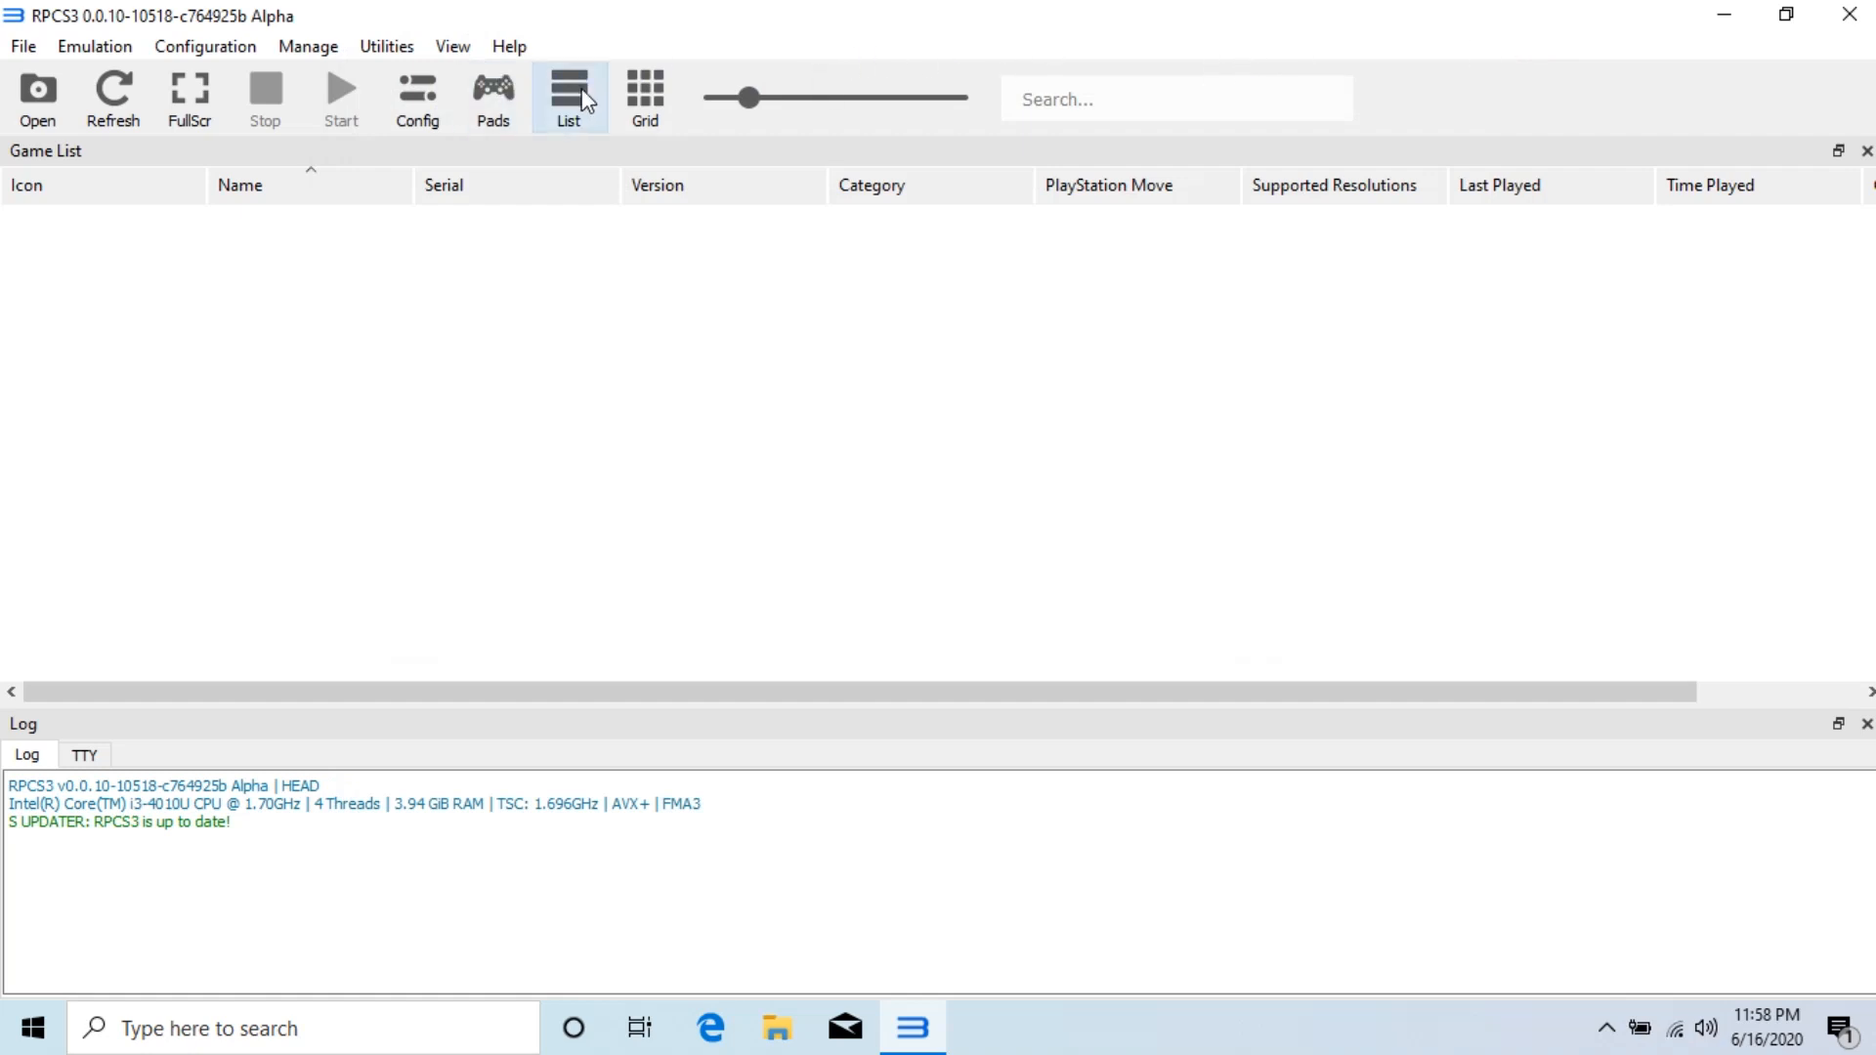
{"action": "left_click", "coordinate": [643, 98]}
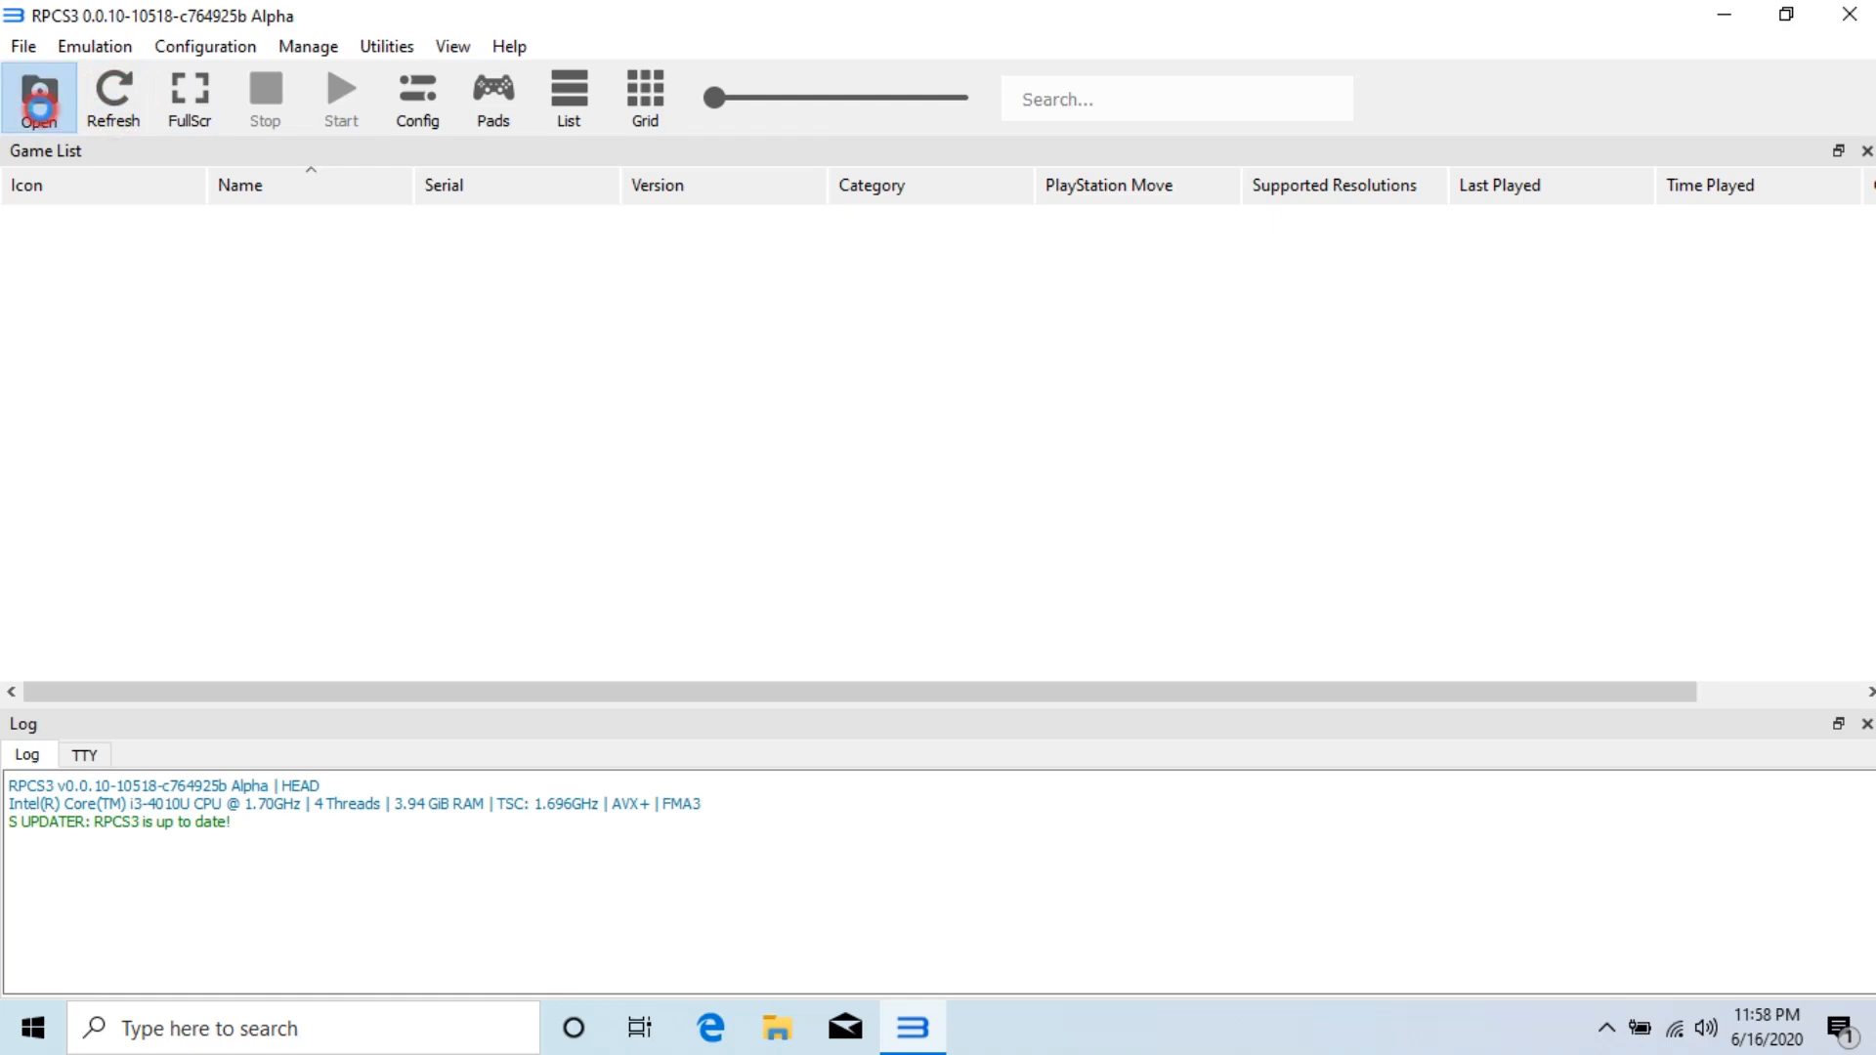
{"action": "left_click", "coordinate": [39, 98]}
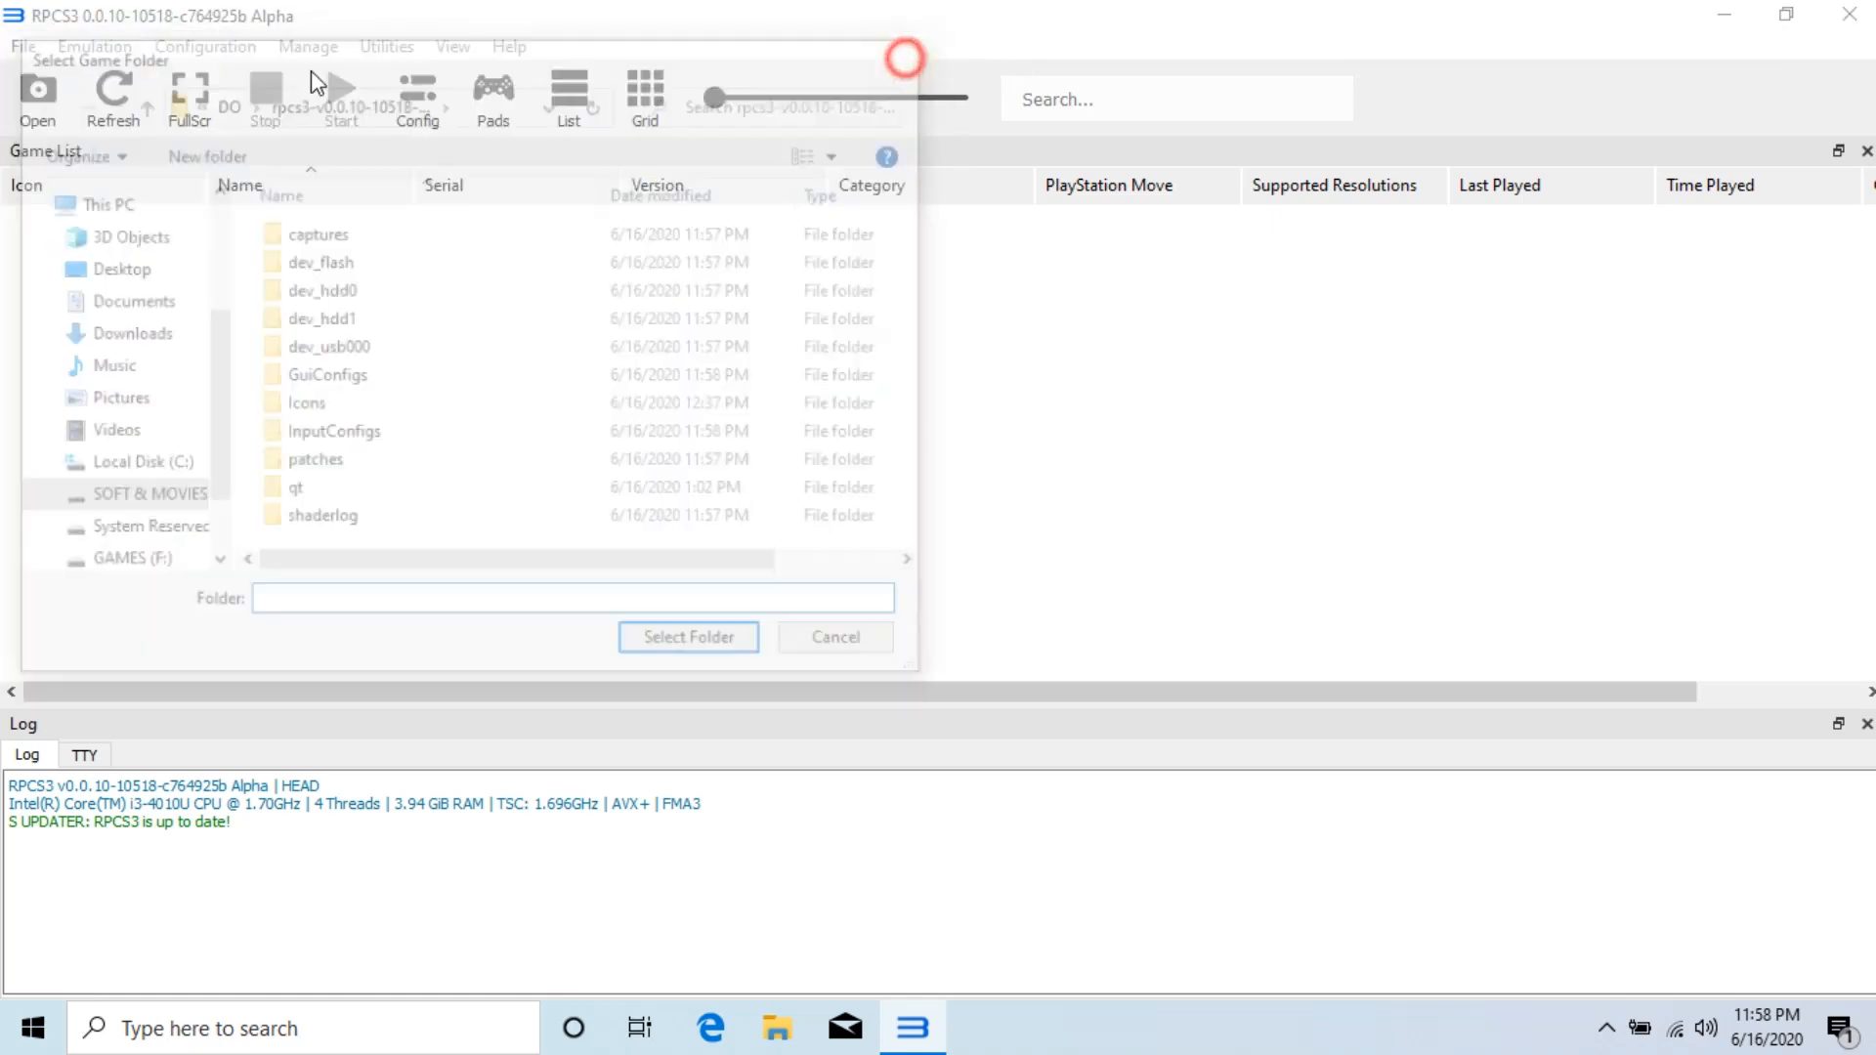